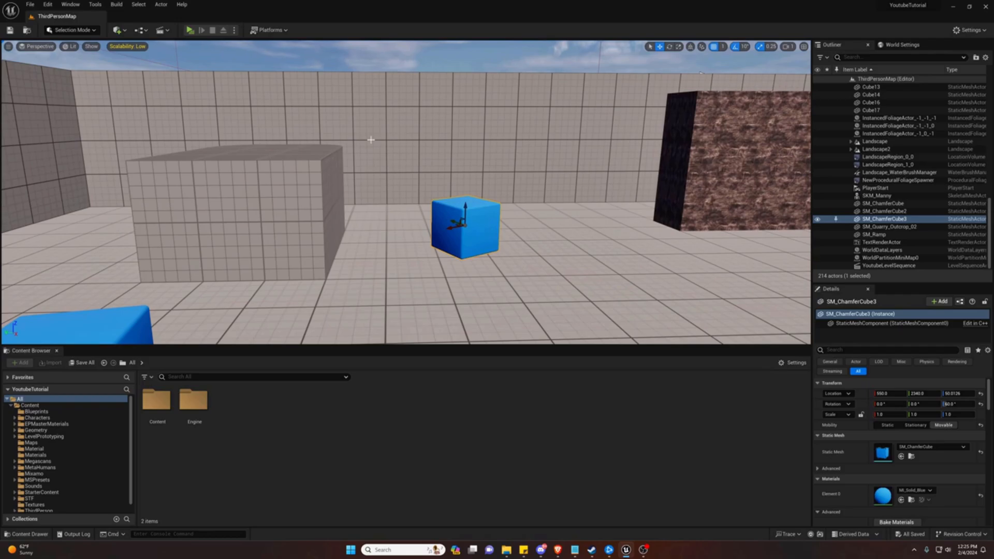
{"action": "mouse_move", "coordinate": [325, 53]}
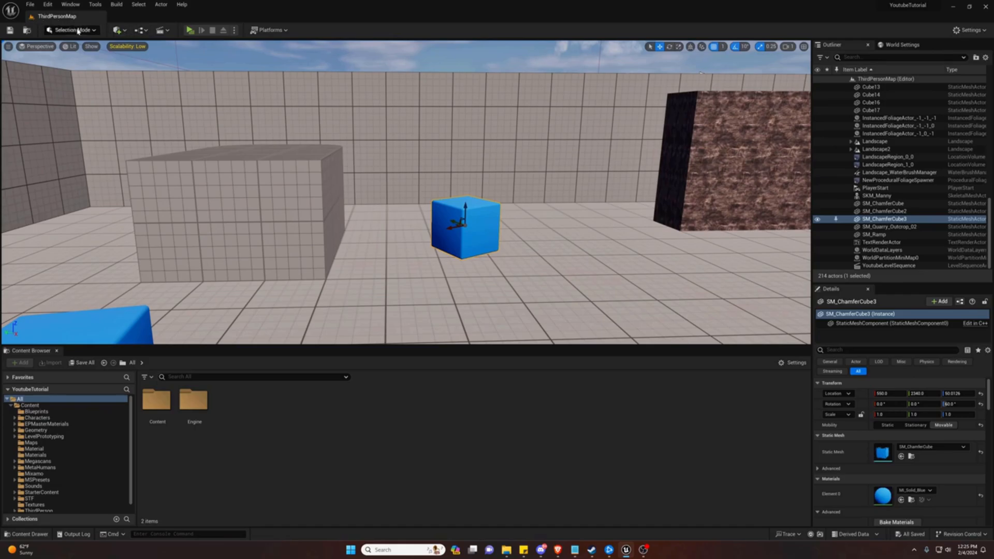
Switch the editor to Animation mode and bring up the level's sequences.
{"action": "left_click", "coordinate": [73, 30]}
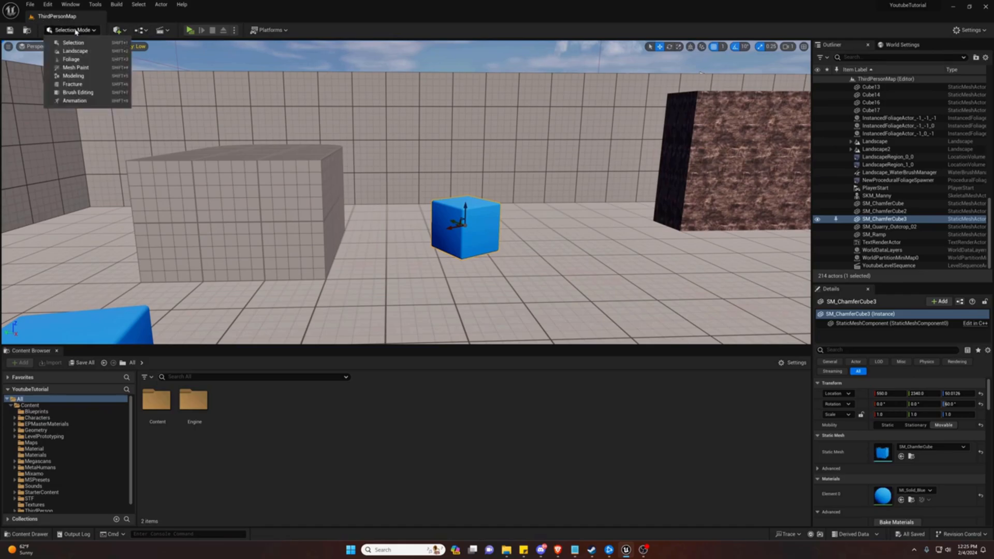
{"action": "mouse_move", "coordinate": [74, 101]}
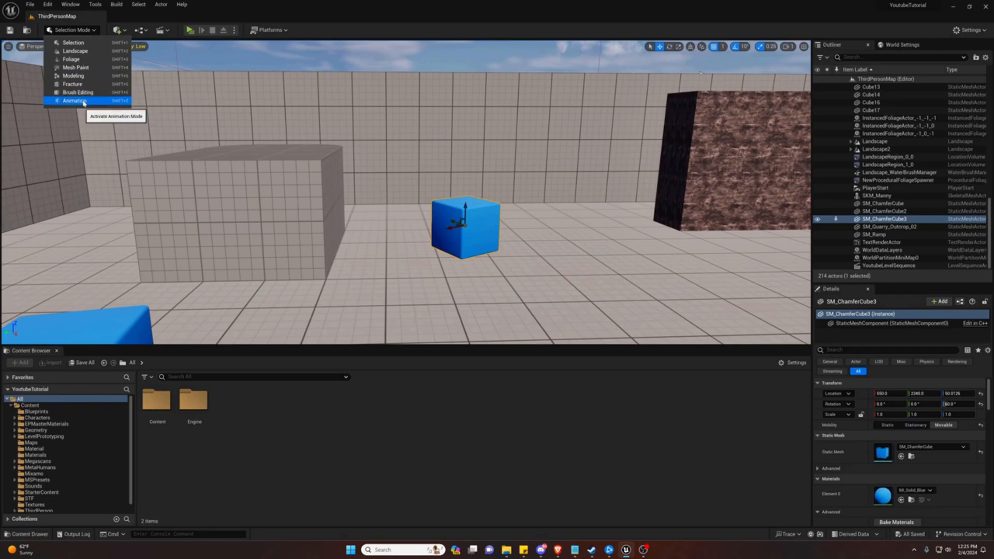
{"action": "left_click", "coordinate": [74, 100]}
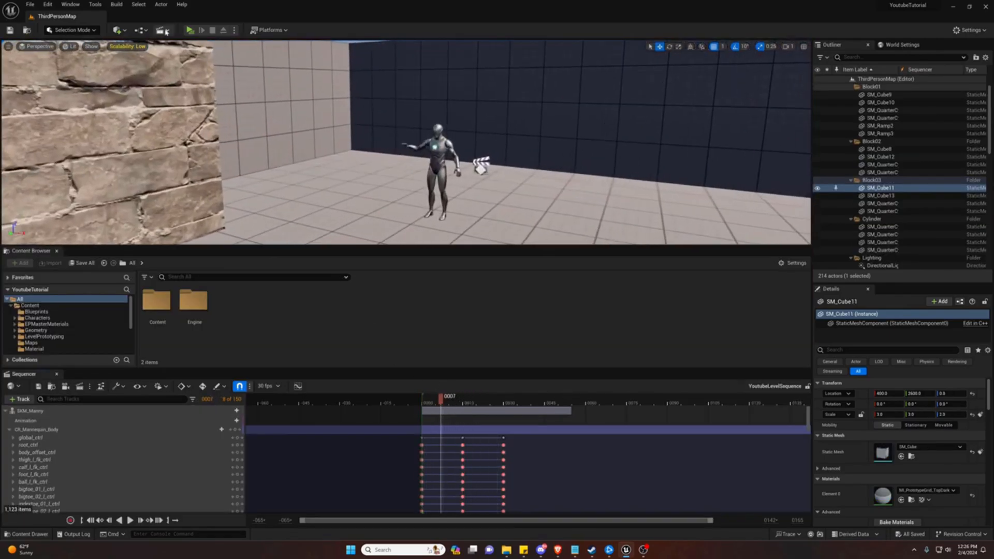
{"action": "left_click", "coordinate": [164, 30]}
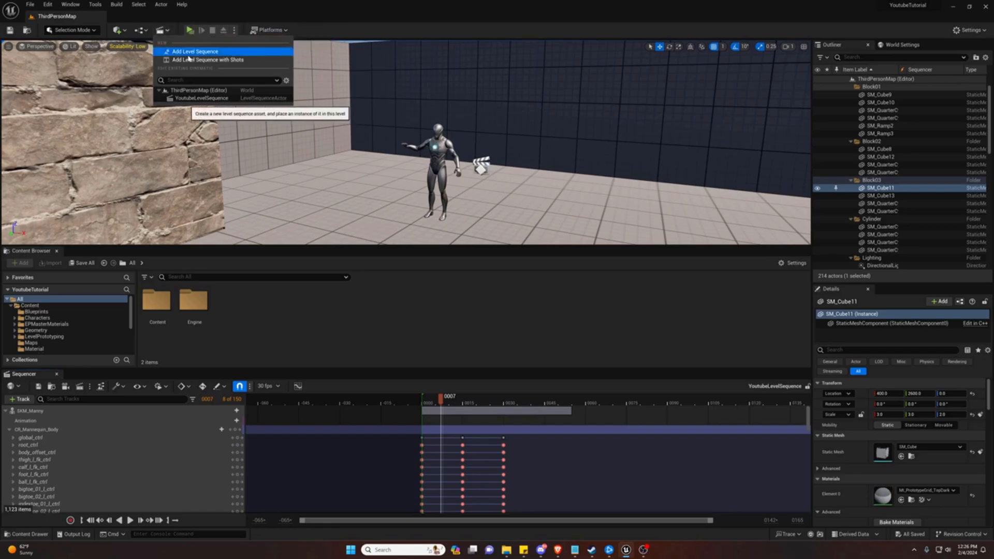
Open + Track > Actor To Sequencer to list the actors such as SM_ChamferCube3.
{"action": "left_click", "coordinate": [21, 398]}
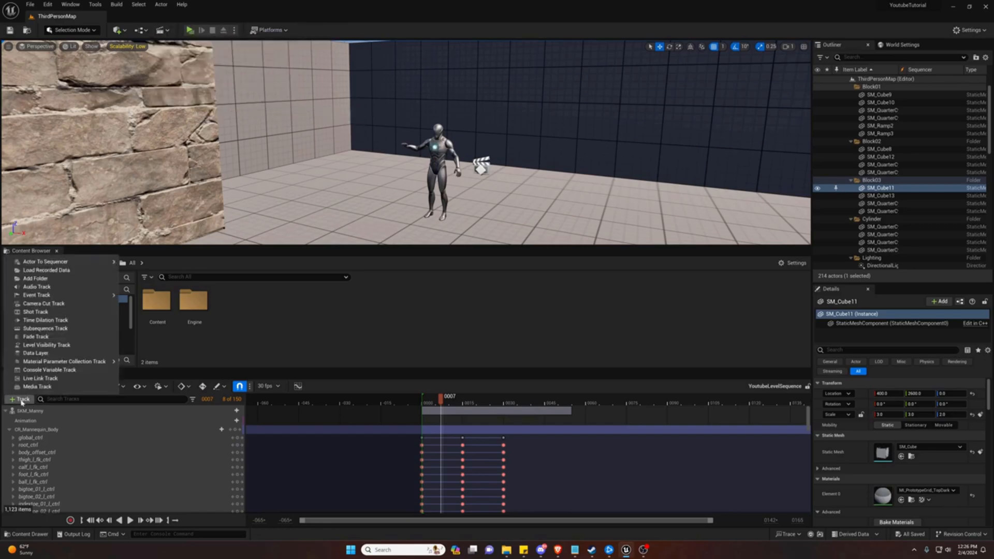
{"action": "mouse_move", "coordinate": [36, 278]}
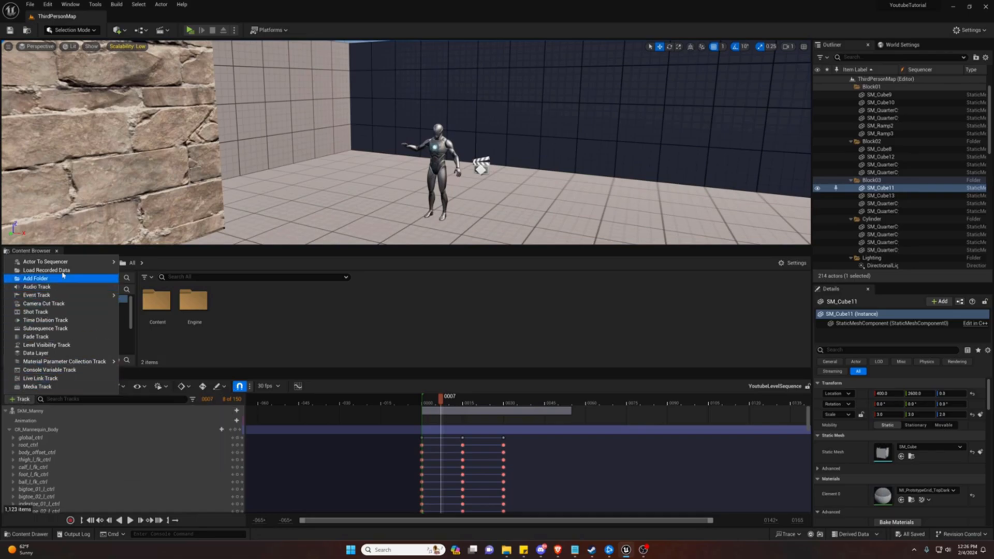
{"action": "left_click", "coordinate": [45, 261]}
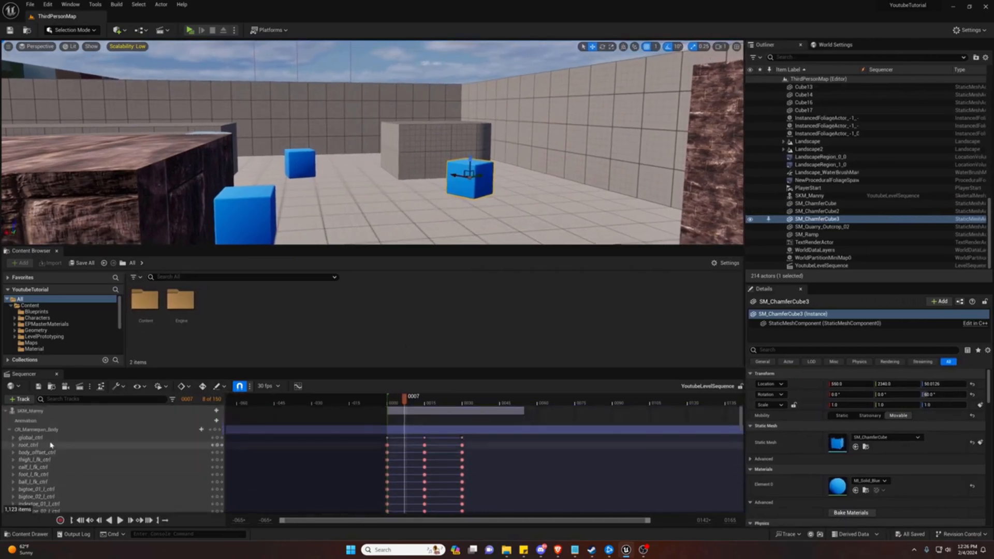
{"action": "left_click", "coordinate": [20, 398]}
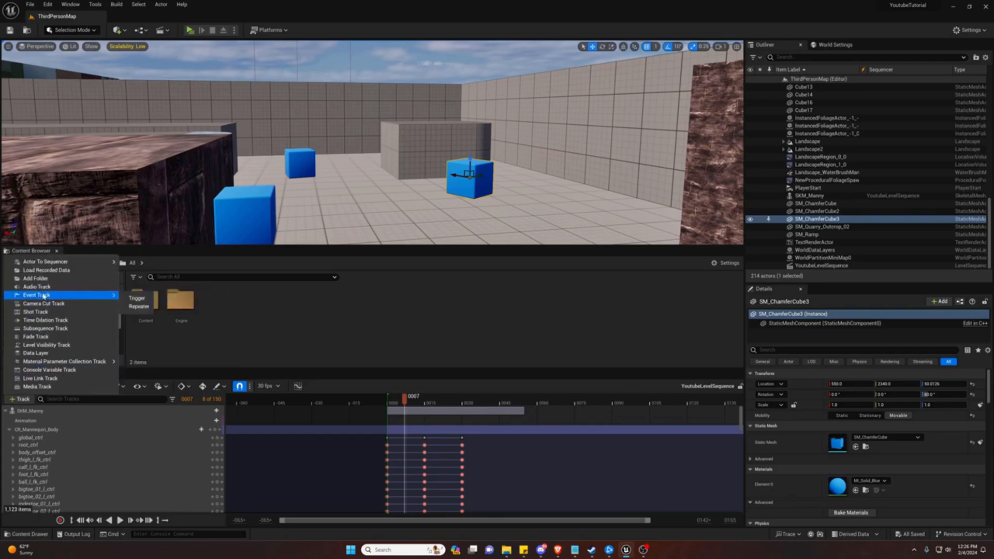
{"action": "left_click", "coordinate": [45, 260]}
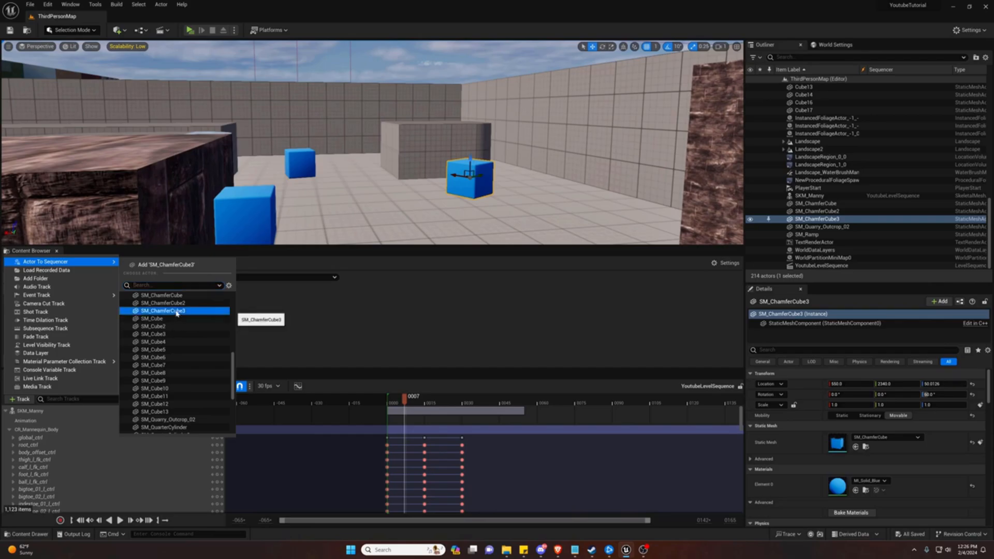
Add SM_ChamferCube3 to YoutubeLevelSequence as its own track.
{"action": "left_click", "coordinate": [164, 311]}
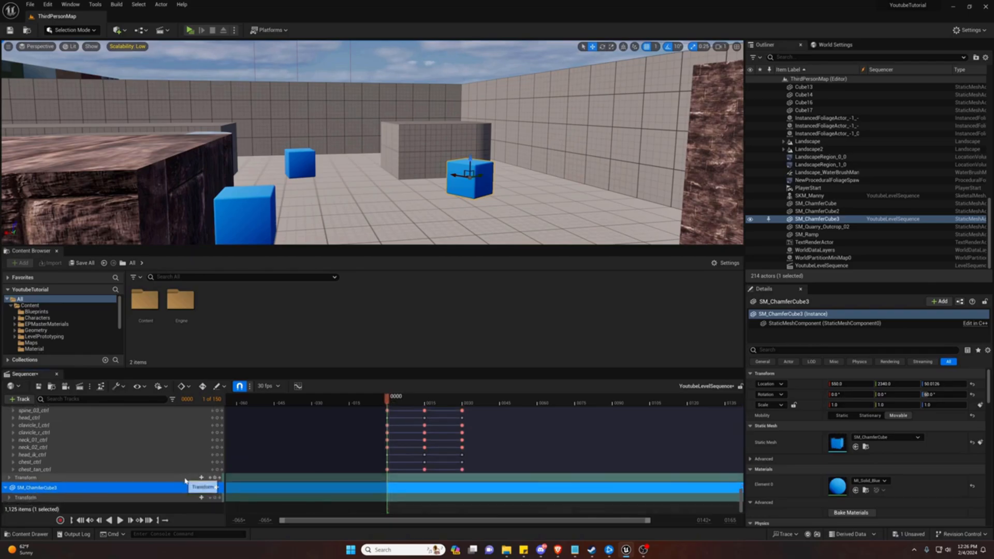
{"action": "mouse_move", "coordinate": [214, 498]}
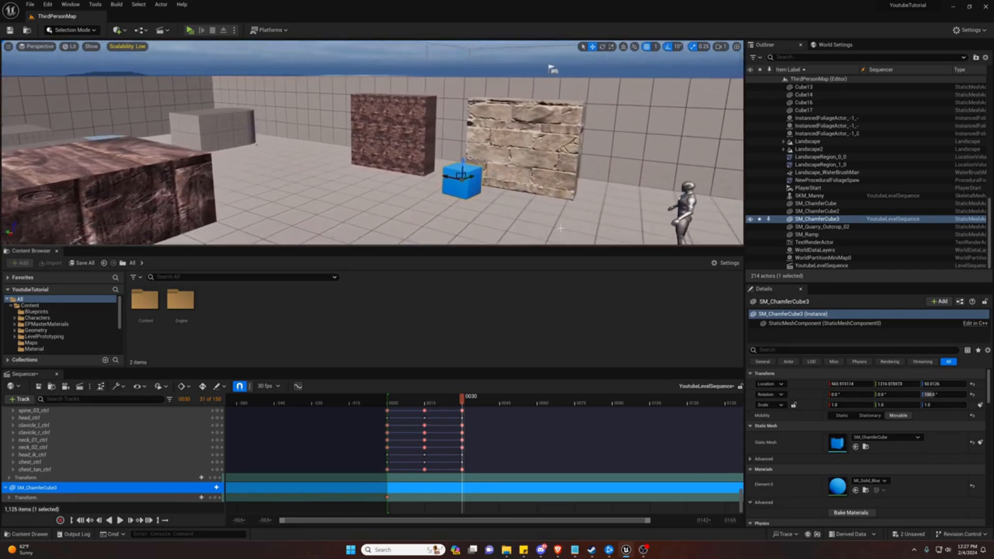
{"action": "mouse_move", "coordinate": [215, 497]}
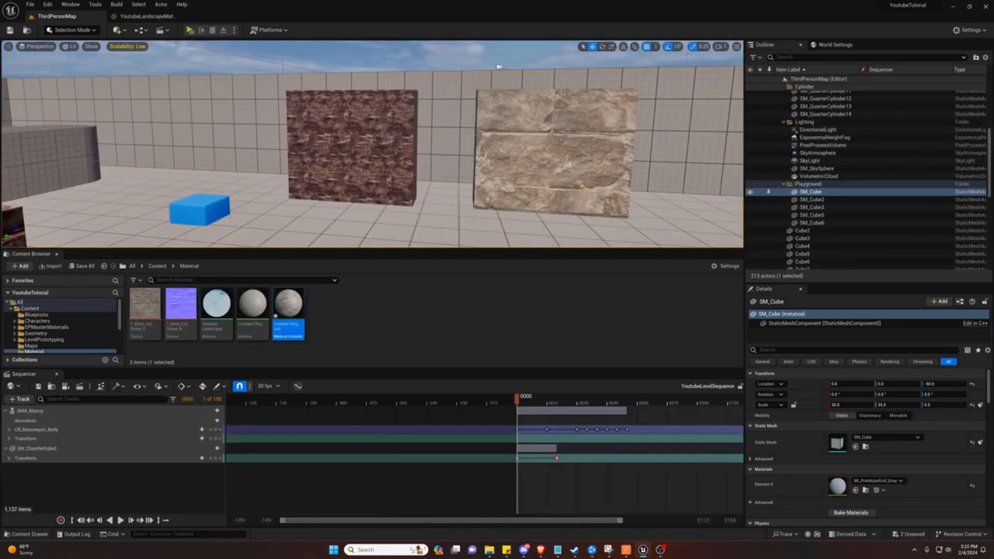
{"action": "mouse_move", "coordinate": [27, 457]}
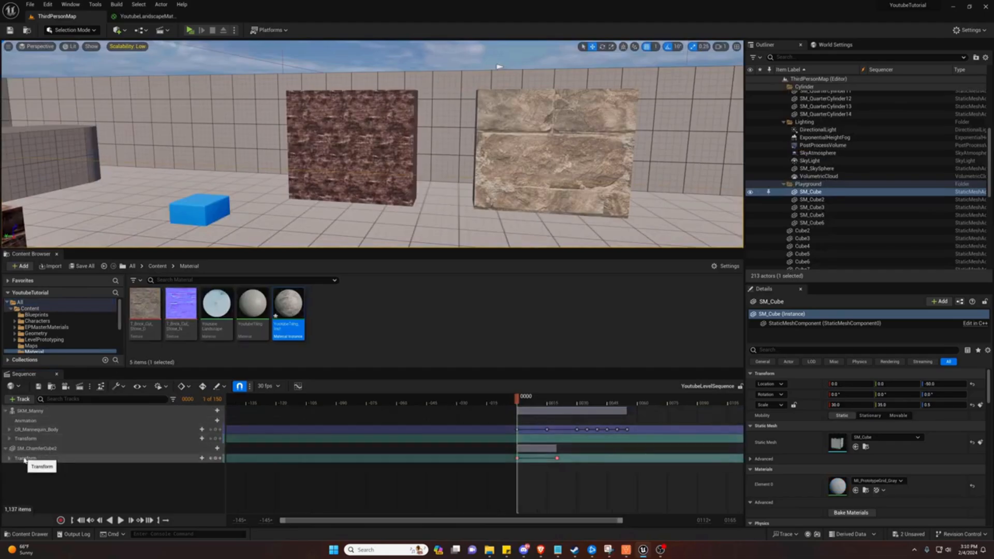
{"action": "mouse_move", "coordinate": [28, 452]}
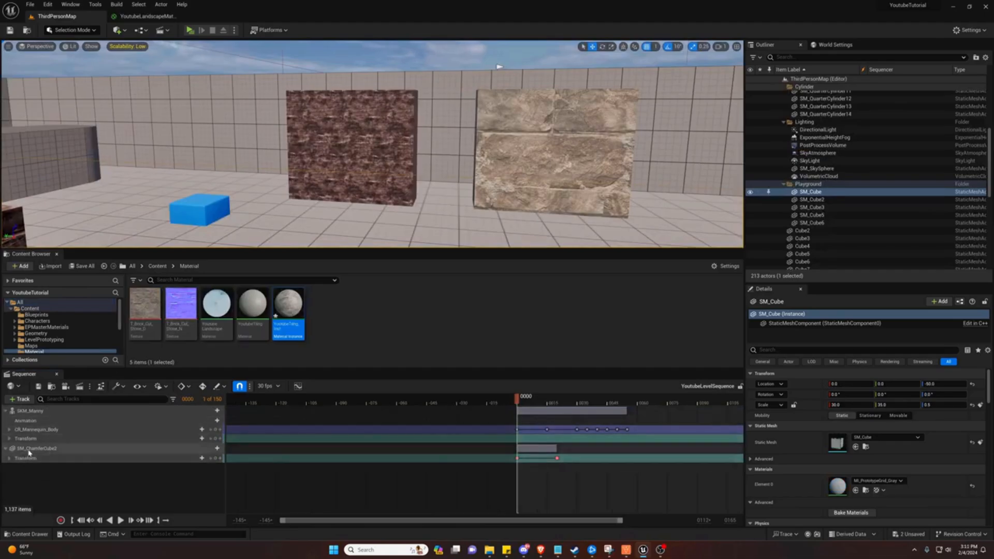
Select the SM_ChamferCube2 track and play the sequence to preview its movement.
{"action": "right_click", "coordinate": [35, 449]}
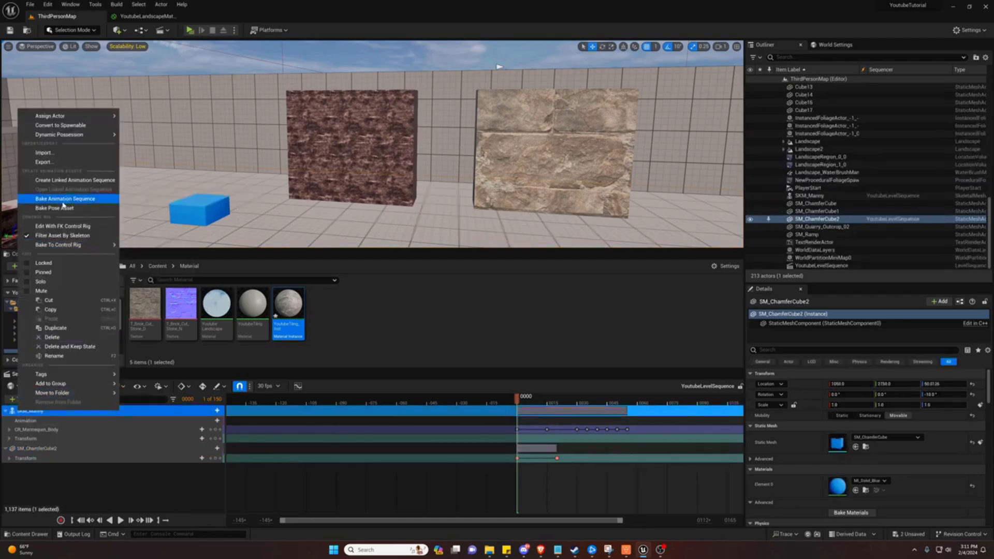
{"action": "mouse_move", "coordinate": [52, 392]}
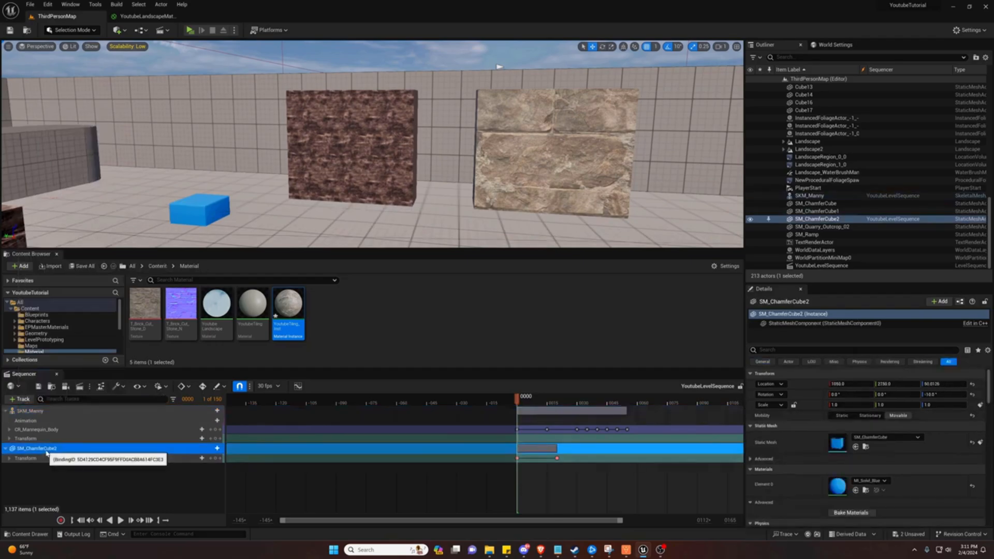
{"action": "left_click", "coordinate": [121, 519]}
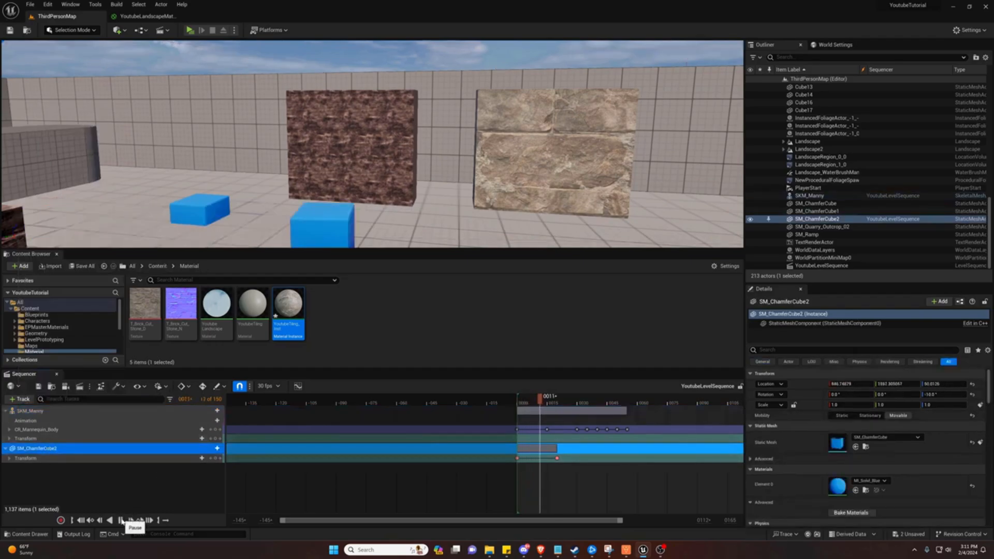
{"action": "left_click", "coordinate": [121, 520]}
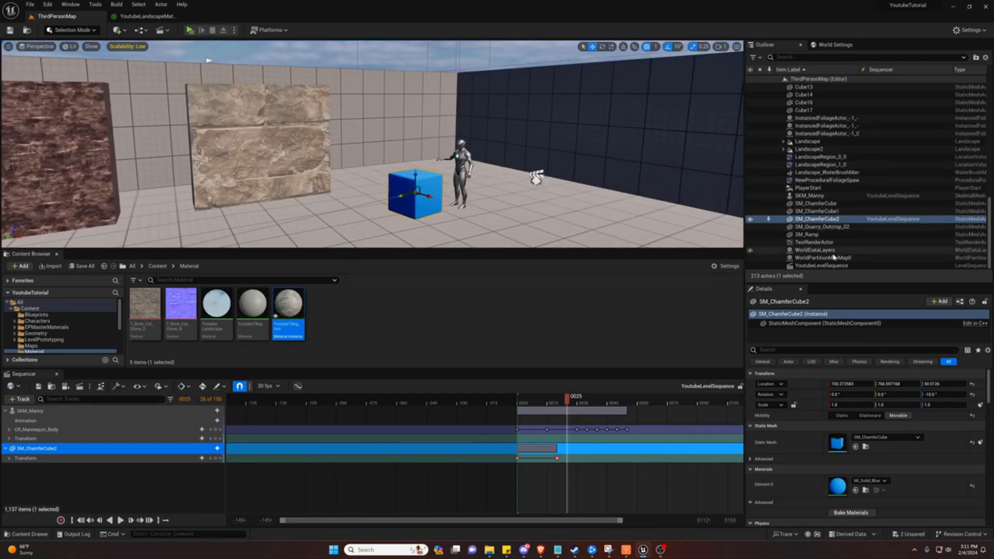
Select YoutubeLevelSequence and toggle Auto Play off, then back on.
{"action": "left_click", "coordinate": [824, 265]}
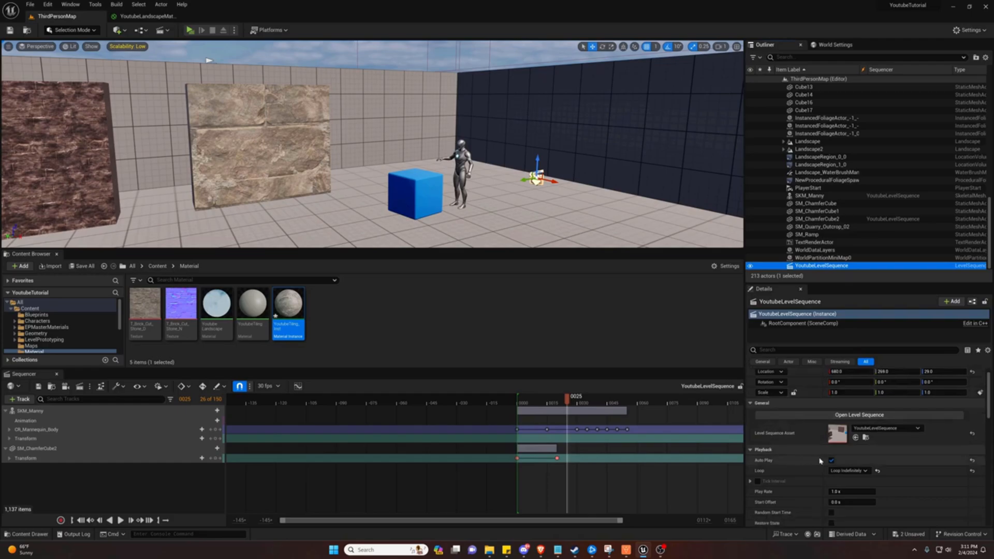
{"action": "left_click", "coordinate": [831, 460]}
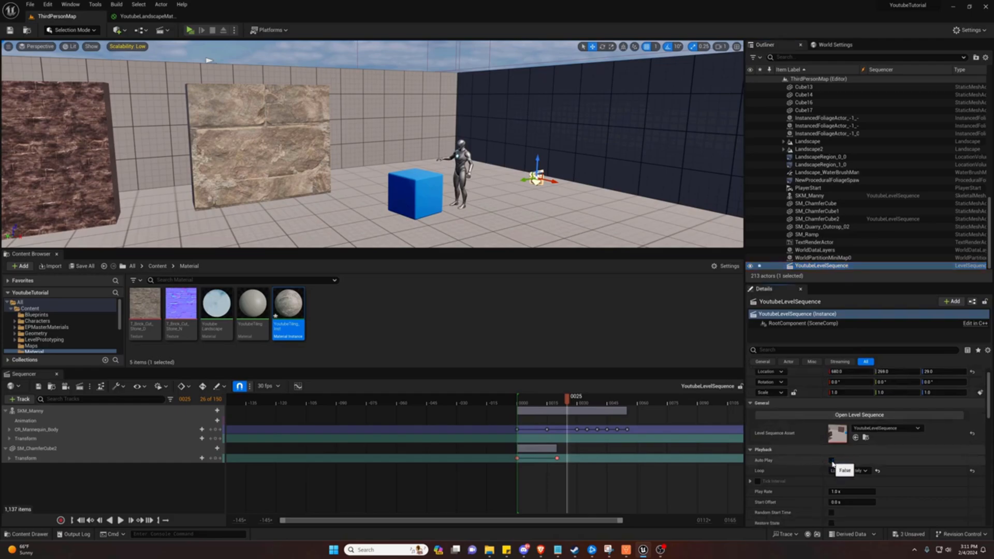
{"action": "left_click", "coordinate": [831, 460]}
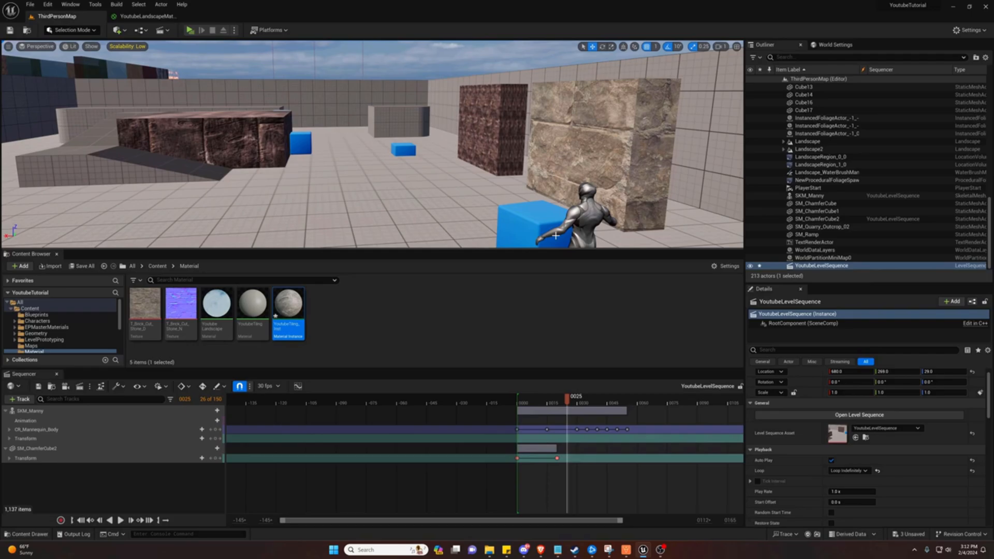
{"action": "mouse_move", "coordinate": [466, 211]}
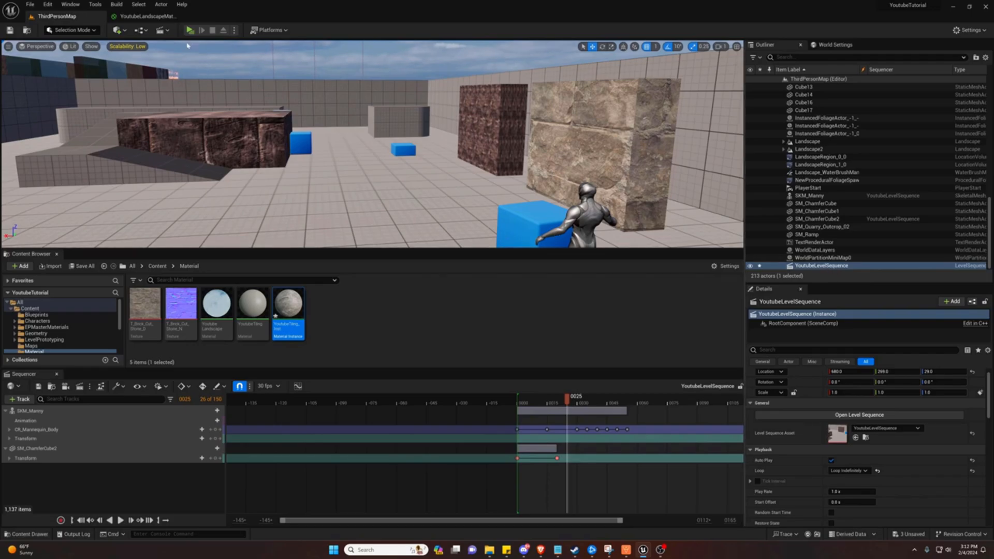
Launch Play In Editor to test the auto-playing sequence.
{"action": "left_click", "coordinate": [189, 30]}
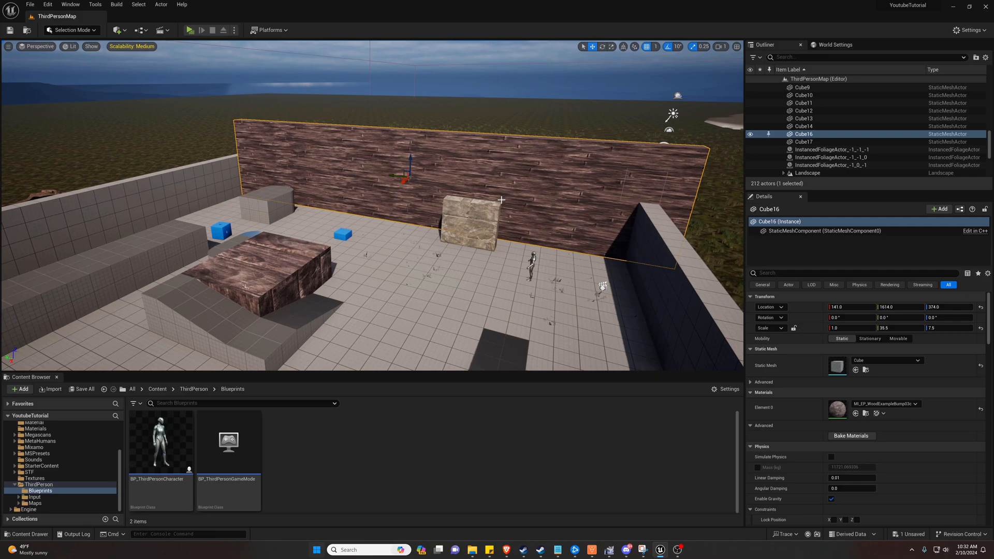
{"action": "mouse_move", "coordinate": [222, 230]}
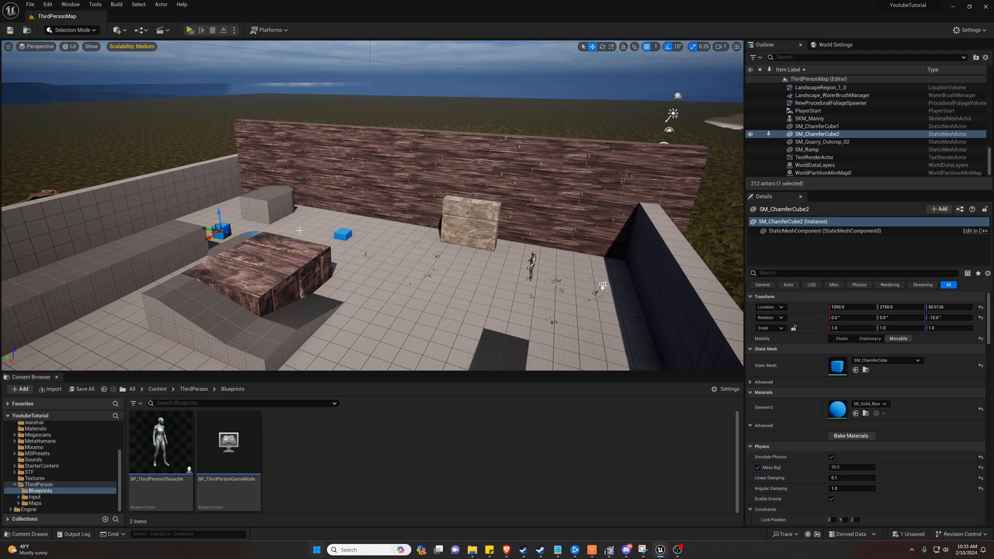
{"action": "mouse_move", "coordinate": [302, 116]}
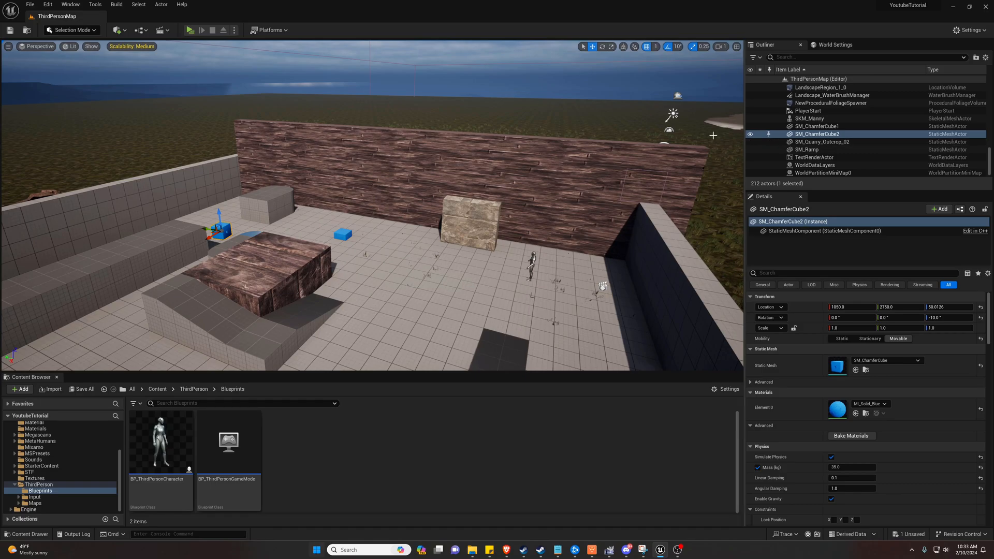
Reopen YoutubeLevelSequence from the Cinematics list and scrub the playhead to frame 20.
{"action": "left_click", "coordinate": [160, 30]}
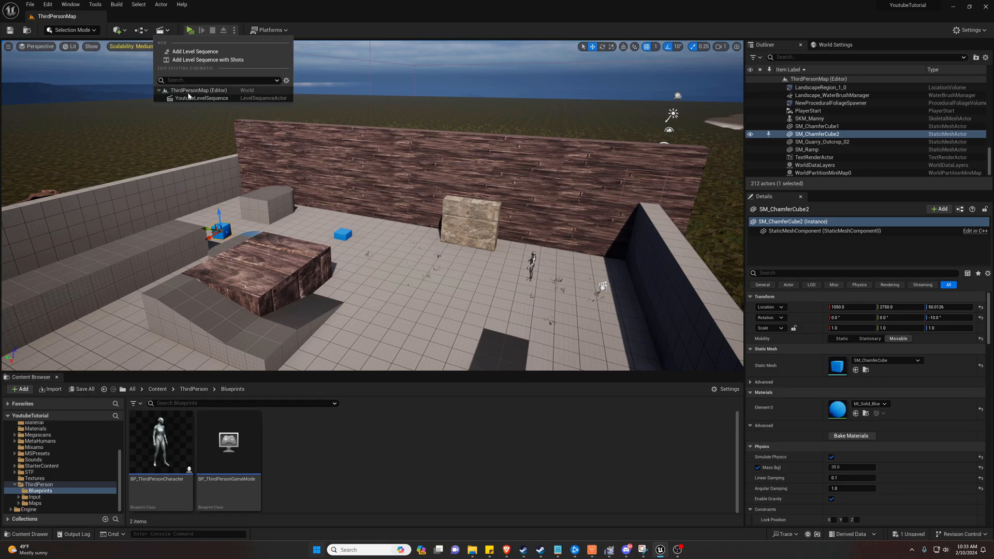
{"action": "left_click", "coordinate": [203, 98]}
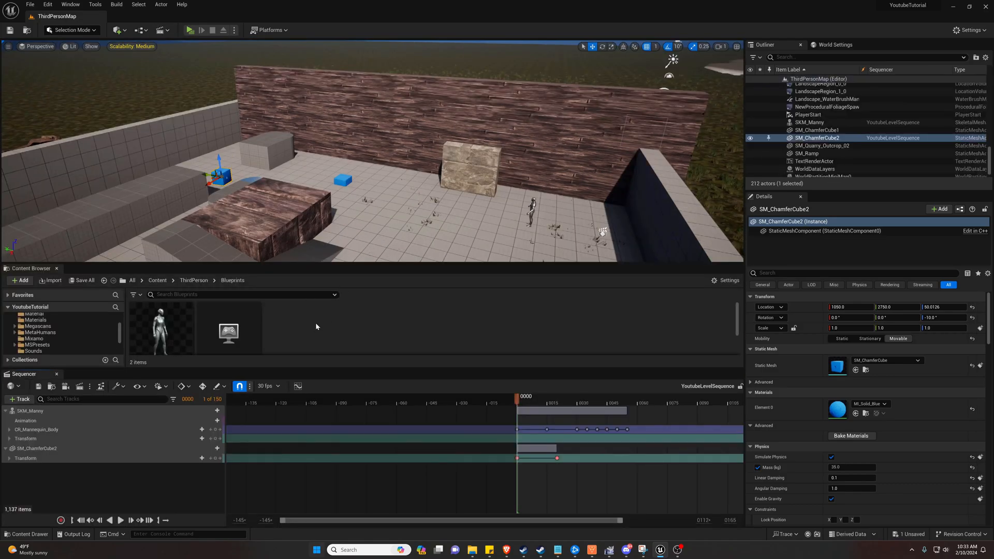
{"action": "left_click", "coordinate": [547, 403]}
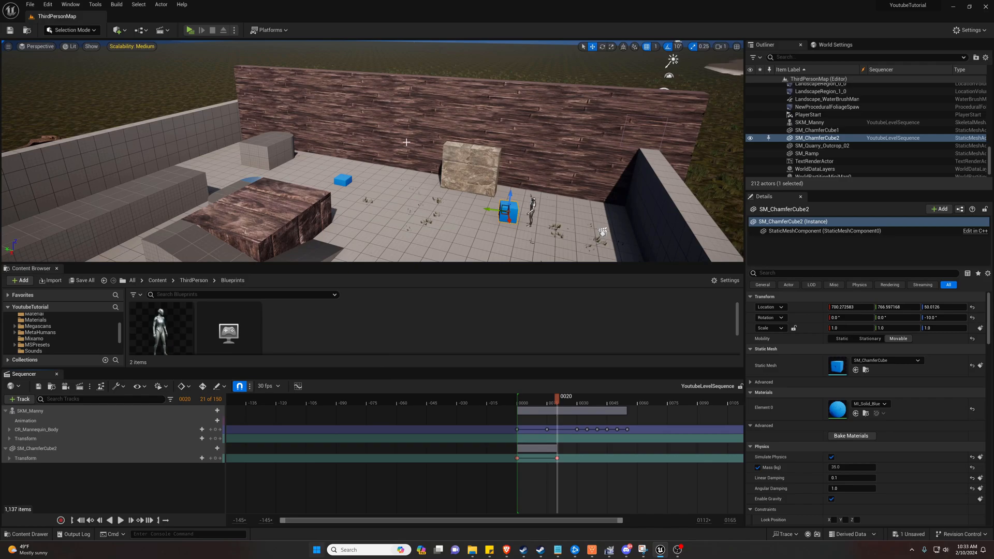
{"action": "mouse_move", "coordinate": [452, 227]}
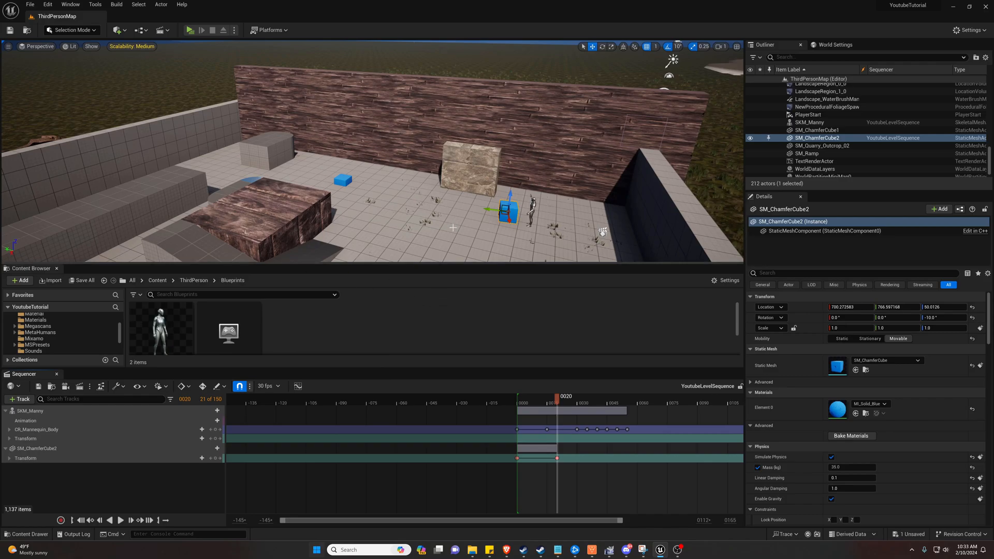
{"action": "mouse_move", "coordinate": [425, 135]}
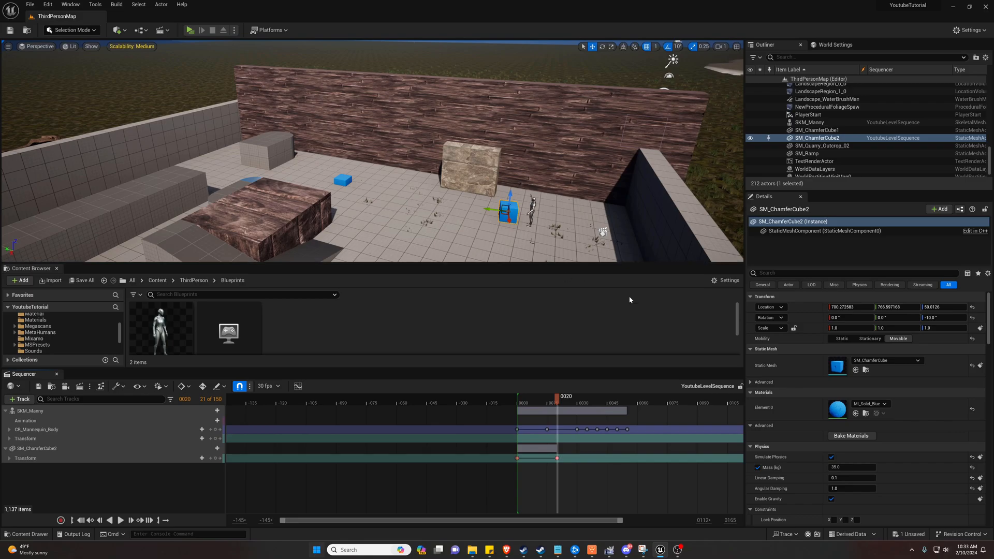
Pilot SM_ChamferCube2 in the viewport and confirm starting a Sequencer recording.
{"action": "right_click", "coordinate": [818, 138]}
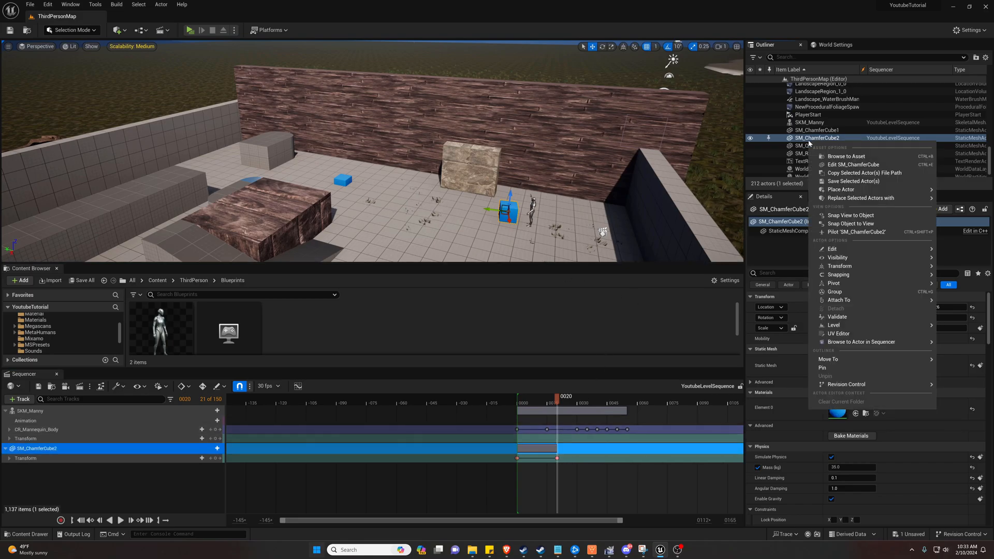
{"action": "mouse_move", "coordinate": [855, 232]}
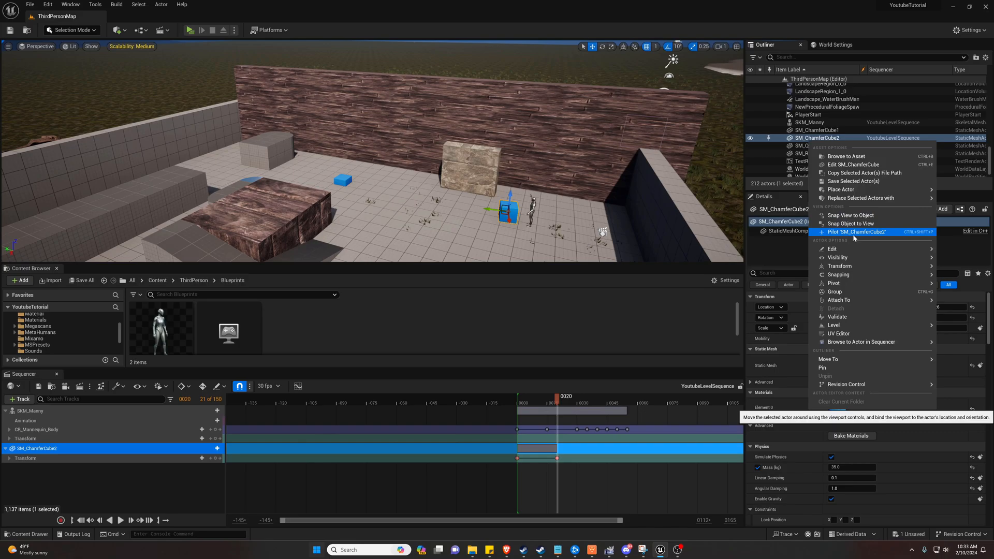
{"action": "left_click", "coordinate": [852, 231]}
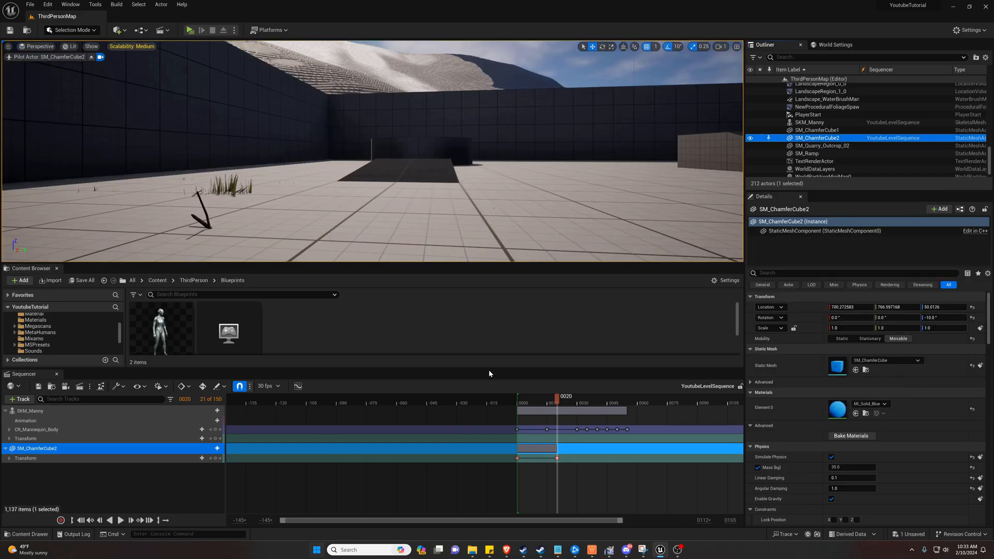
{"action": "mouse_move", "coordinate": [61, 520]}
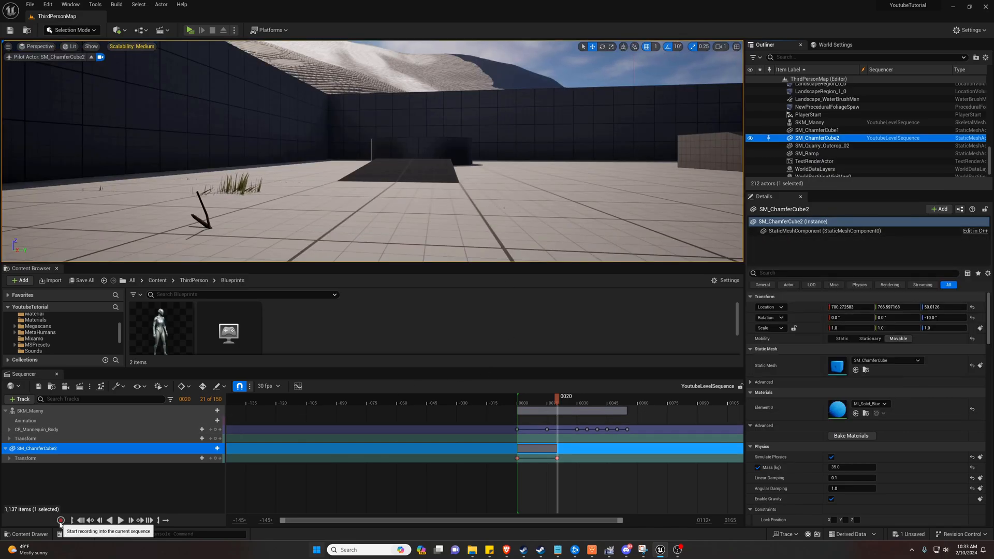
{"action": "left_click", "coordinate": [60, 520]}
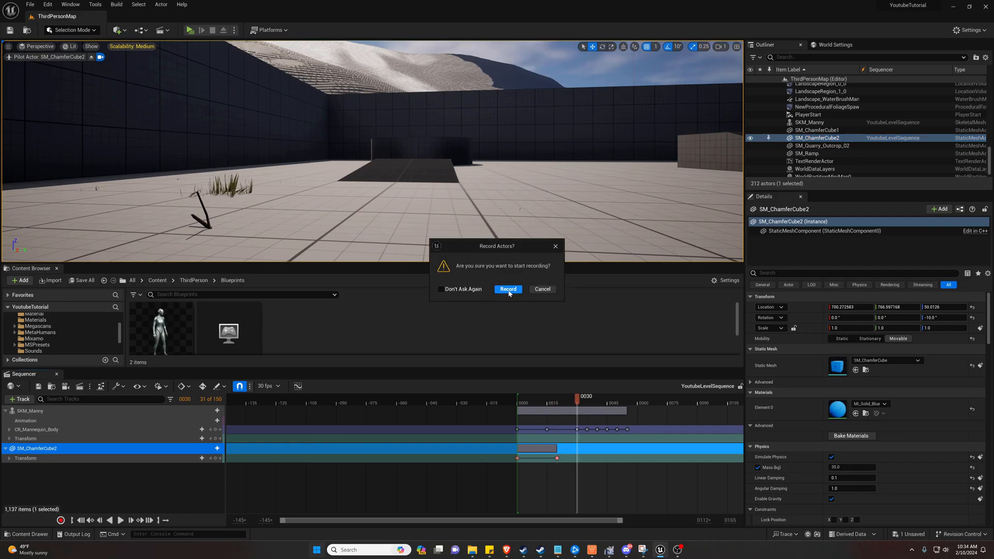
{"action": "left_click", "coordinate": [507, 289]}
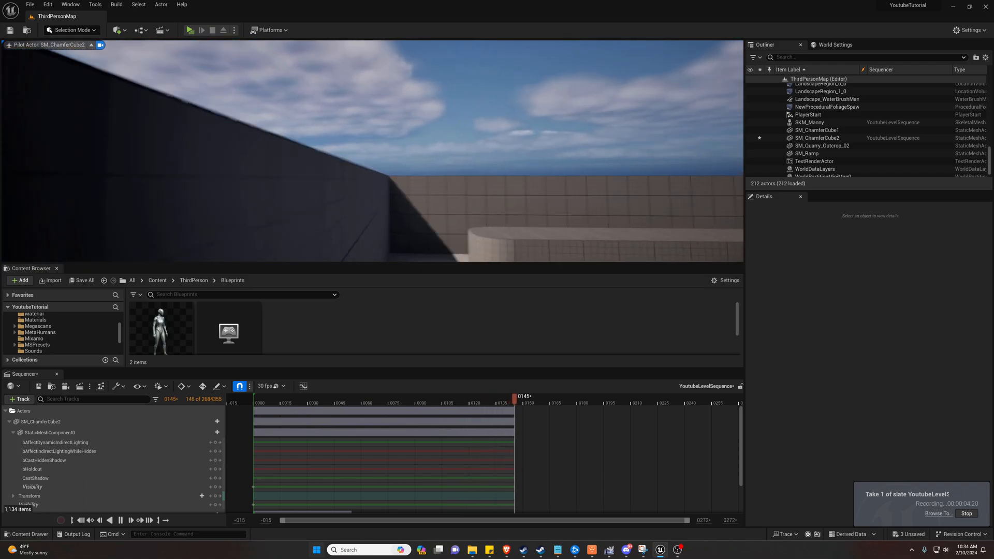
Stop the take, leaving SM_ChamferCube2 with a densely keyed Transform track.
{"action": "left_click", "coordinate": [966, 514]}
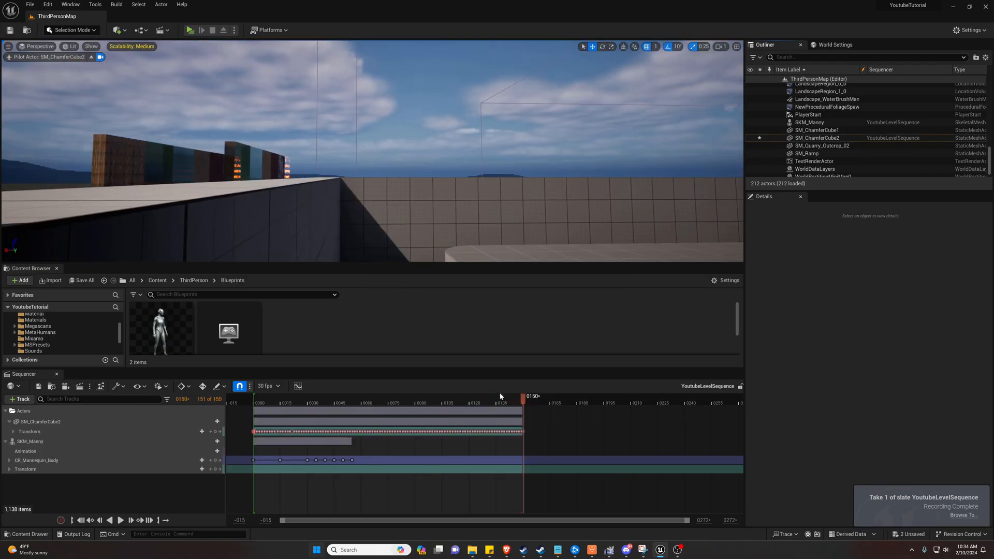
{"action": "left_click", "coordinate": [189, 30]}
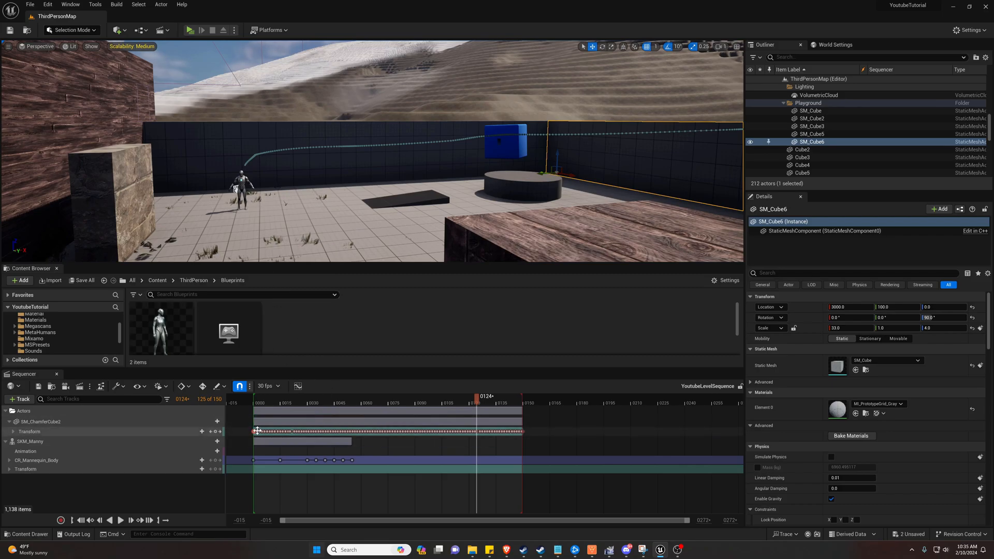
{"action": "mouse_move", "coordinate": [328, 431]}
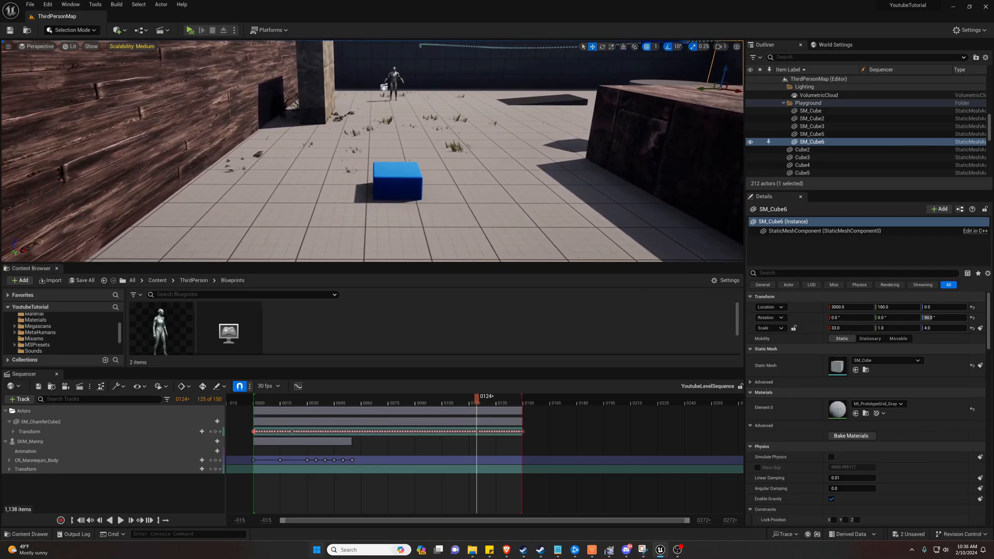
{"action": "left_click", "coordinate": [817, 130]}
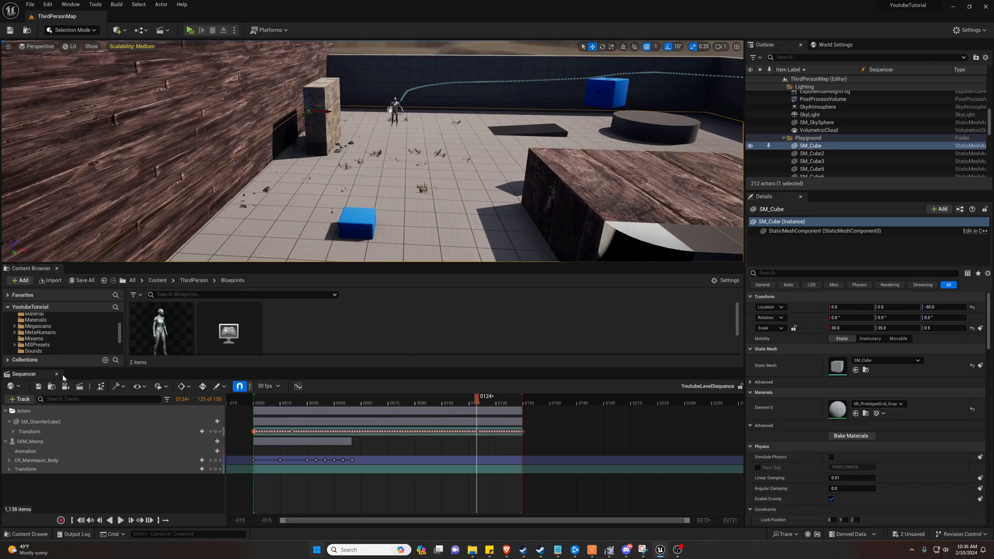
Add a Blueprint Class with Actor parent named YouTubeDemo_BP, then open it.
{"action": "left_click", "coordinate": [56, 373]}
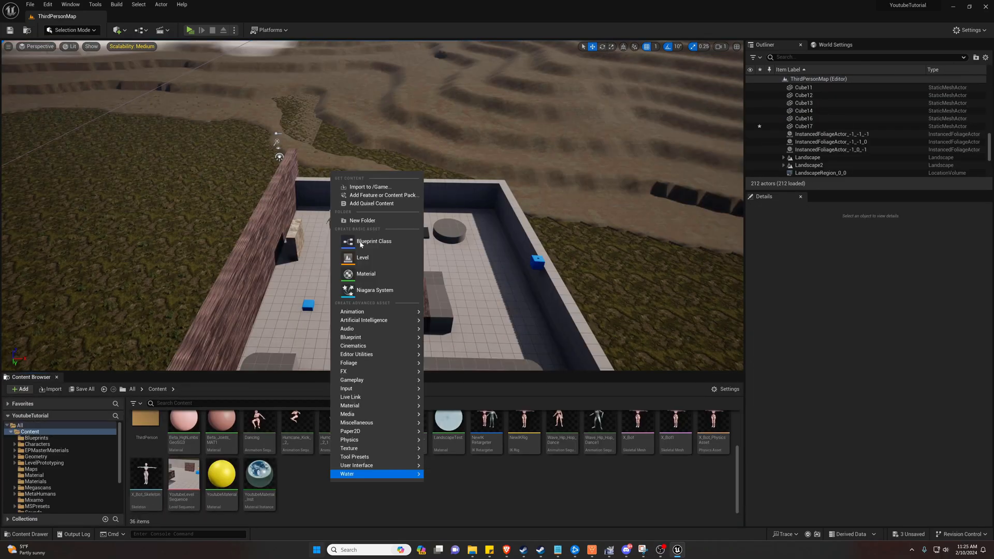
{"action": "left_click", "coordinate": [373, 241]}
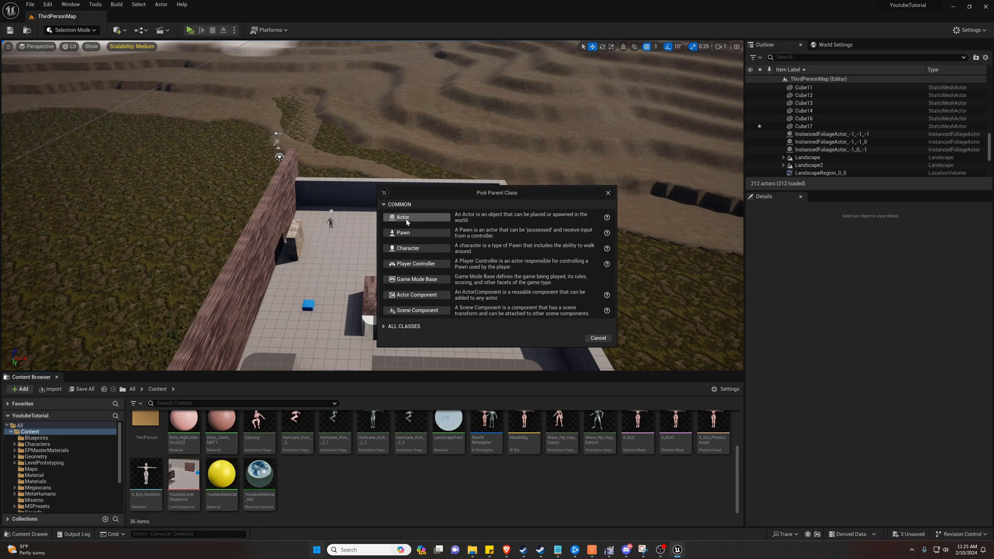
{"action": "mouse_move", "coordinate": [406, 222]}
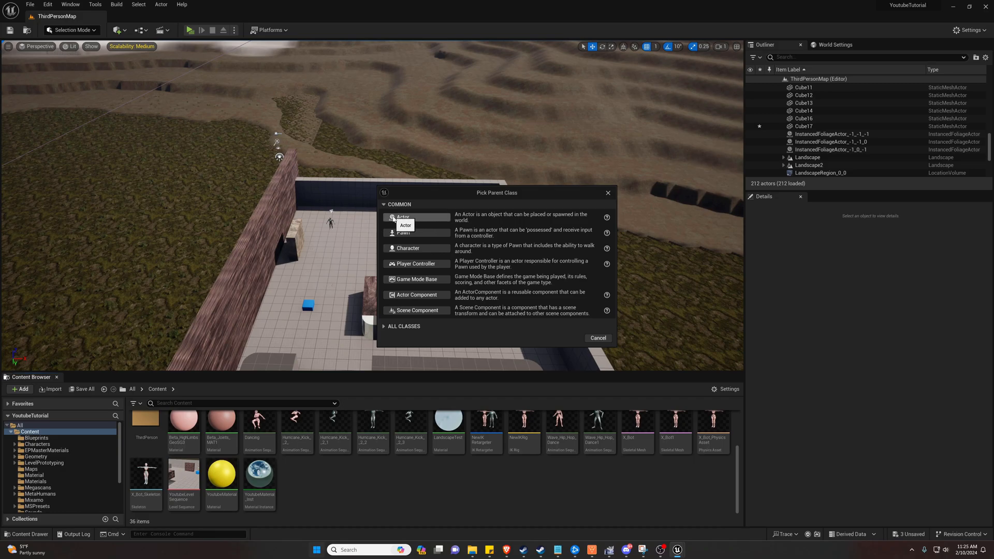
{"action": "mouse_move", "coordinate": [336, 353]}
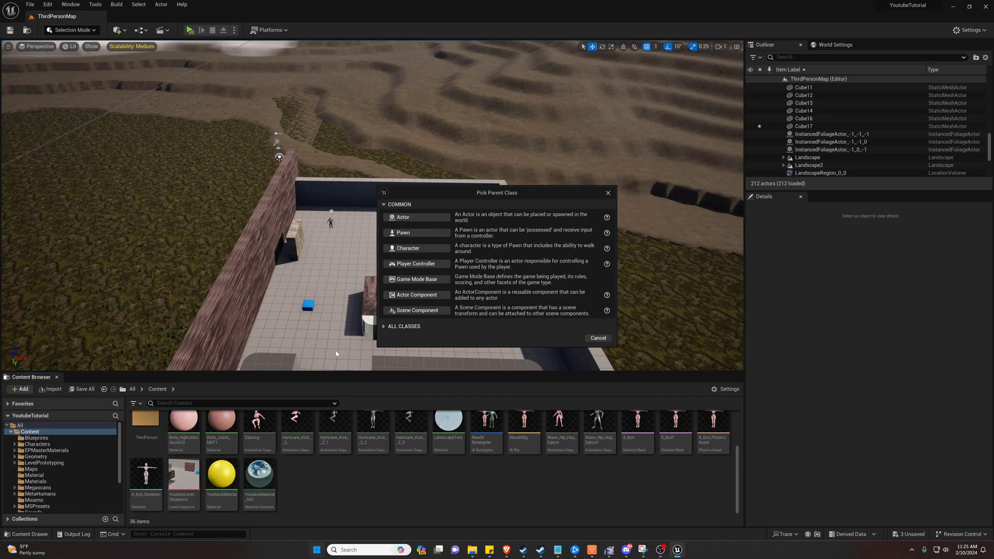
{"action": "mouse_move", "coordinate": [598, 337]}
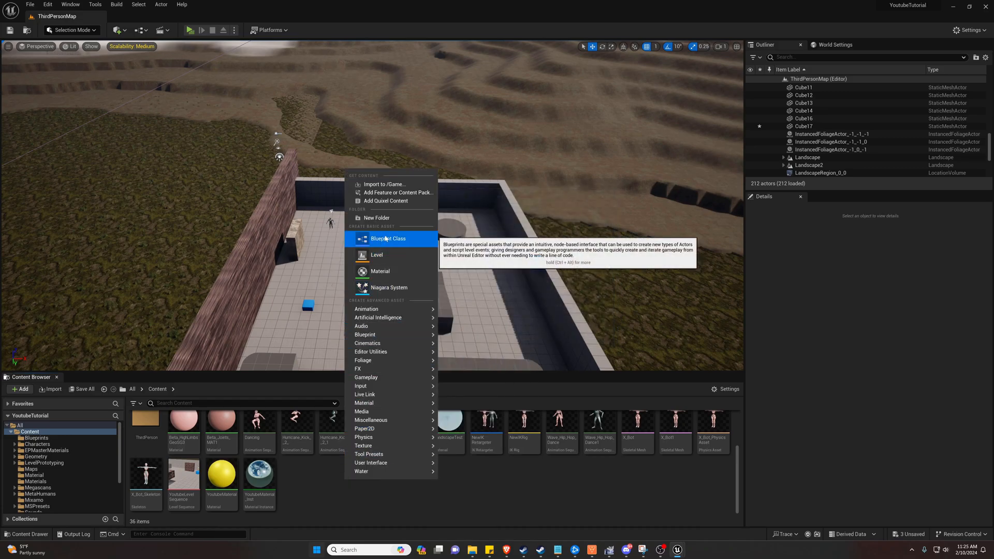
{"action": "left_click", "coordinate": [387, 238]}
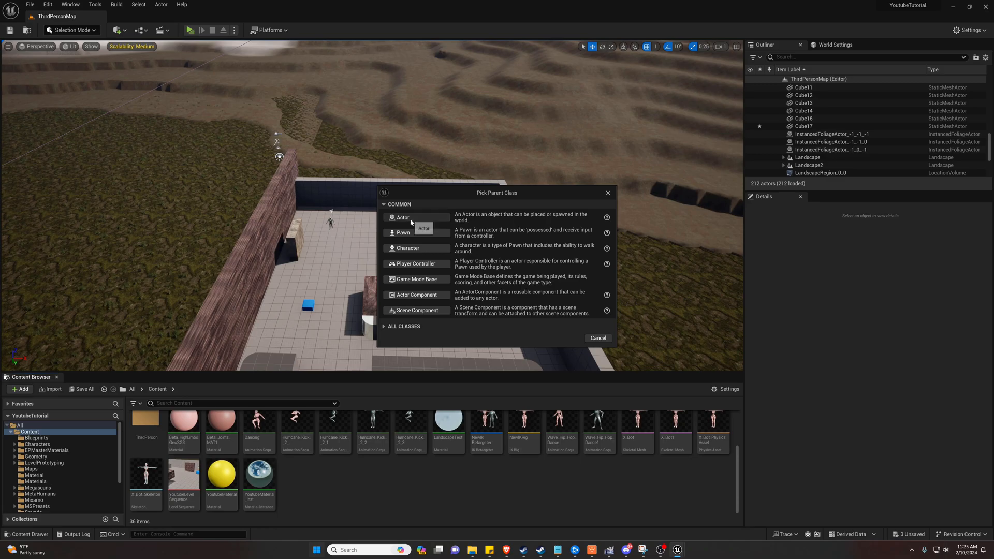
{"action": "left_click", "coordinate": [402, 218]}
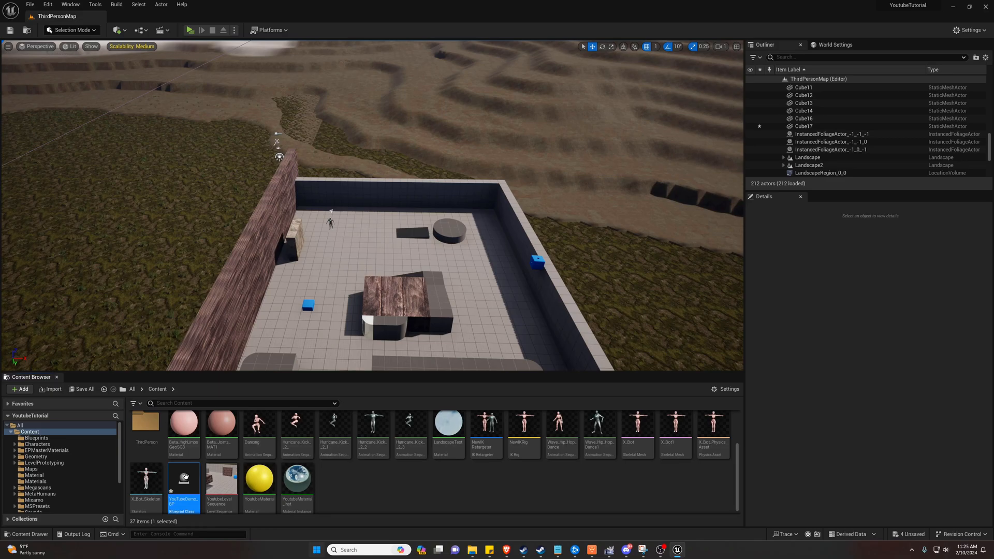
{"action": "double_click", "coordinate": [183, 483]}
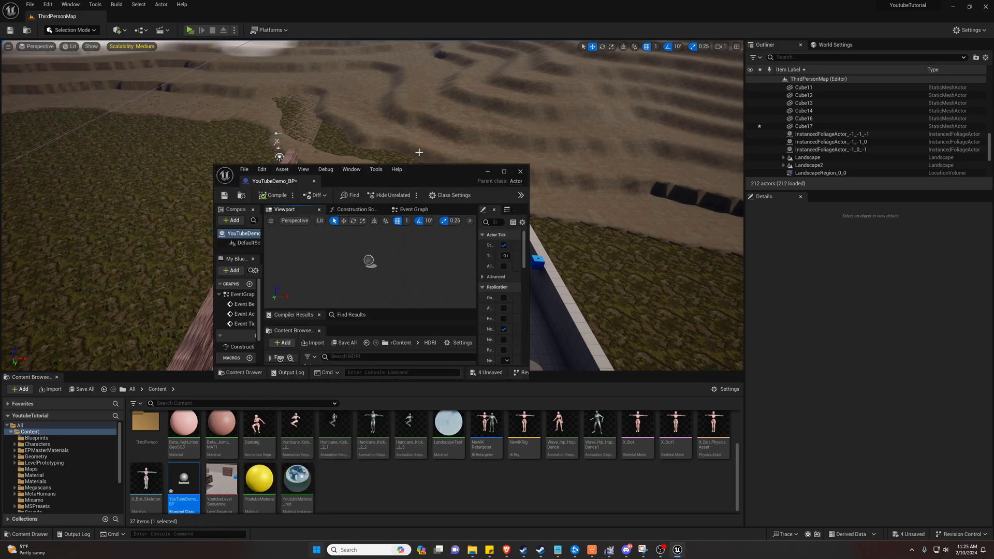
Dock the YouTubeDemo_BP editor into the main window and switch to its Event Graph.
{"action": "left_click", "coordinate": [140, 16]}
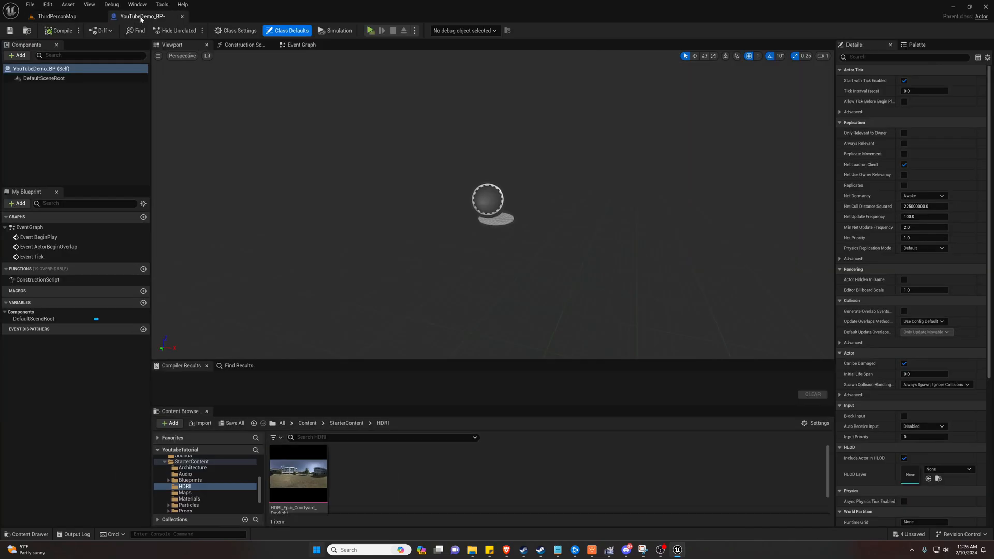
{"action": "mouse_move", "coordinate": [237, 68]}
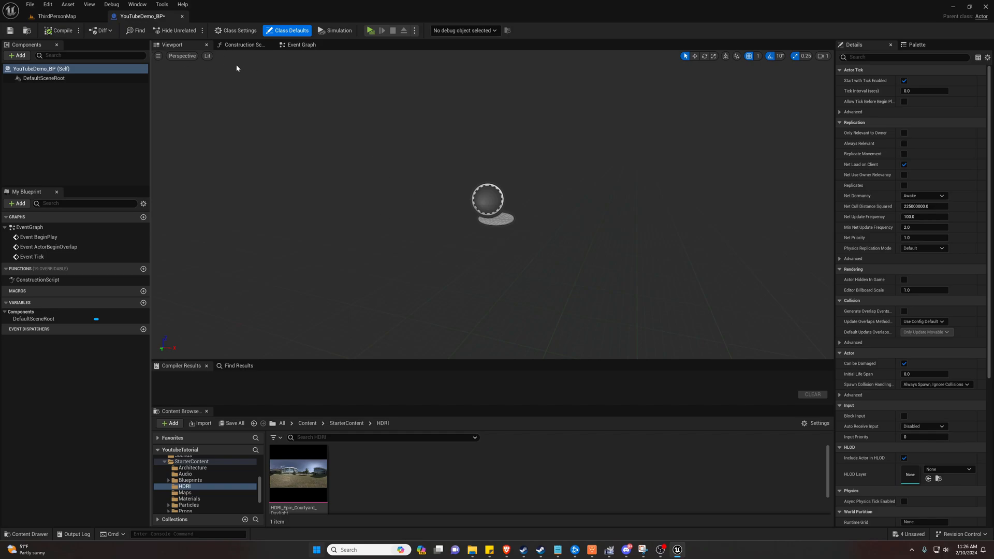
{"action": "left_click", "coordinate": [299, 44]}
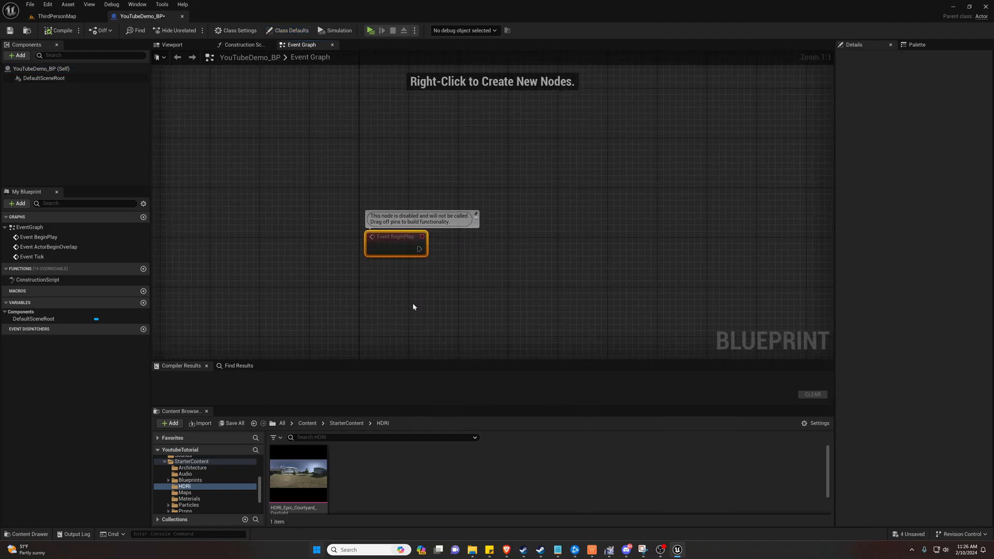
{"action": "mouse_move", "coordinate": [401, 245]}
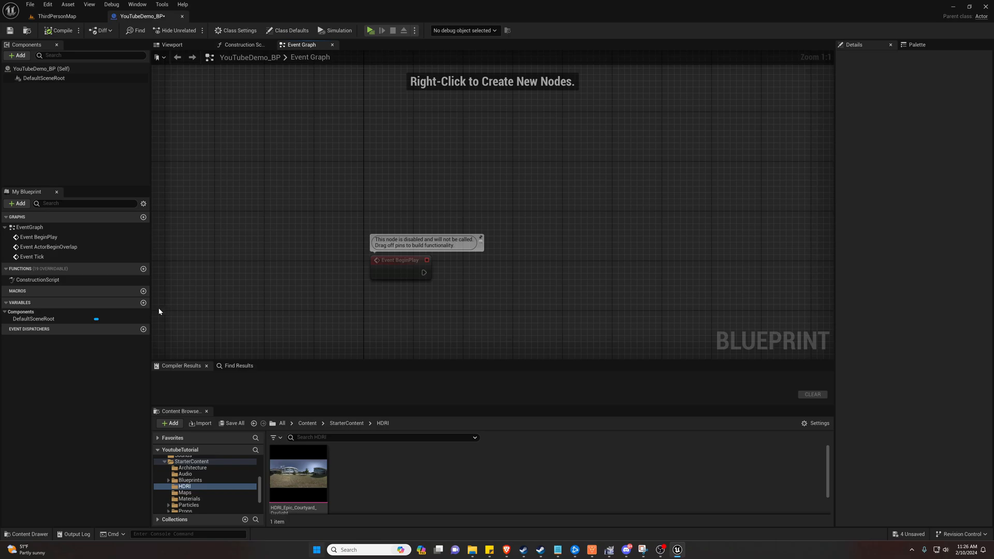
{"action": "mouse_move", "coordinate": [157, 311]}
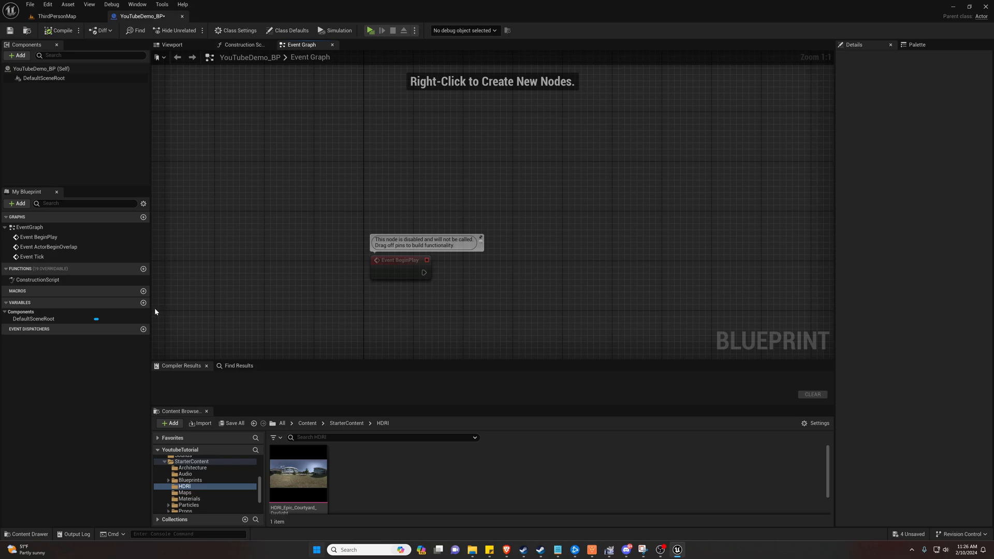
{"action": "mouse_move", "coordinate": [144, 303]}
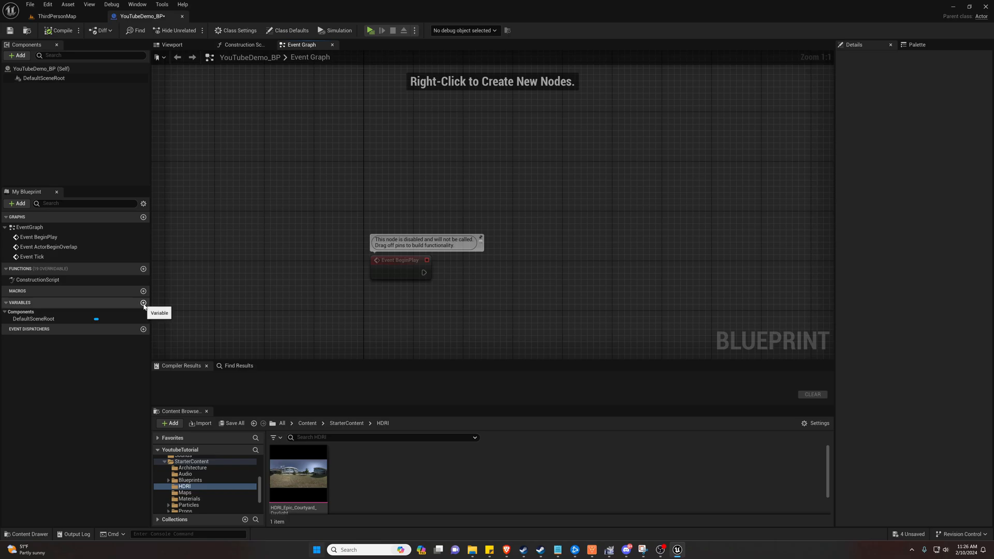
Add a new Actor-type variable named Destination.
{"action": "left_click", "coordinate": [143, 302]}
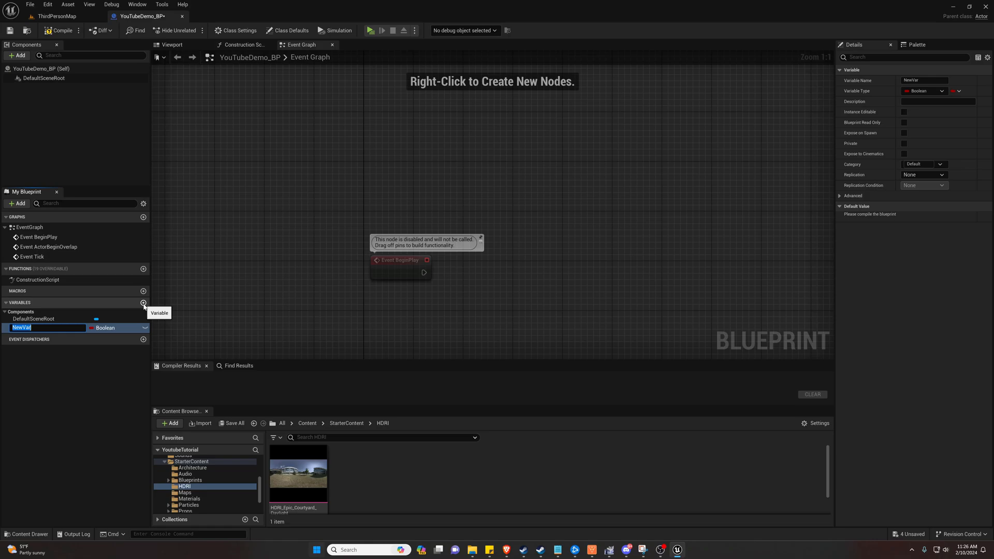
{"action": "type", "text": "De"}
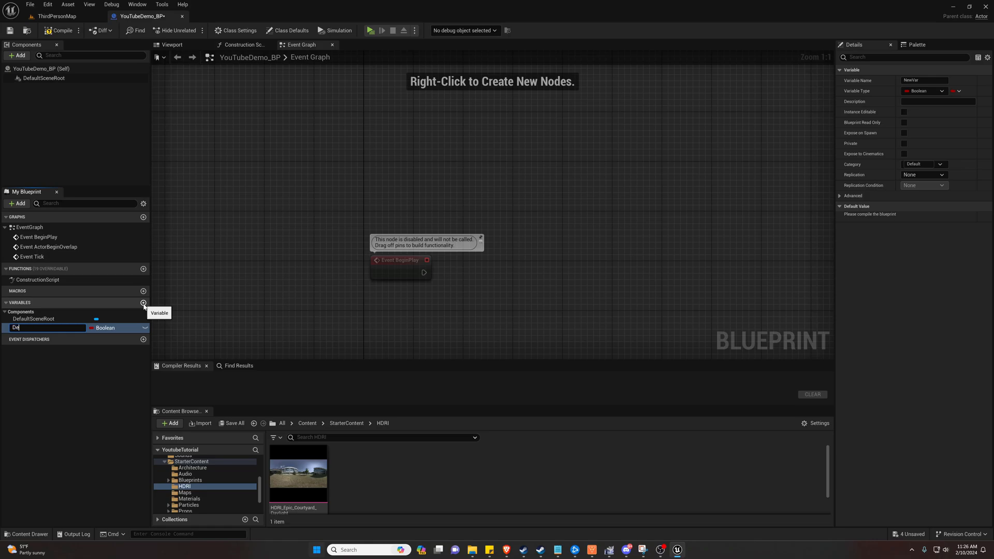
{"action": "type", "text": "Destination"}
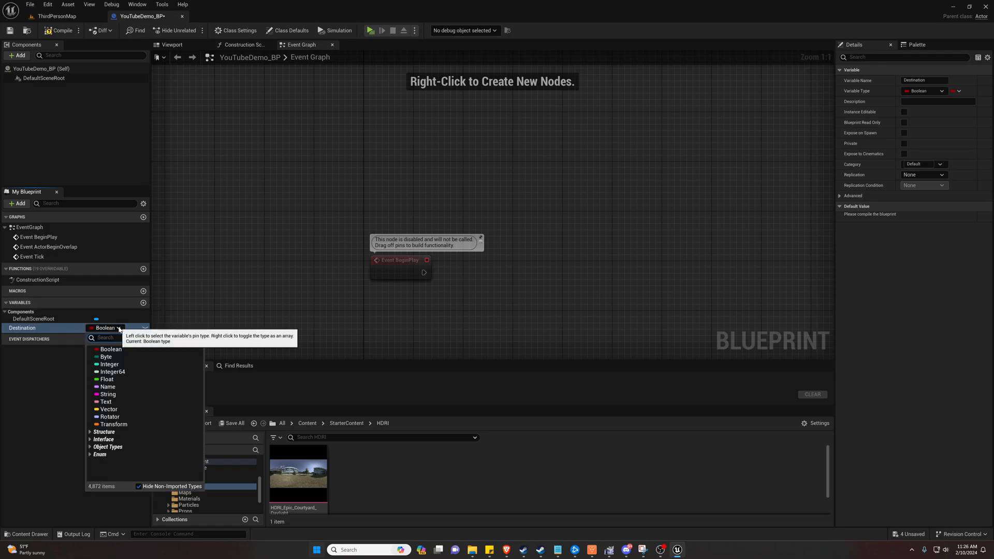
{"action": "type", "text": "actor"}
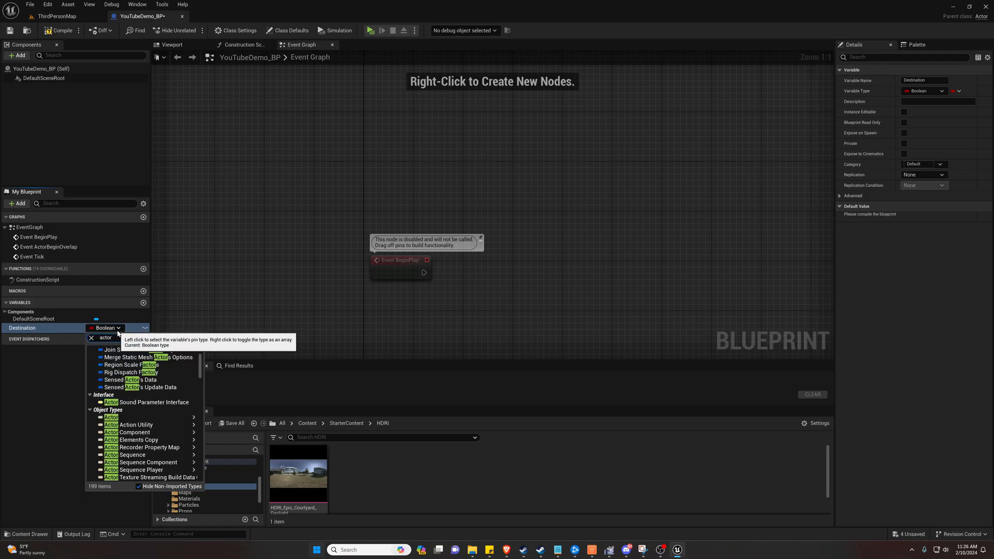
{"action": "left_click", "coordinate": [110, 416]}
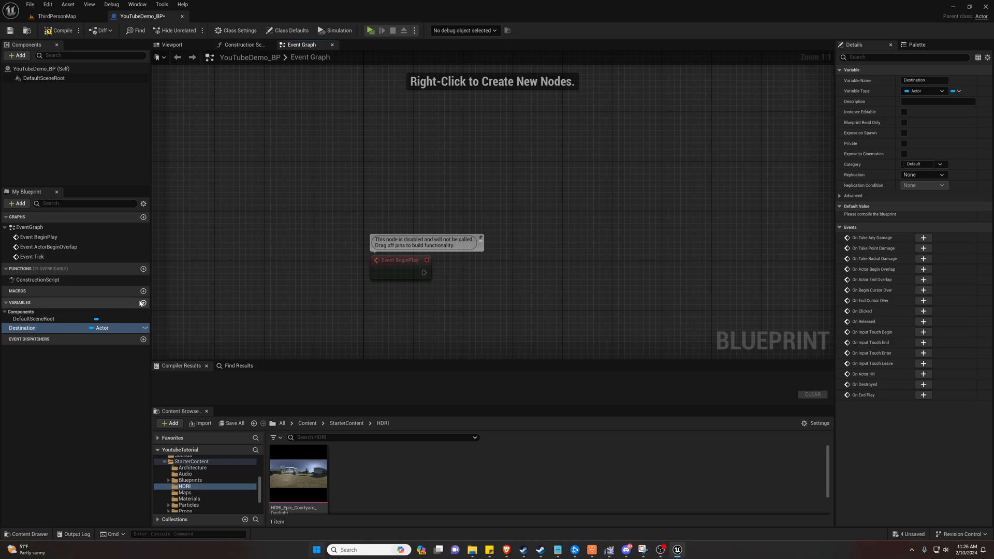
Add an ActorToMove variable with Instance Editable and Expose on Spawn ticked.
{"action": "left_click", "coordinate": [143, 302]}
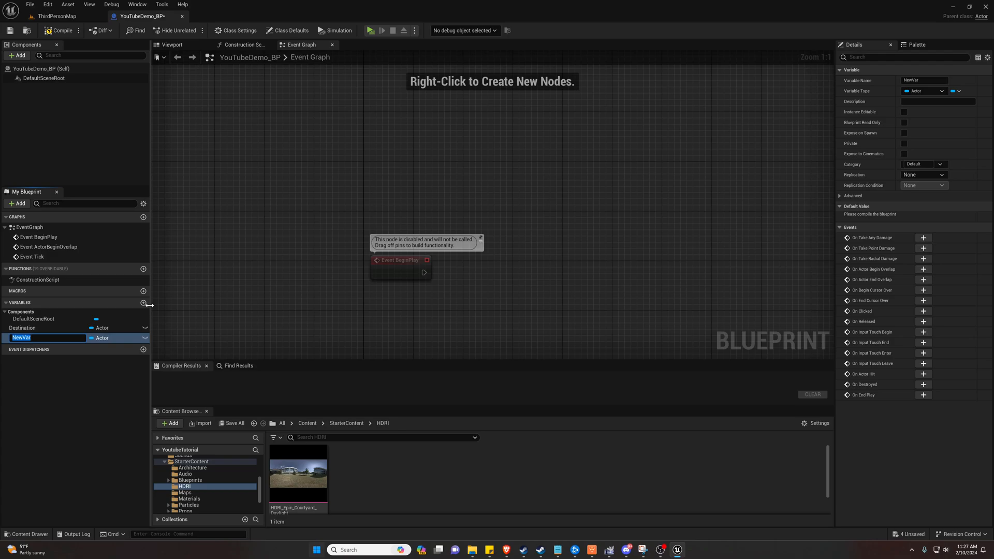
{"action": "type", "text": "ActorToMove"}
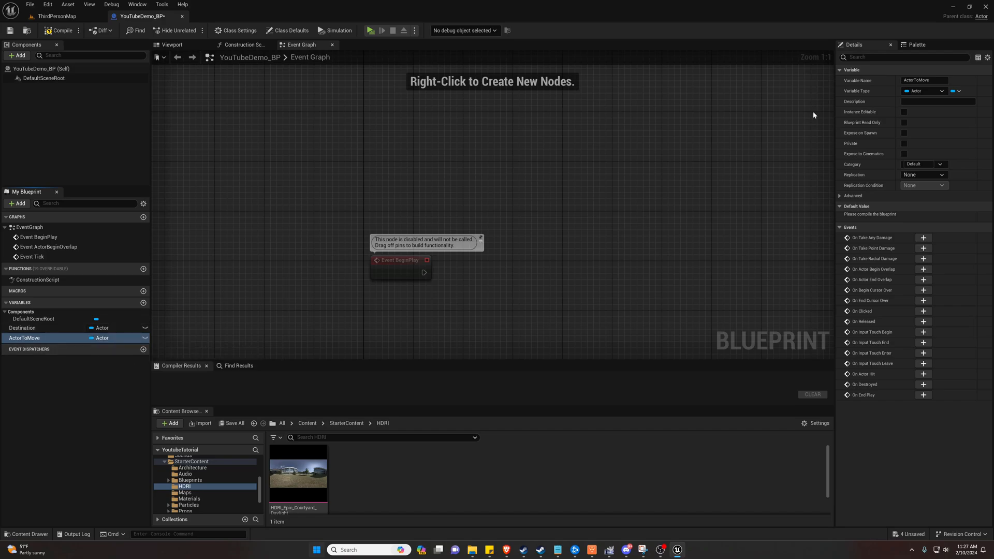
{"action": "left_click", "coordinate": [904, 112]}
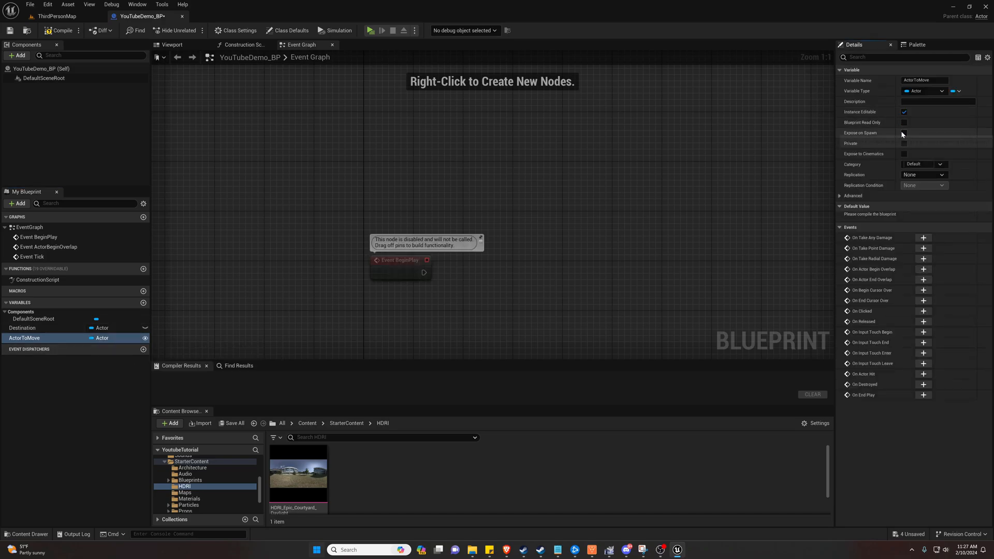
{"action": "left_click", "coordinate": [904, 132]}
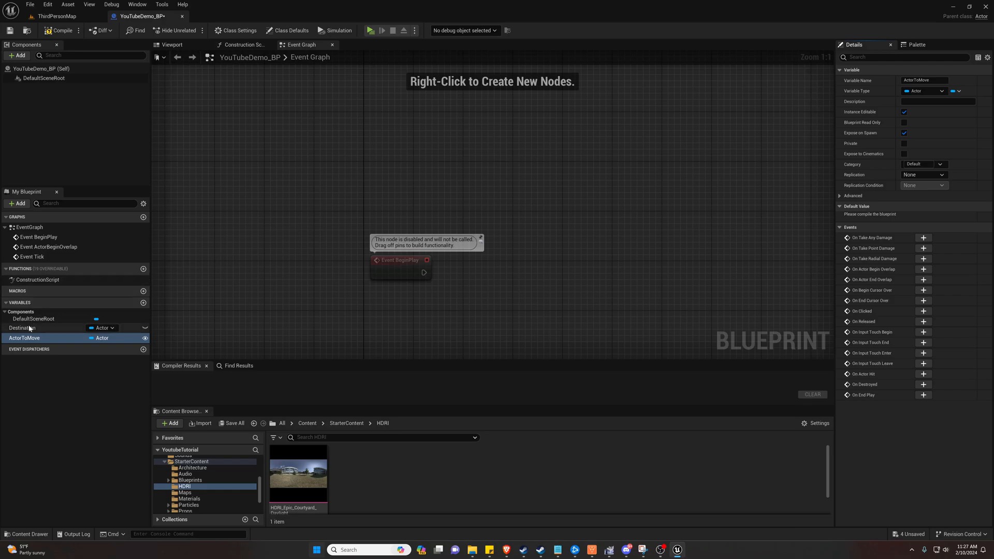
{"action": "left_click", "coordinate": [22, 328]}
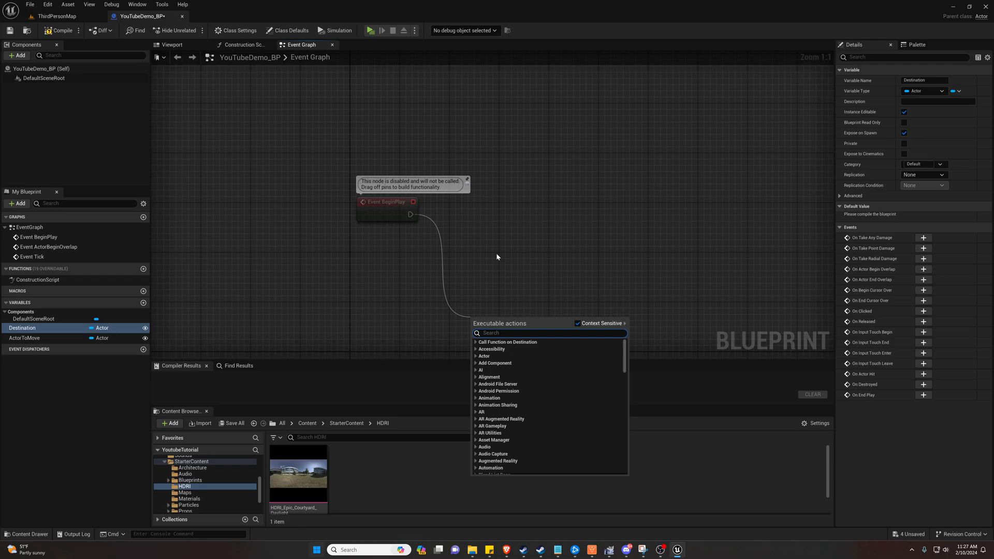
Add a Timeline node from BeginPlay, wired into Play from Start.
{"action": "type", "text": "time"}
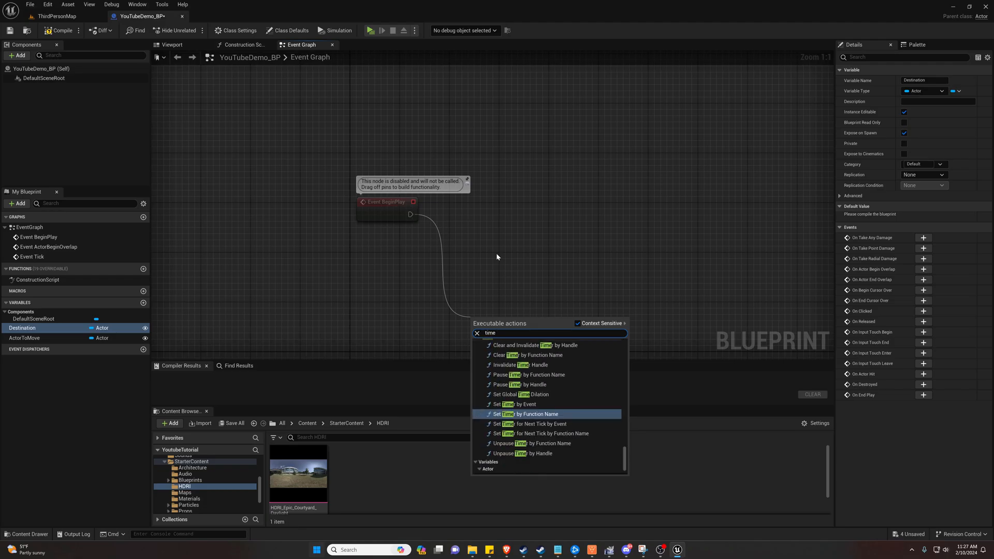
{"action": "left_click", "coordinate": [549, 414]}
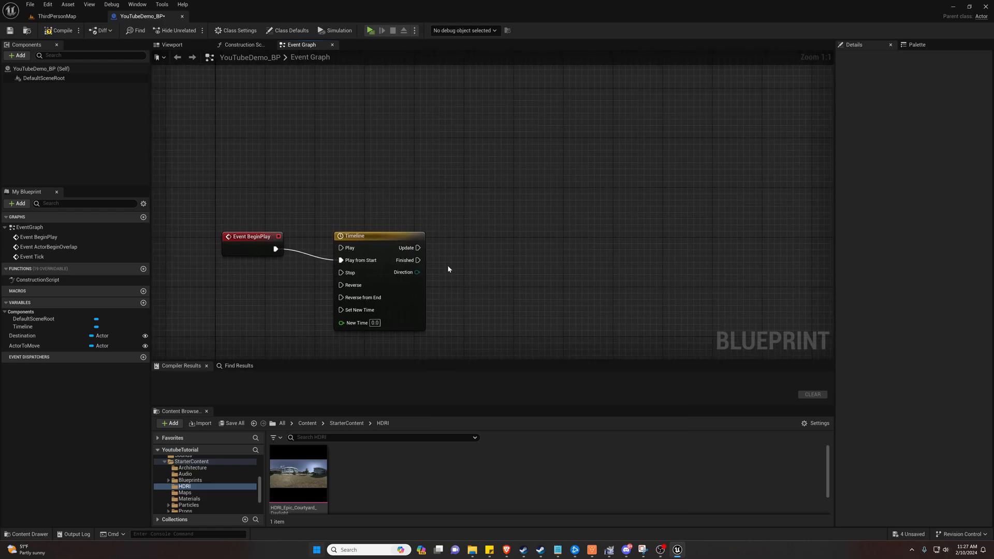
{"action": "mouse_move", "coordinate": [437, 266]}
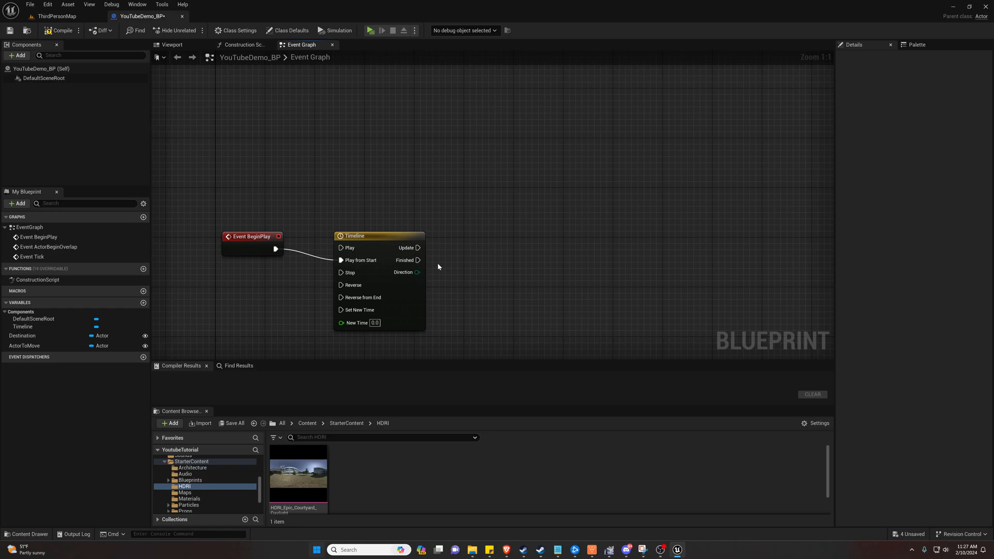
{"action": "mouse_move", "coordinate": [428, 263]}
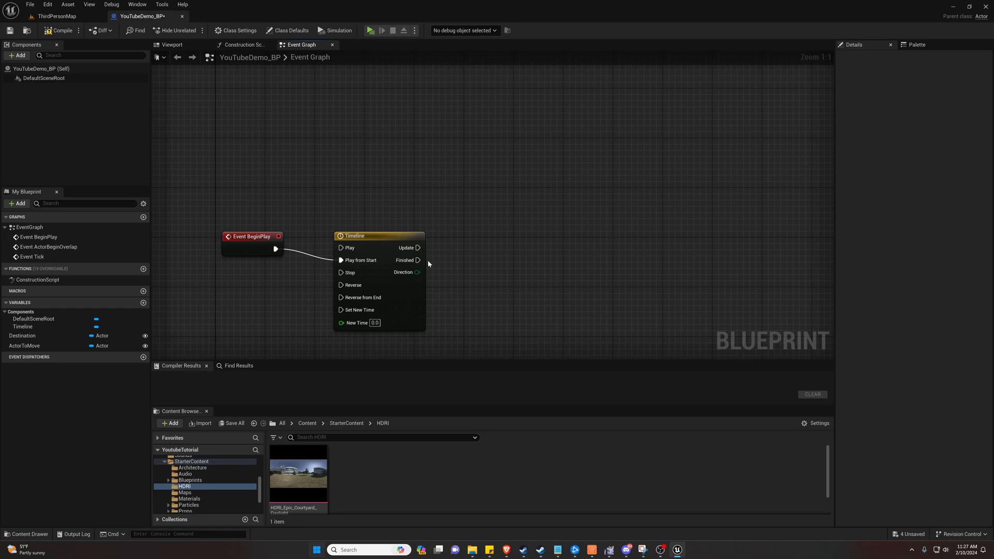
{"action": "mouse_move", "coordinate": [416, 248]}
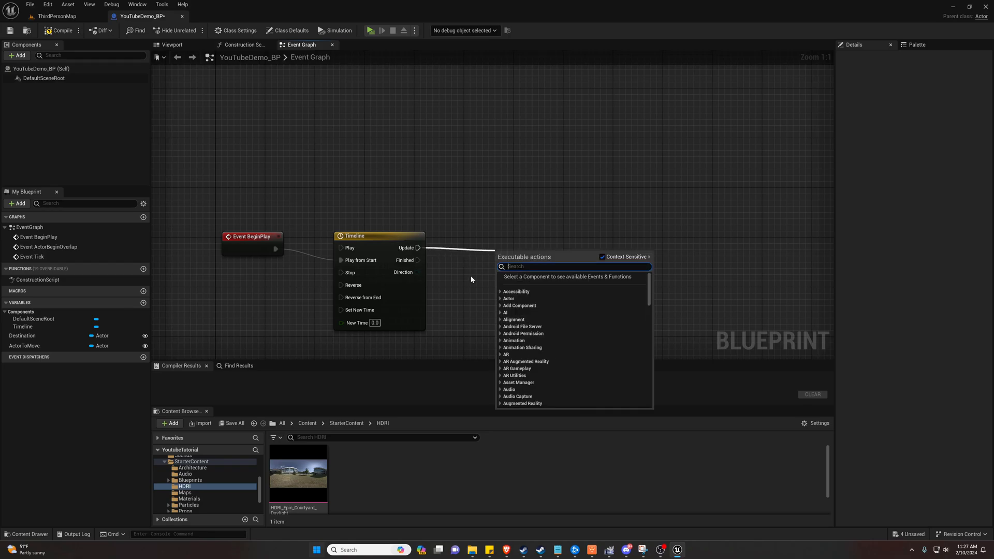
Search the action menu for 'lerp vector' to add a Lerp (Vector) node.
{"action": "type", "text": "lerp"}
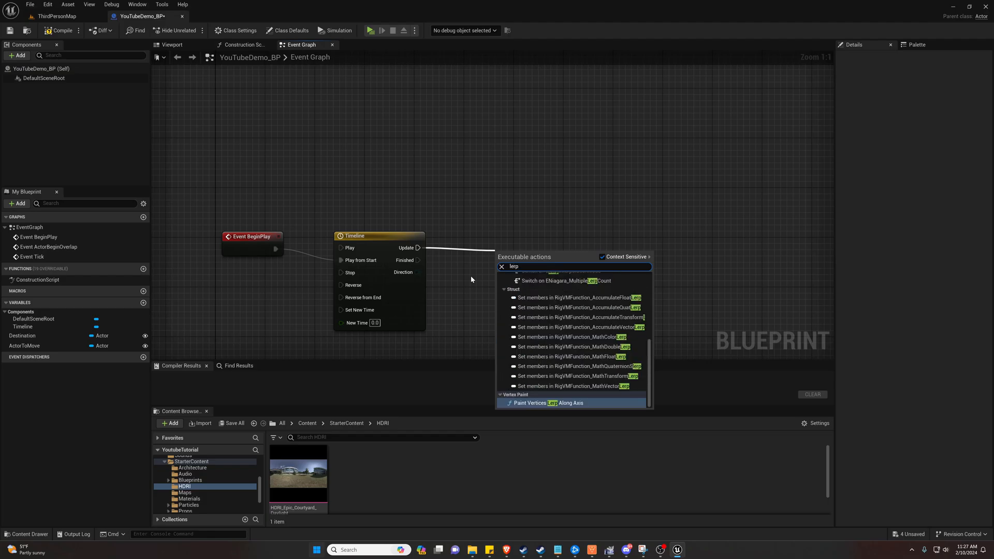
{"action": "type", "text": "ve"}
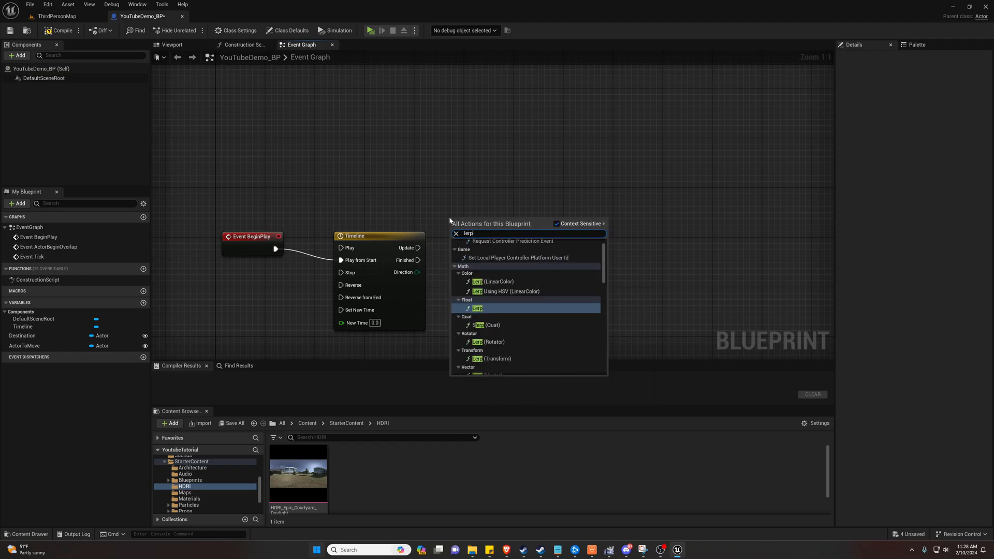
{"action": "type", "text": "vector"}
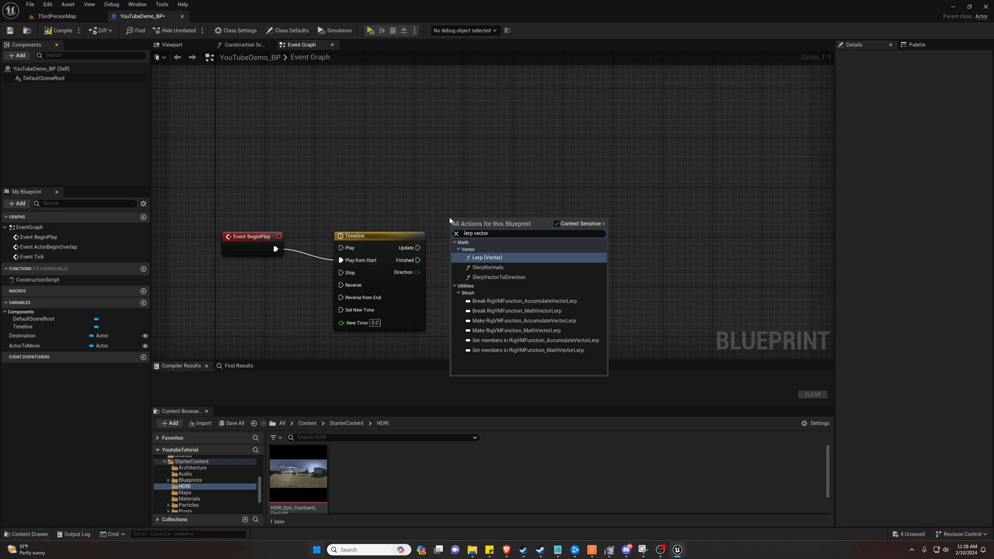
{"action": "mouse_move", "coordinate": [378, 235]}
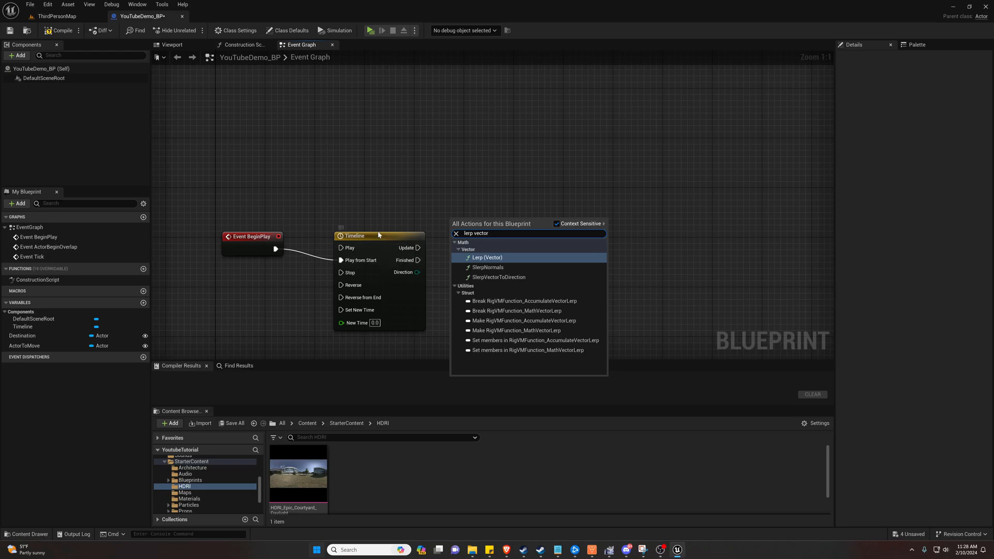
{"action": "mouse_move", "coordinate": [488, 257]}
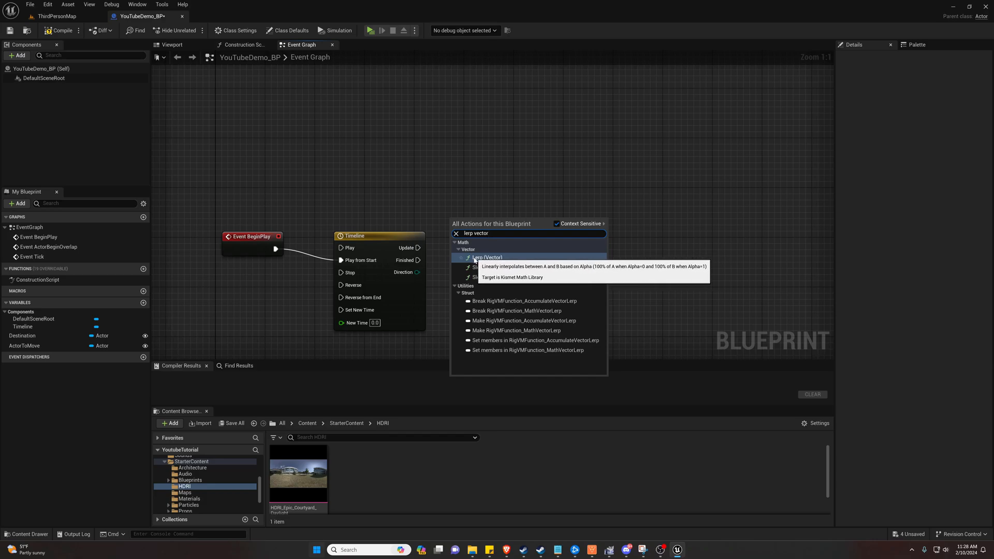
Dismiss the Timeline node's options and uncheck Context Sensitive in the action menu.
{"action": "right_click", "coordinate": [388, 241]}
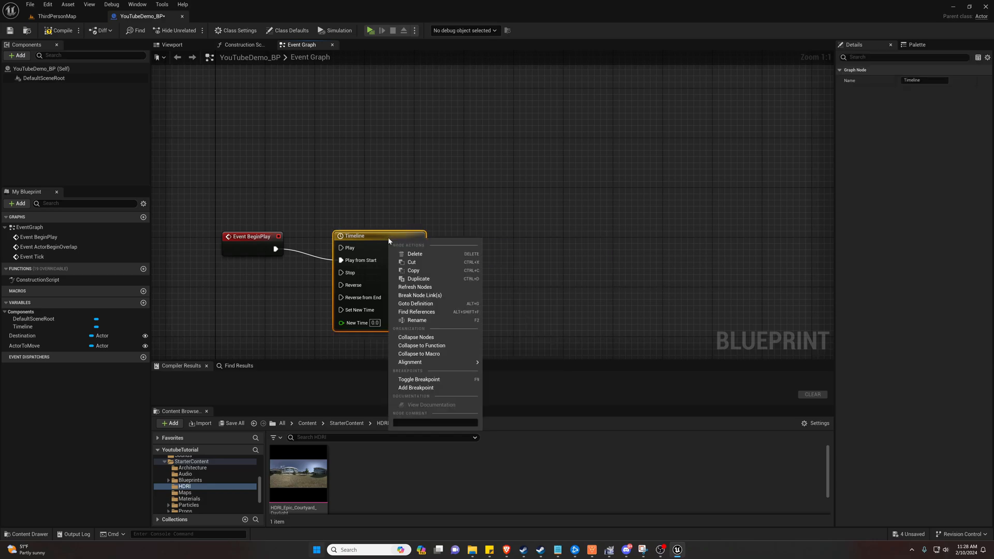
{"action": "left_click", "coordinate": [488, 245]}
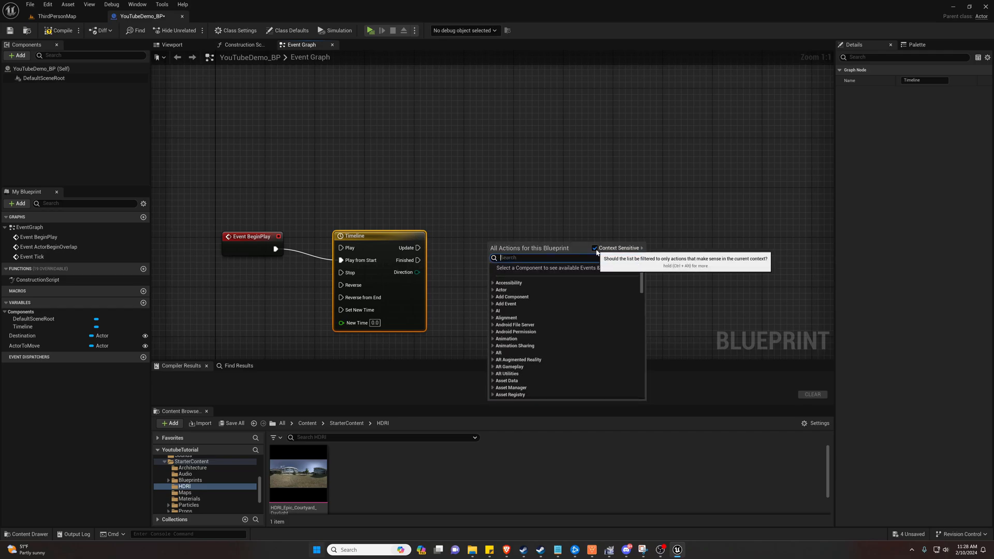
{"action": "left_click", "coordinate": [595, 248]}
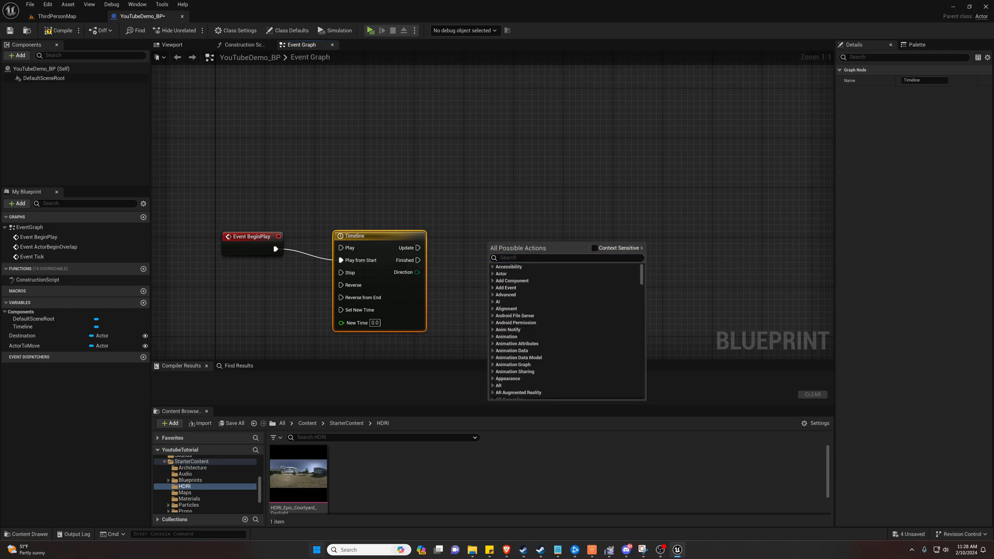
{"action": "left_click", "coordinate": [565, 257]}
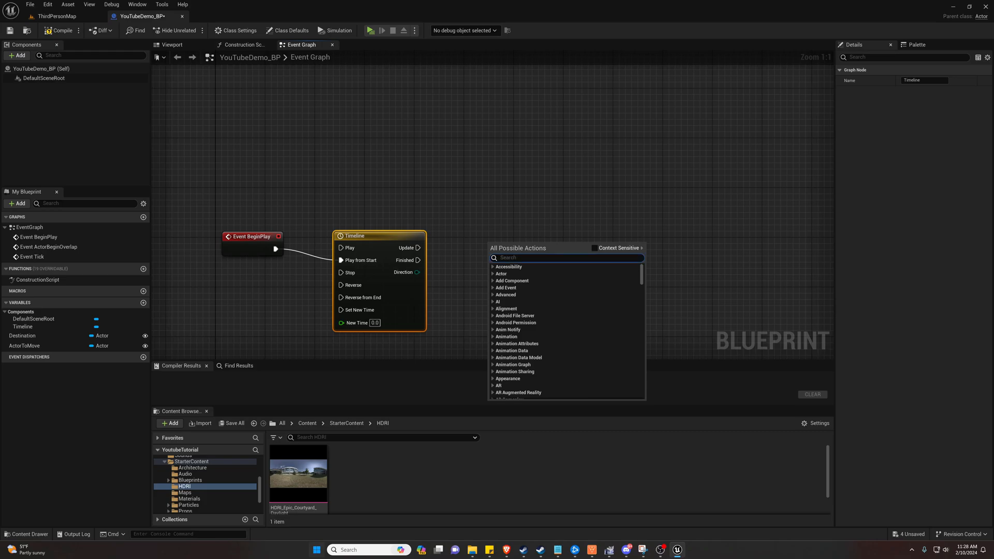
{"action": "left_click", "coordinate": [564, 257]}
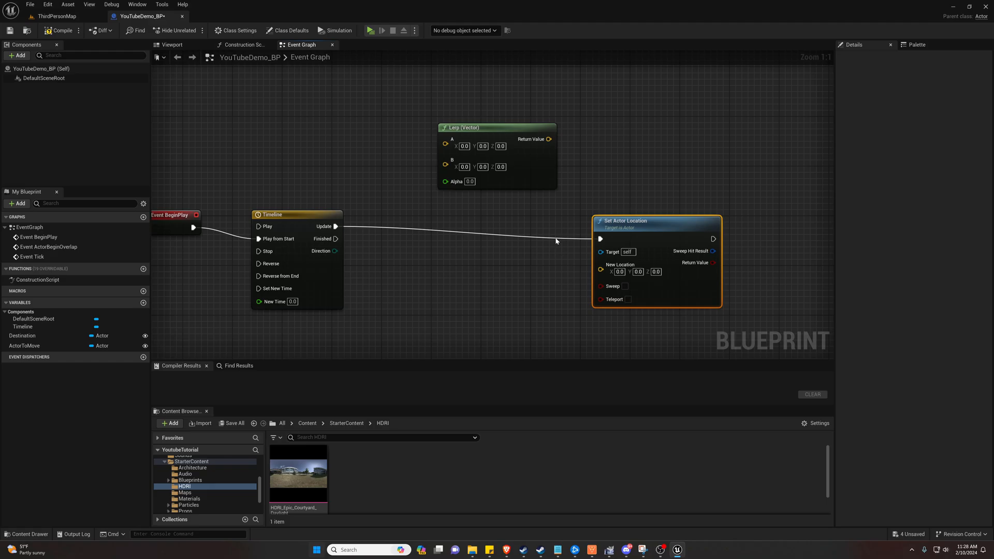
{"action": "mouse_move", "coordinate": [549, 139]}
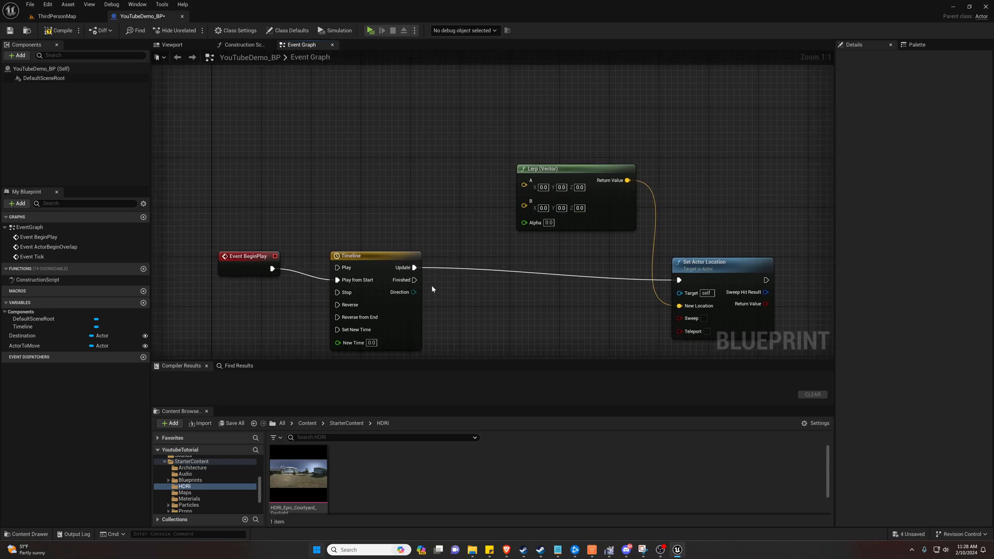
{"action": "mouse_move", "coordinate": [392, 302]}
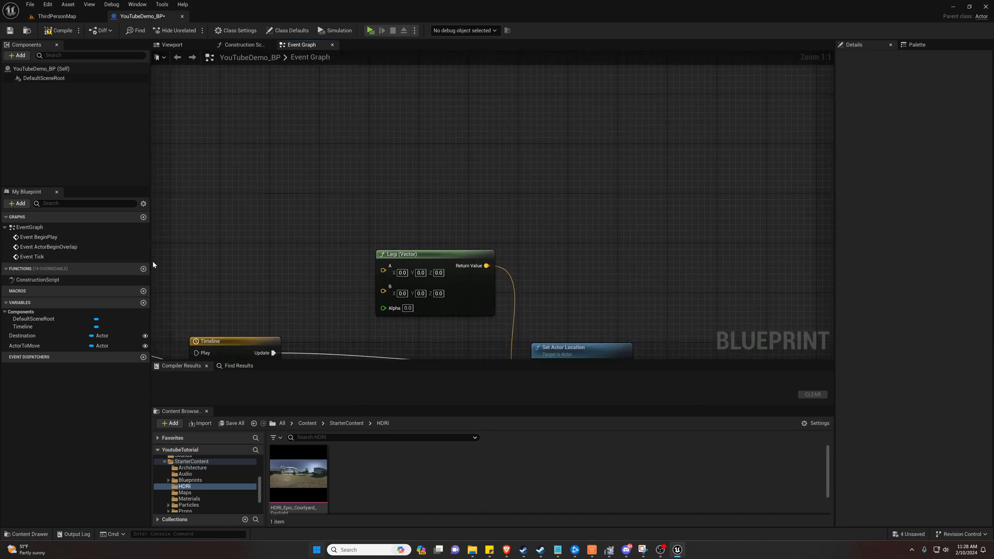
{"action": "mouse_move", "coordinate": [22, 335]}
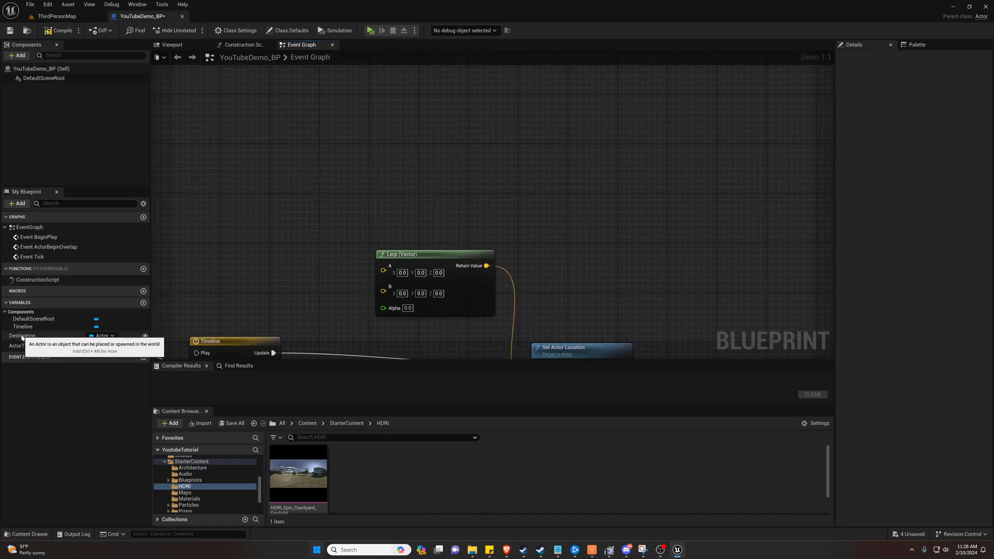
Add a Destination getter feeding a Get Actor Location node.
{"action": "left_click", "coordinate": [23, 336]}
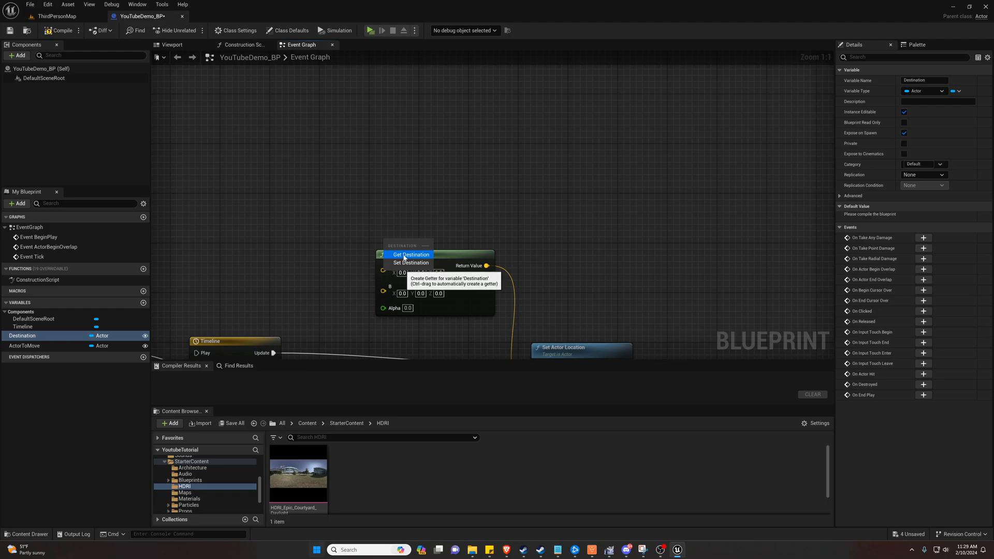
{"action": "left_click", "coordinate": [411, 254]}
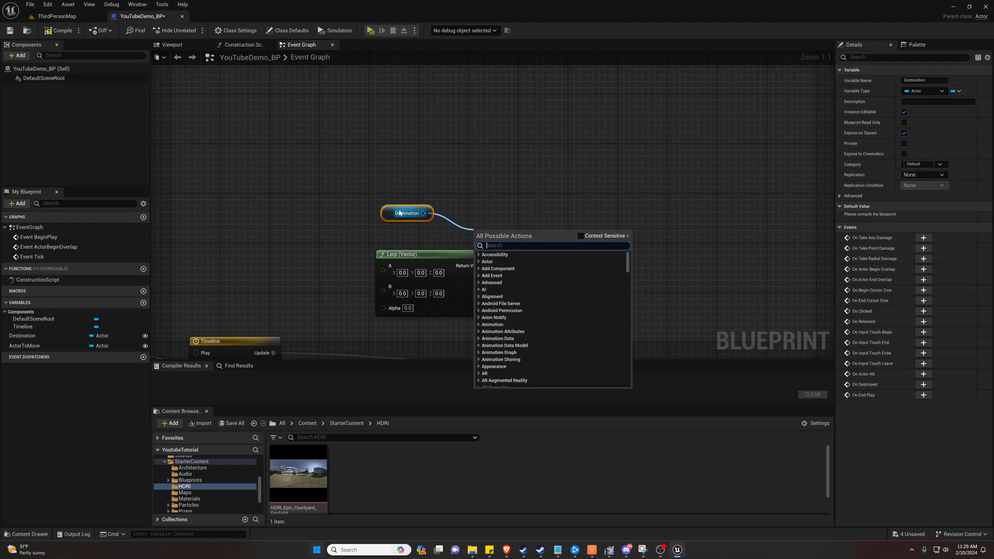
{"action": "mouse_move", "coordinate": [468, 214]}
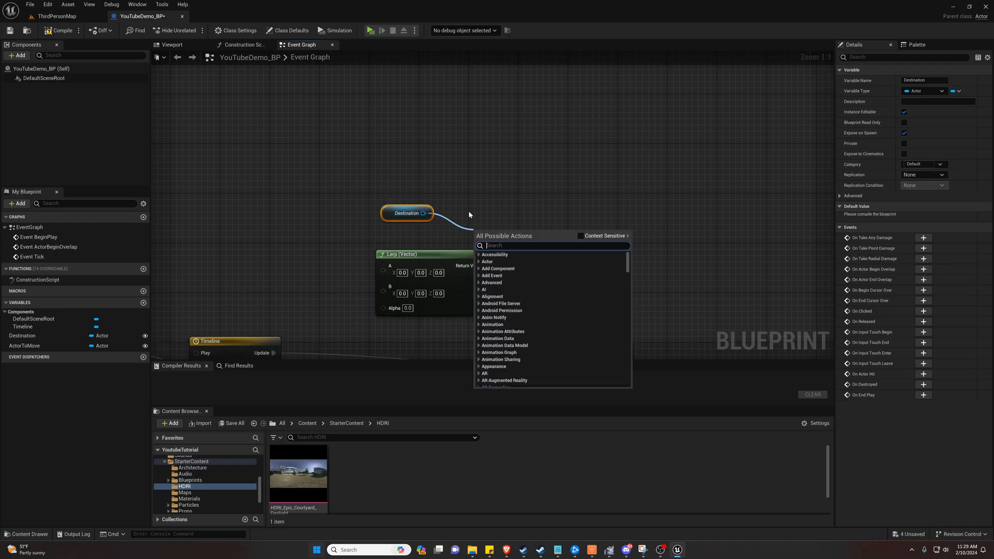
{"action": "mouse_move", "coordinate": [475, 221]}
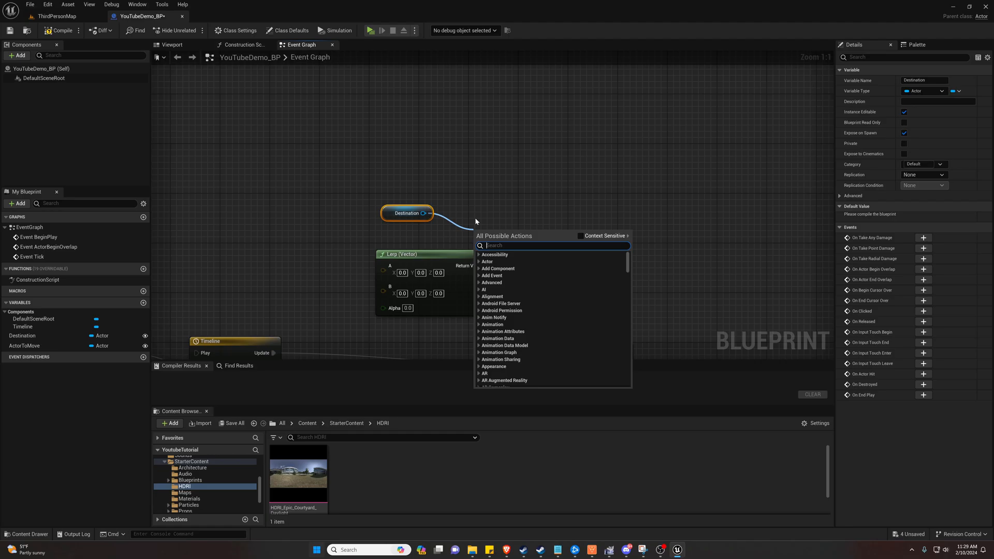
{"action": "left_click", "coordinate": [580, 239]}
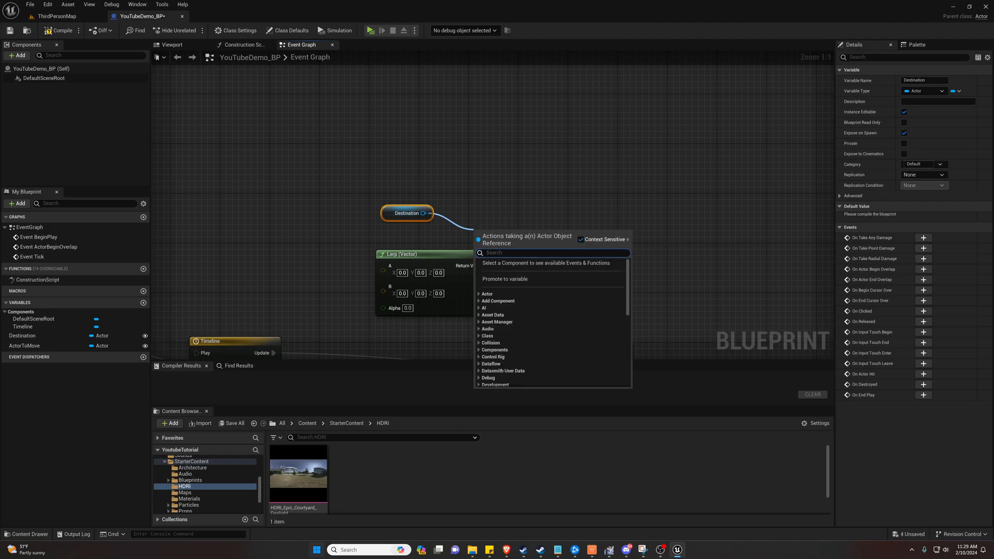
{"action": "type", "text": "get actor locat"}
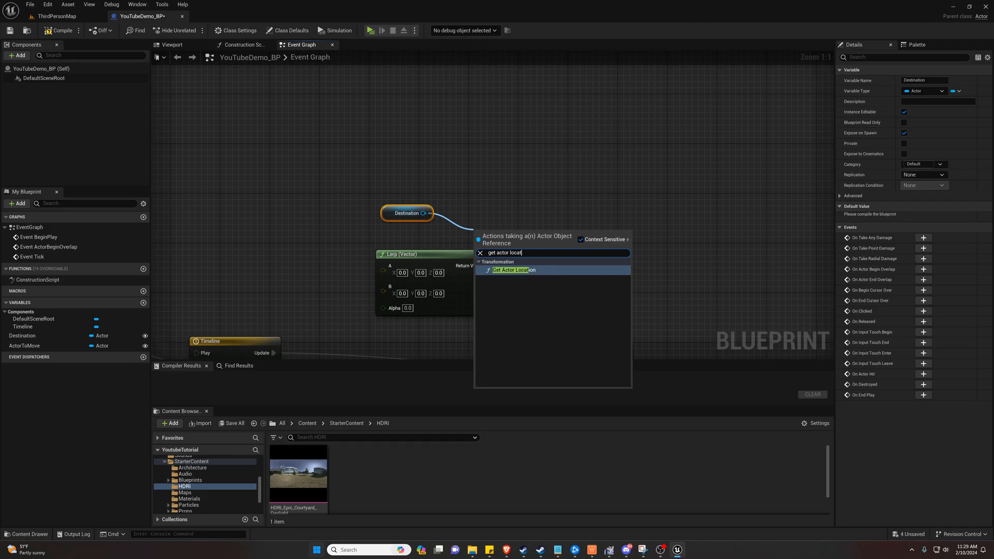
{"action": "left_click", "coordinate": [514, 269]}
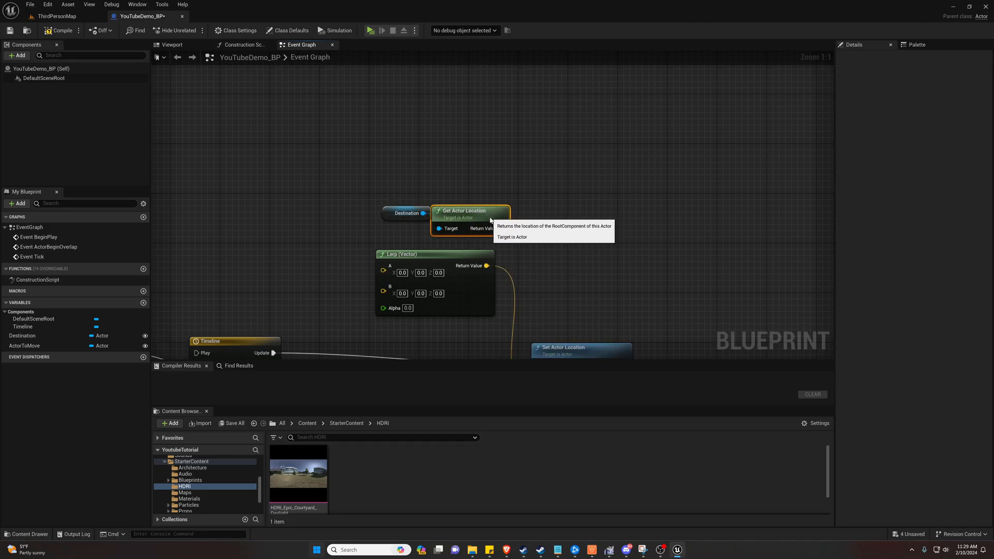
{"action": "left_click", "coordinate": [407, 213]}
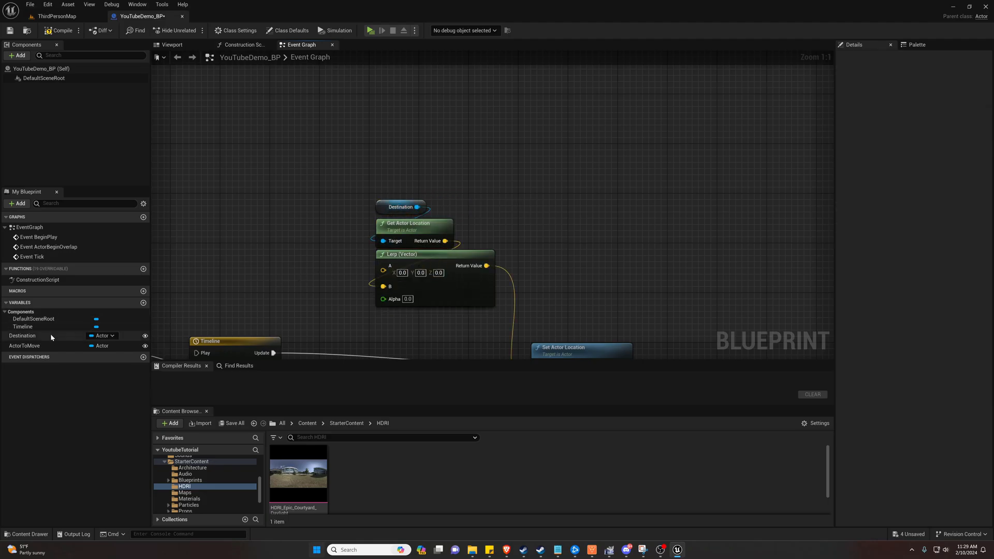
Add an Actor to Move getter above Destination with its own Get Actor Location.
{"action": "left_click", "coordinate": [25, 345]}
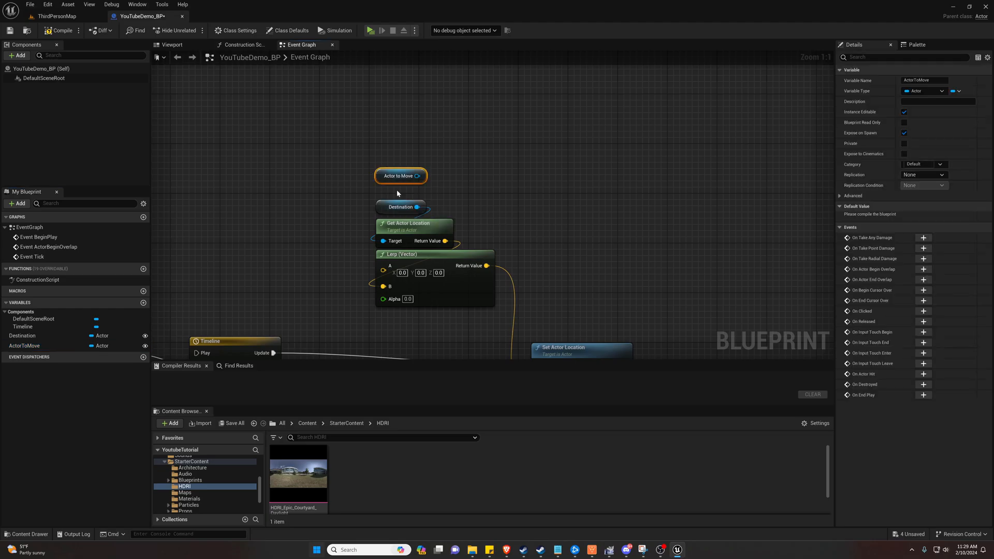
{"action": "left_click_drag", "start_coordinate": [399, 176], "coordinate": [399, 188]}
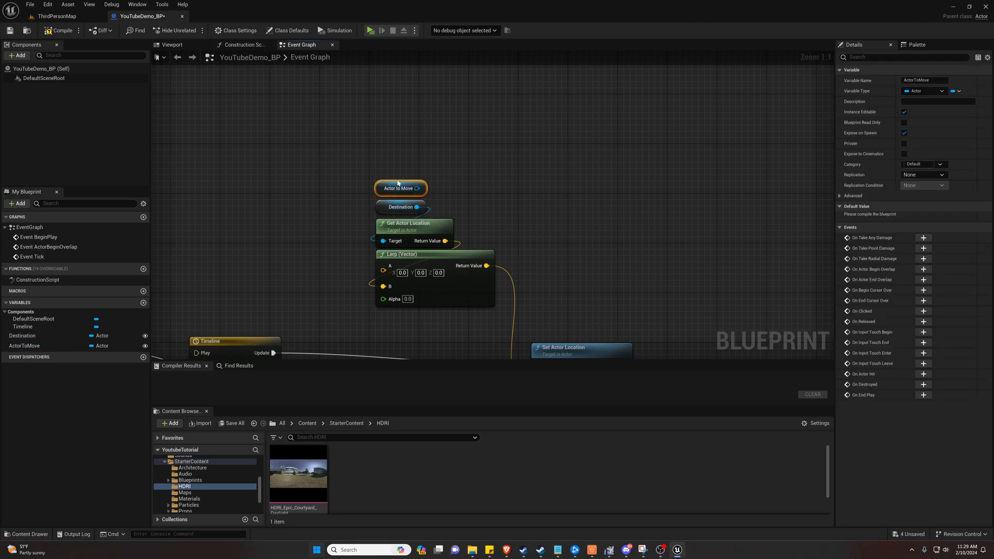
{"action": "left_click_drag", "start_coordinate": [400, 188], "coordinate": [400, 157]}
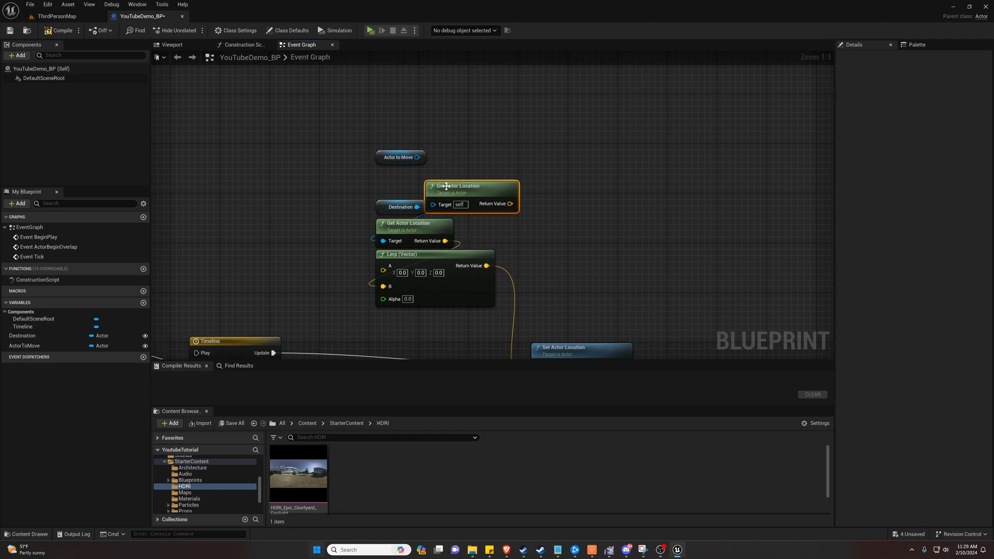
{"action": "mouse_move", "coordinate": [393, 181]}
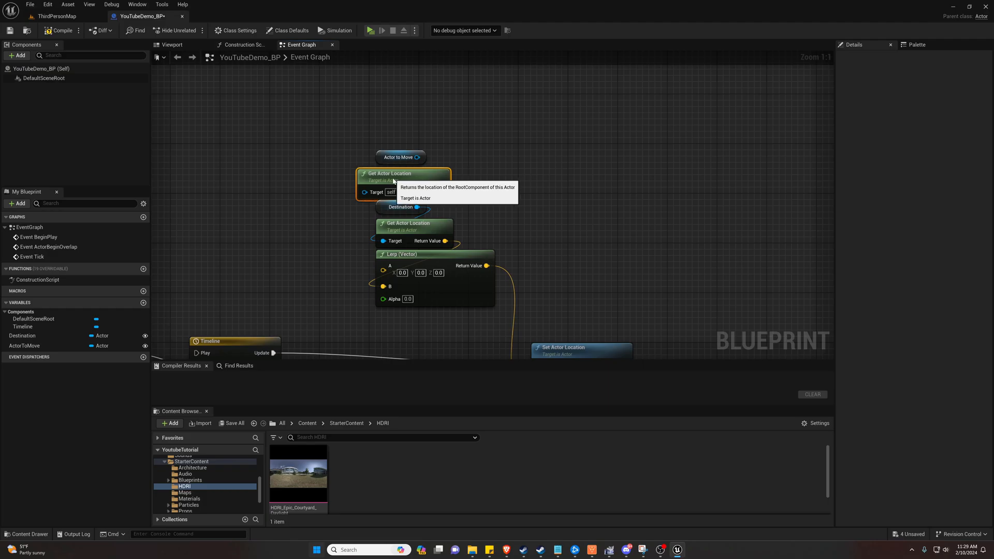
{"action": "mouse_move", "coordinate": [415, 160]}
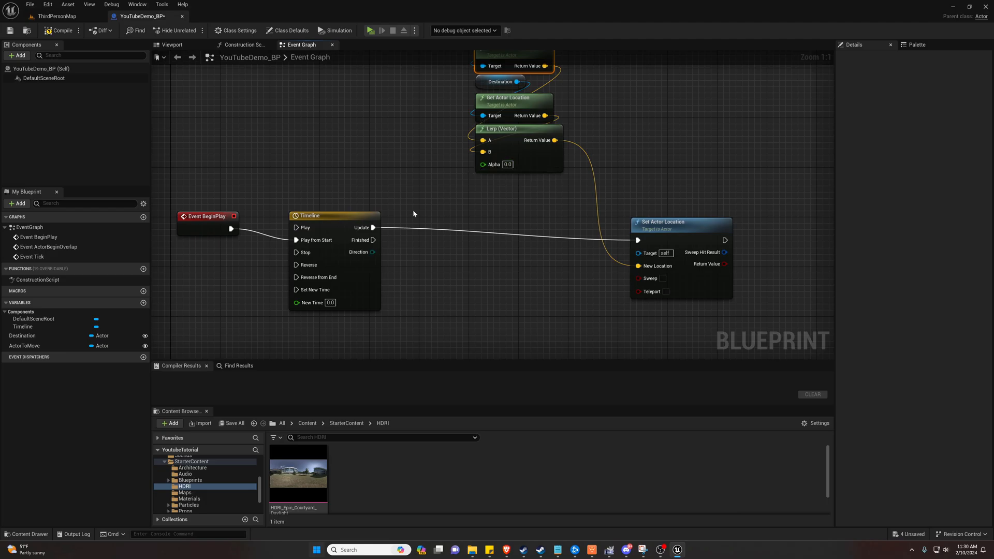
{"action": "mouse_move", "coordinate": [319, 223]}
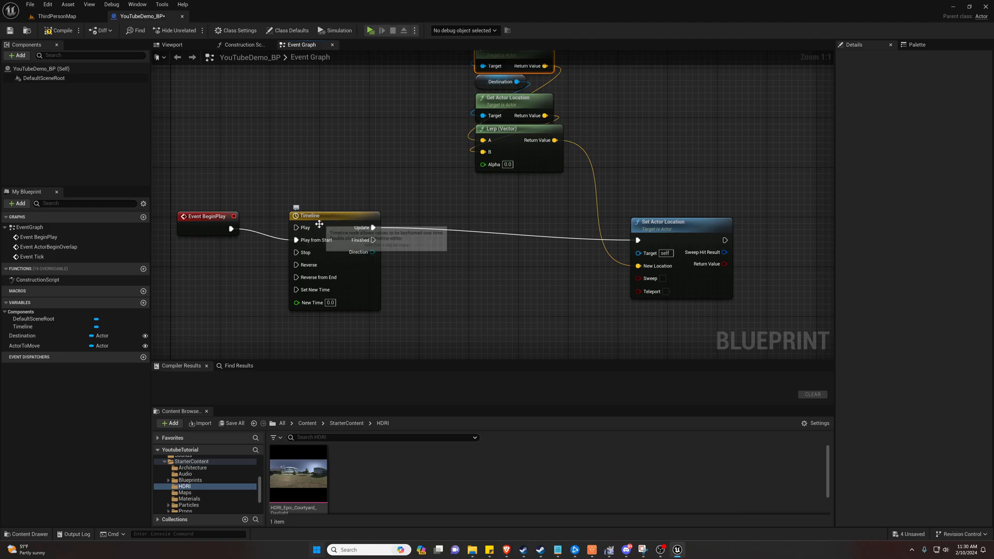
{"action": "mouse_move", "coordinate": [508, 152]}
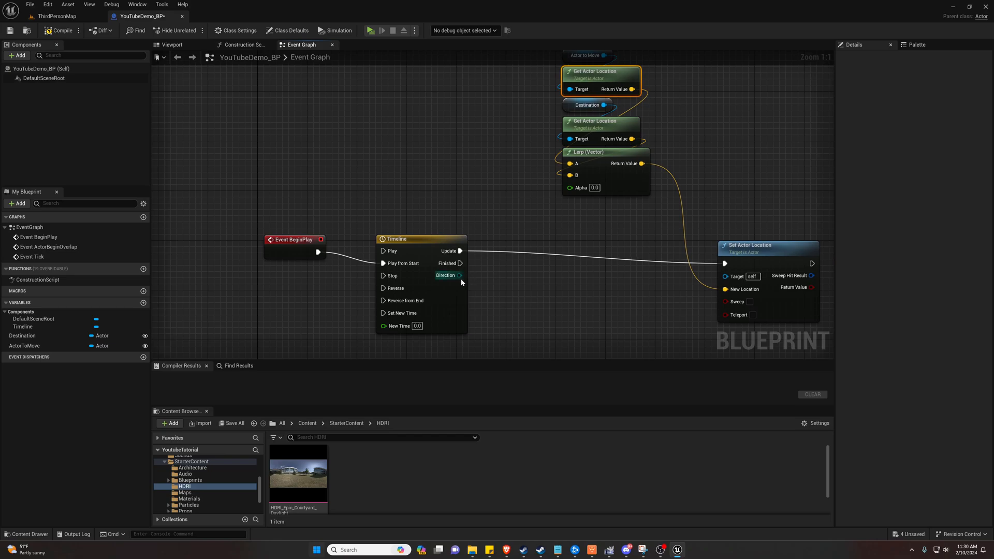
{"action": "mouse_move", "coordinate": [452, 250]}
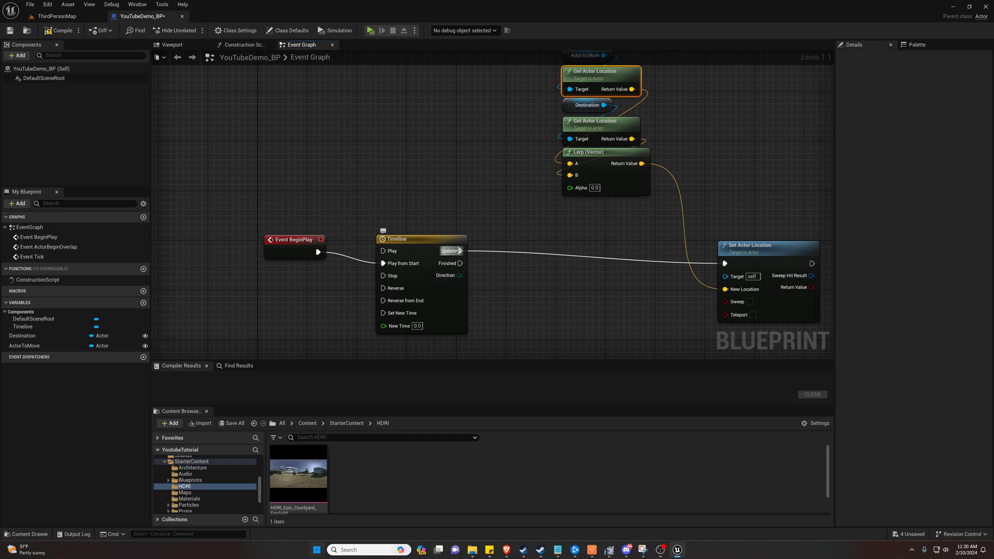
{"action": "mouse_move", "coordinate": [430, 295]}
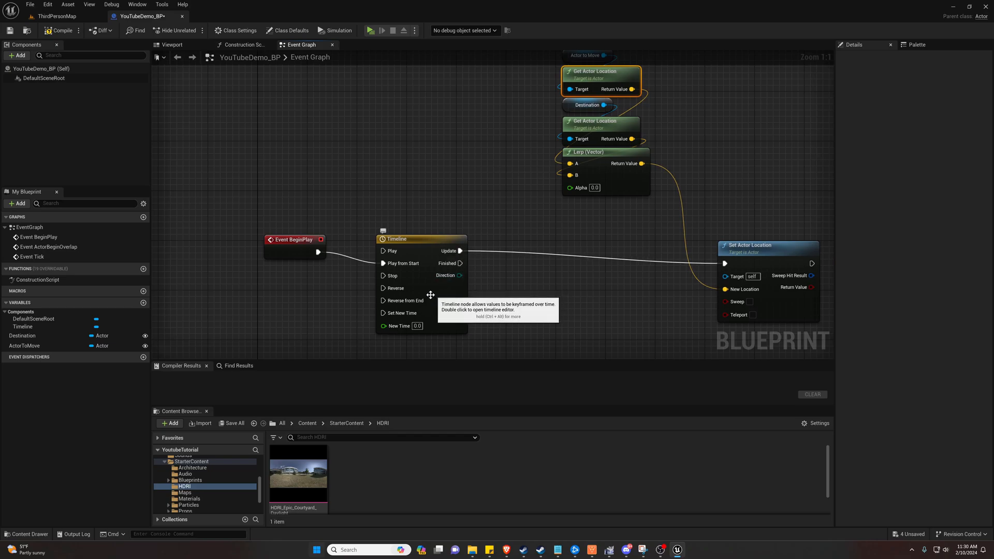
Add a float track to the Timeline with keys, setting the second key's time to 30.
{"action": "double_click", "coordinate": [396, 239]}
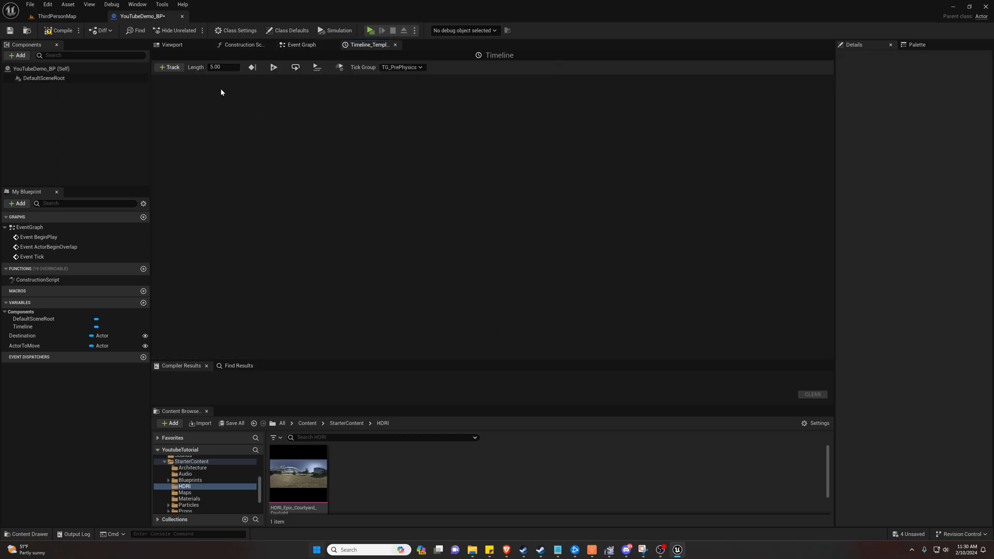
{"action": "left_click", "coordinate": [168, 68]}
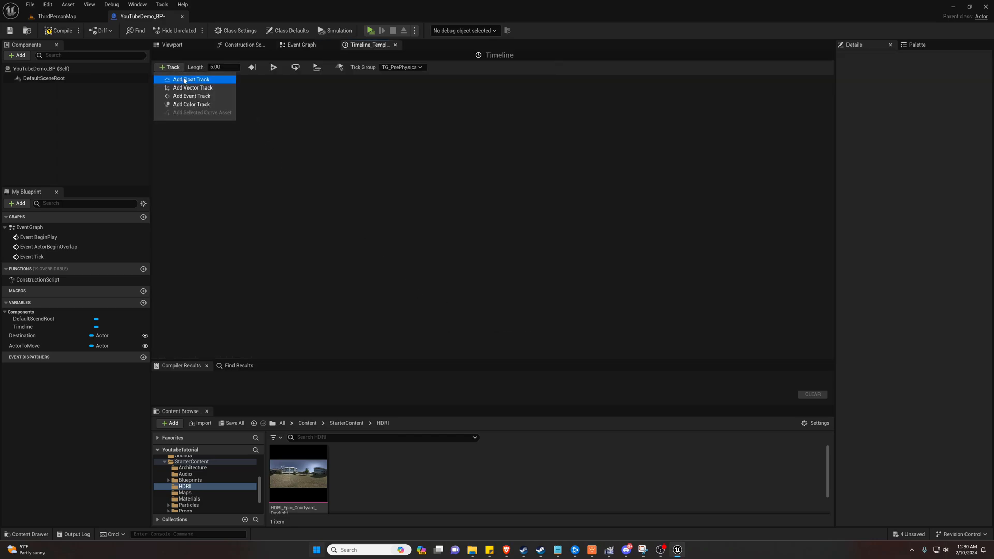
{"action": "left_click", "coordinate": [191, 80]}
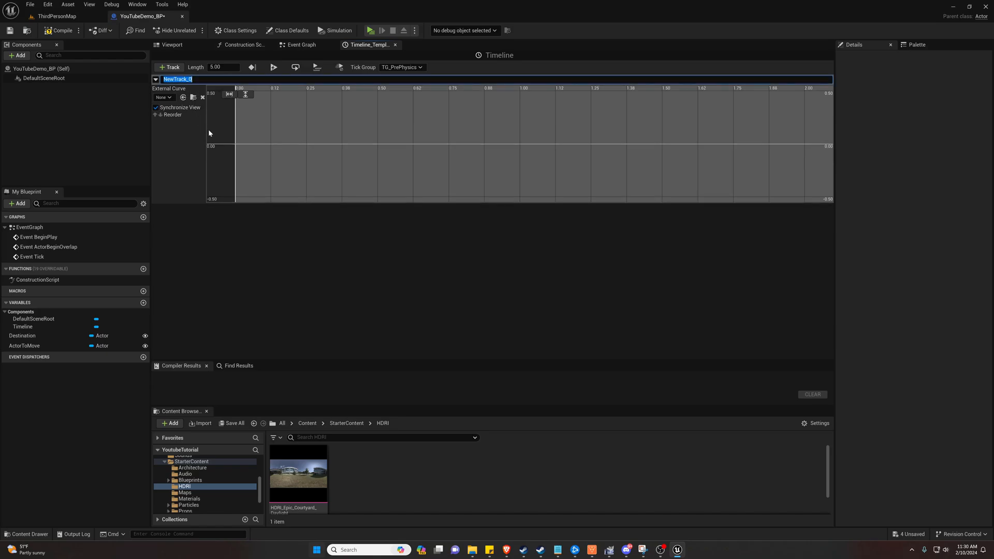
{"action": "right_click", "coordinate": [237, 146]}
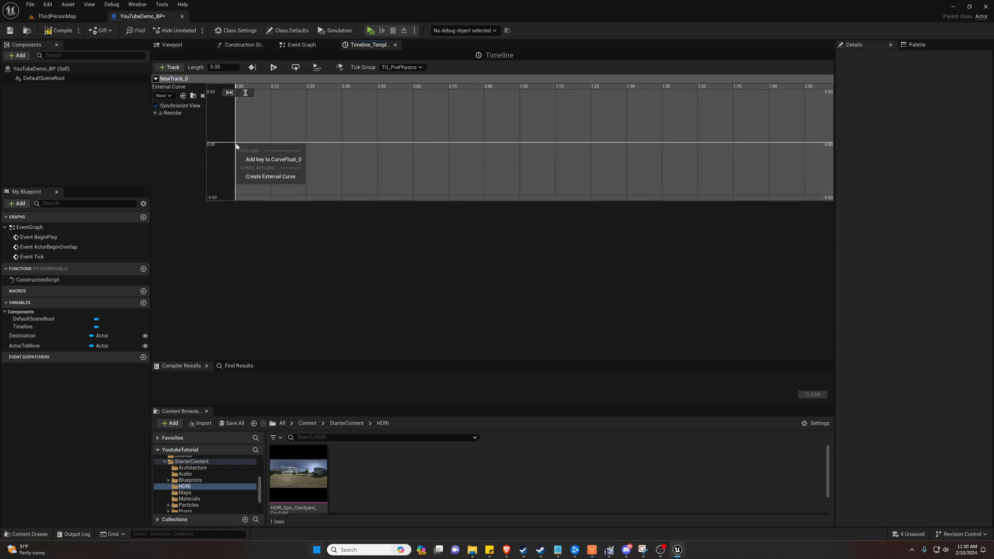
{"action": "left_click", "coordinate": [273, 159]}
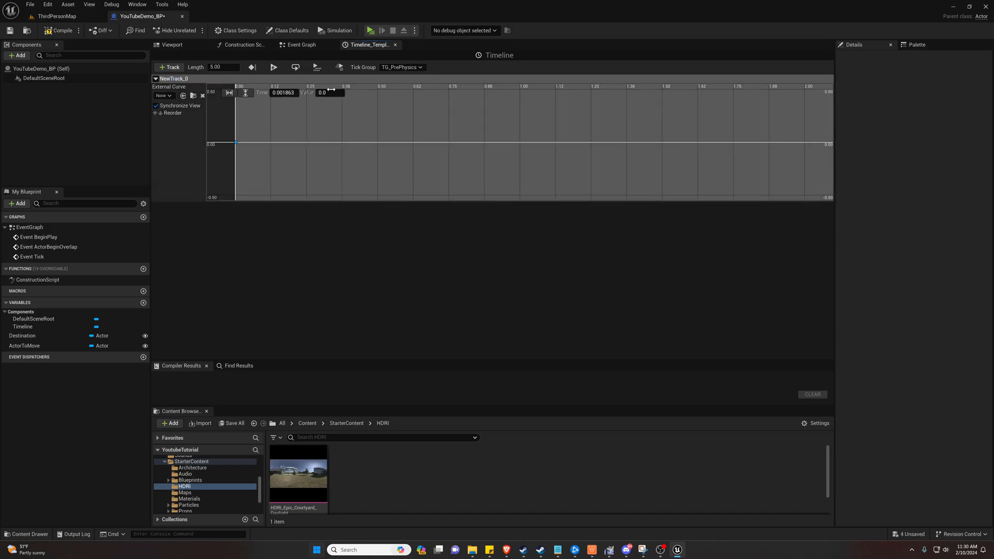
{"action": "triple_click", "coordinate": [283, 93]}
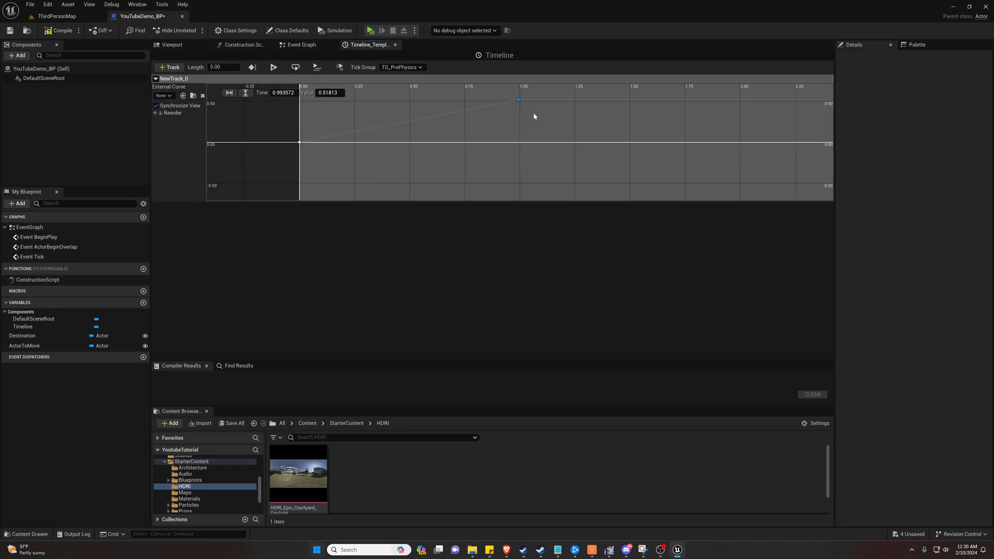
{"action": "triple_click", "coordinate": [283, 93]}
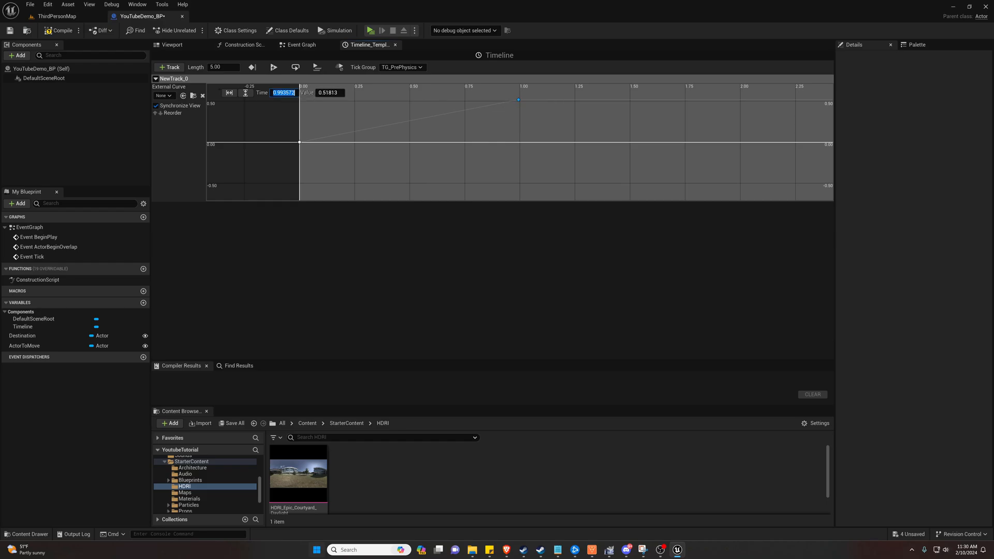
{"action": "mouse_move", "coordinate": [301, 138]}
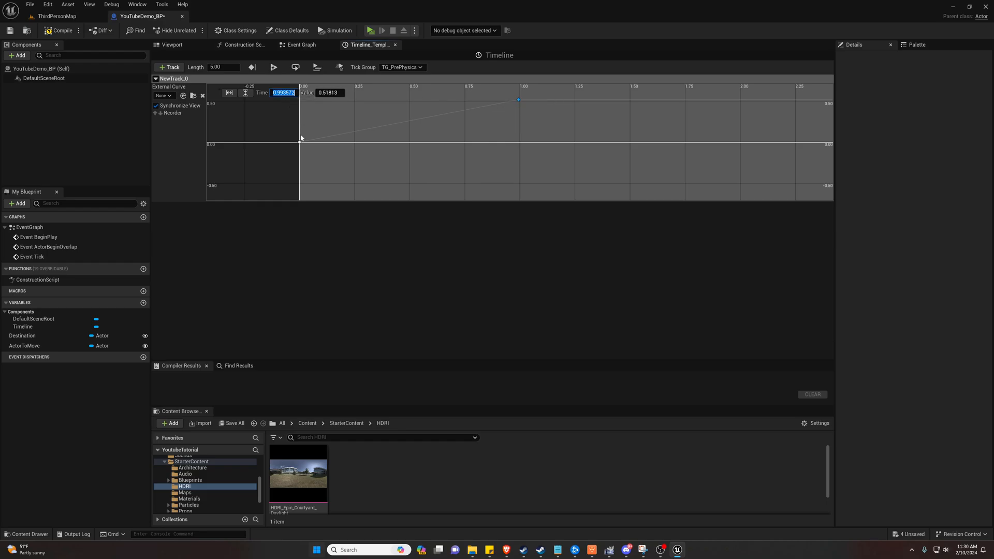
{"action": "type", "text": "30.0"}
{"action": "left_click", "coordinate": [331, 92]}
{"action": "type", "text": "1"}
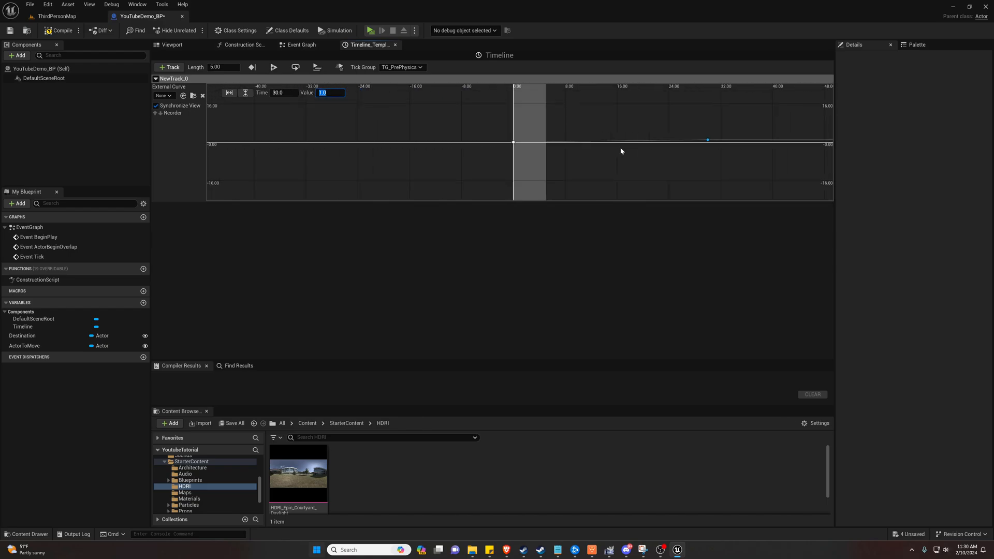
{"action": "mouse_move", "coordinate": [561, 144]}
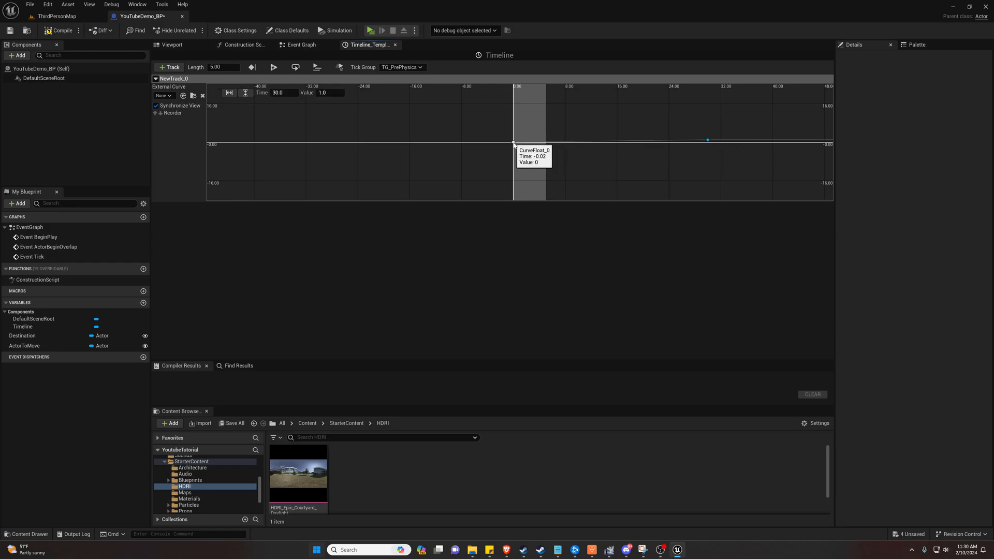
Select the curve's starting key and compile YouTubeDemo_BP successfully.
{"action": "left_click", "coordinate": [514, 143]}
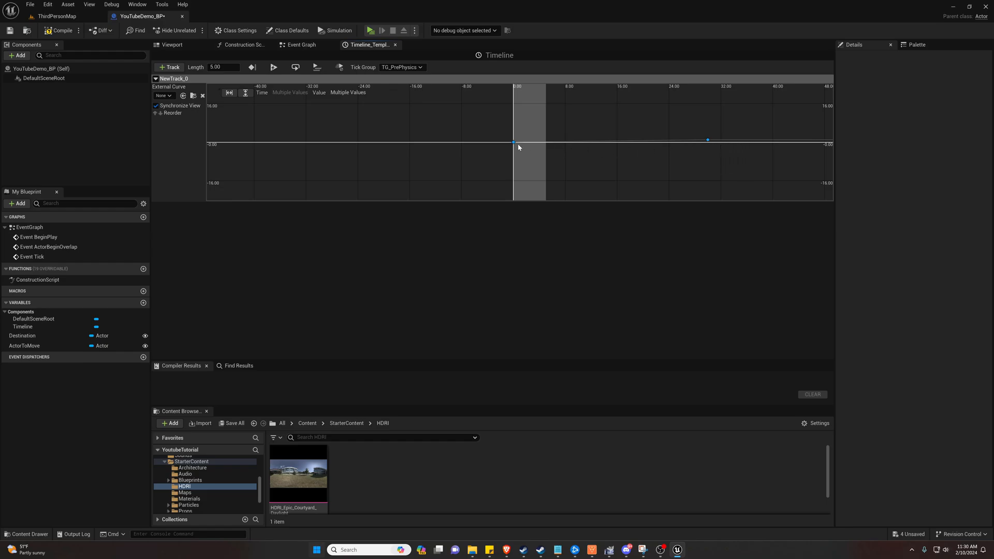
{"action": "mouse_move", "coordinate": [517, 150]}
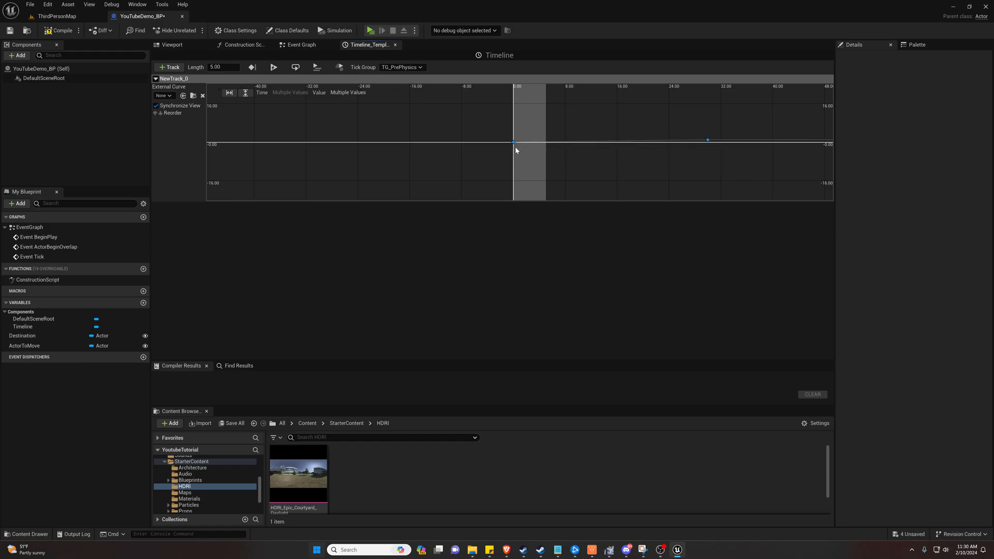
{"action": "mouse_move", "coordinate": [668, 161]}
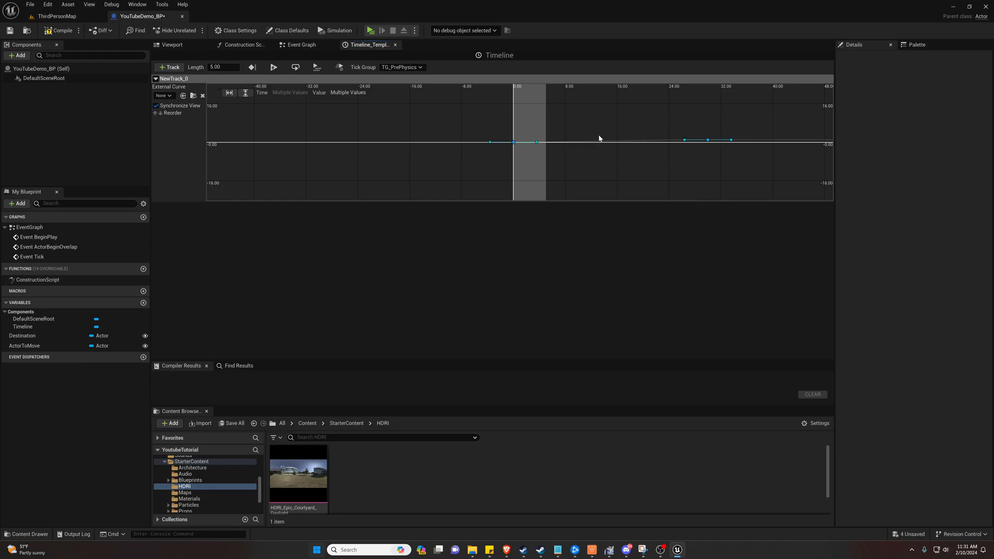
{"action": "mouse_move", "coordinate": [825, 159]}
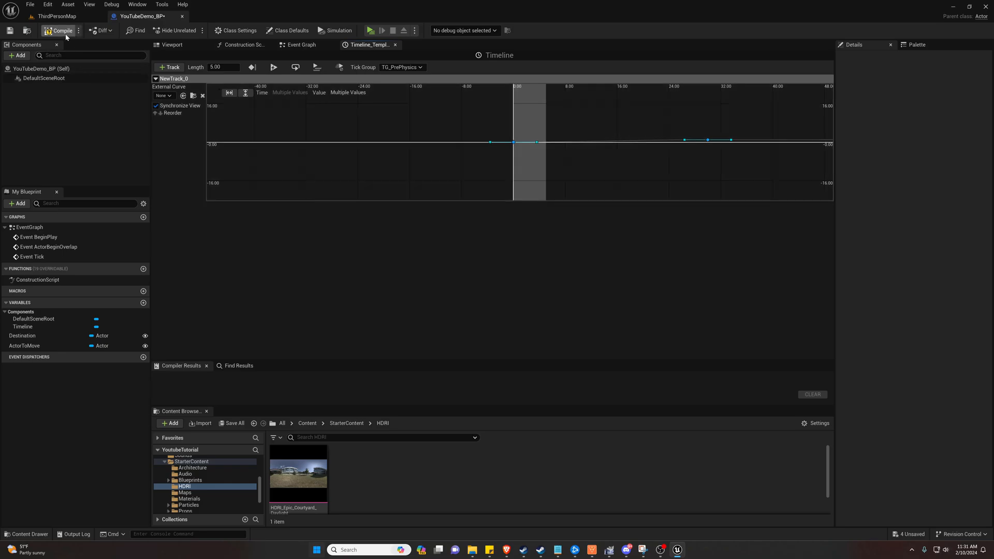
{"action": "left_click", "coordinate": [57, 30]}
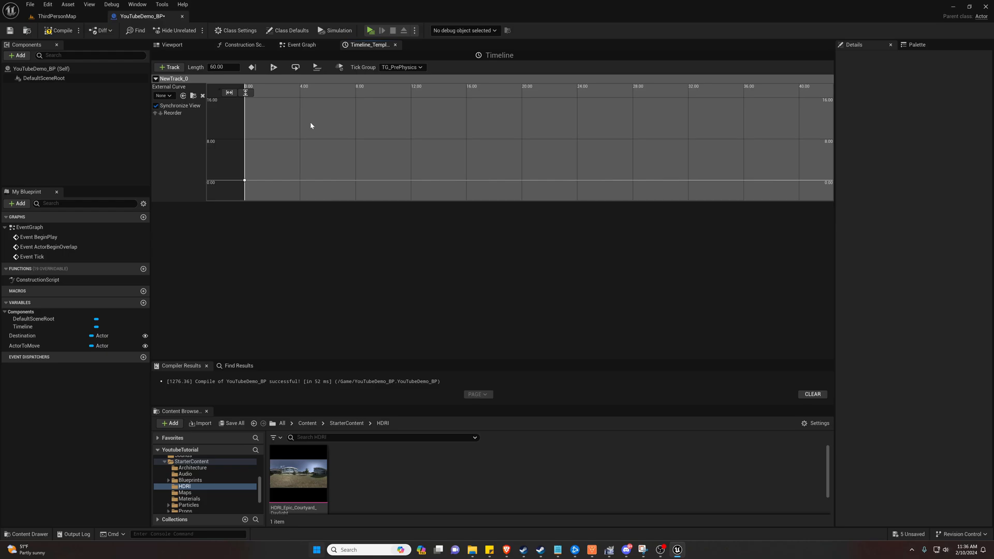
{"action": "mouse_move", "coordinate": [271, 132]}
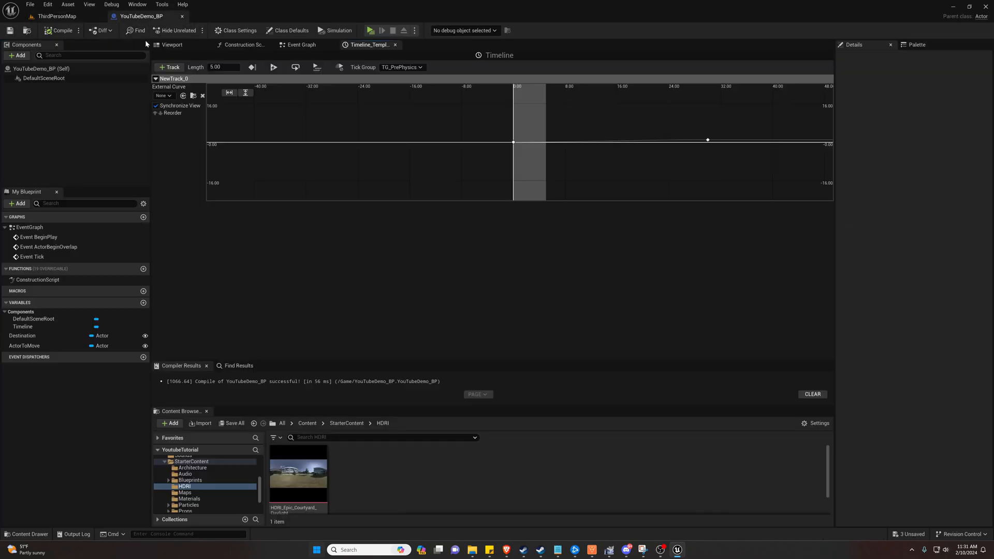
{"action": "left_click", "coordinate": [300, 44]}
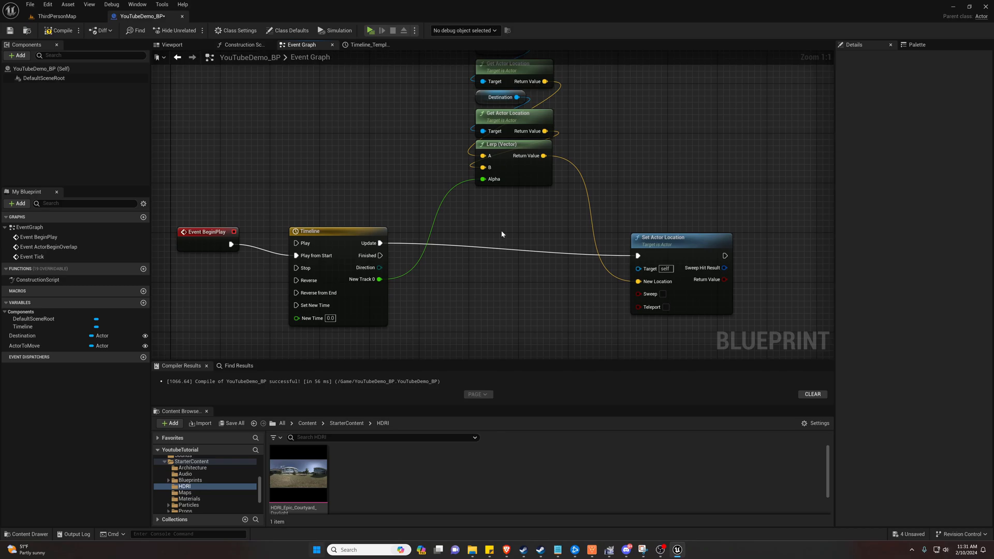
{"action": "mouse_move", "coordinate": [650, 293]}
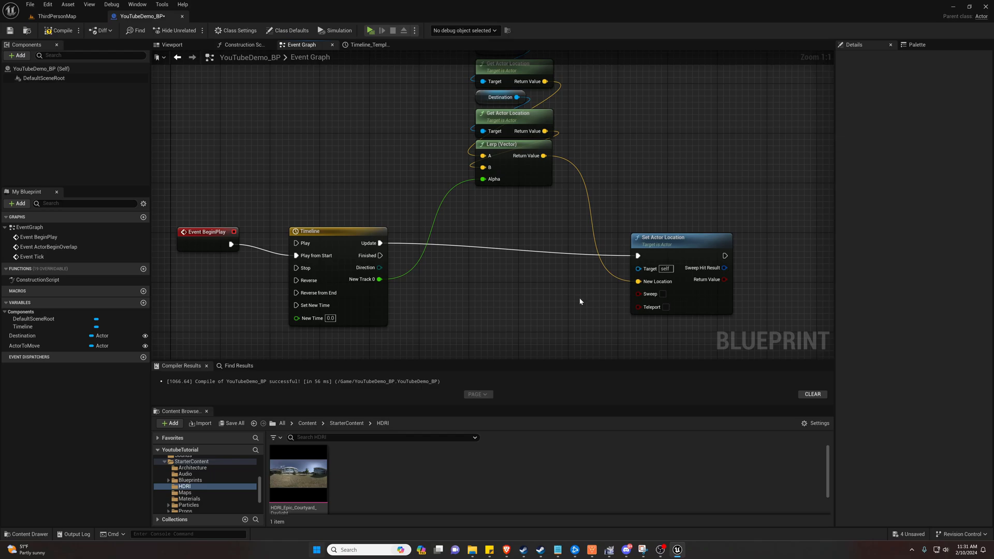
{"action": "mouse_move", "coordinate": [649, 294]}
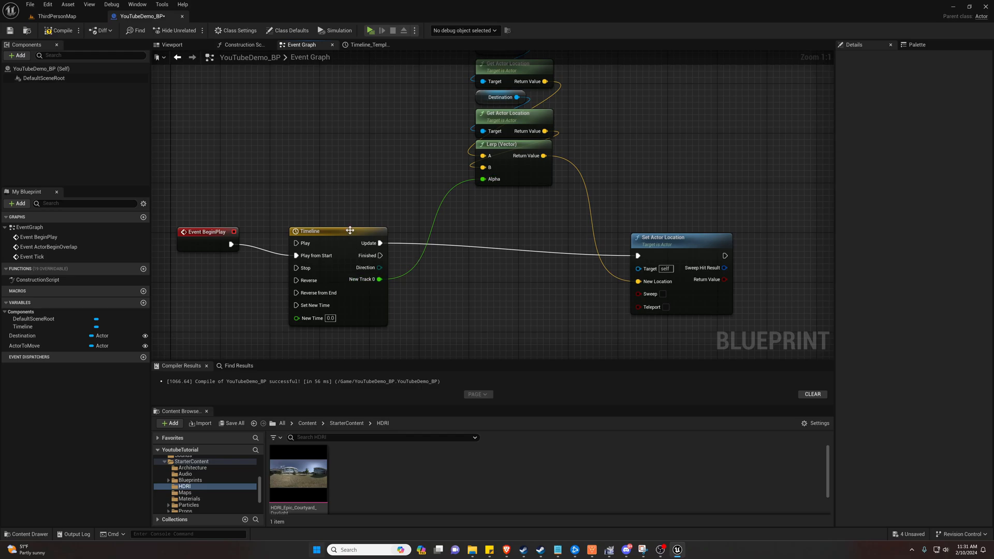
{"action": "mouse_move", "coordinate": [531, 228]}
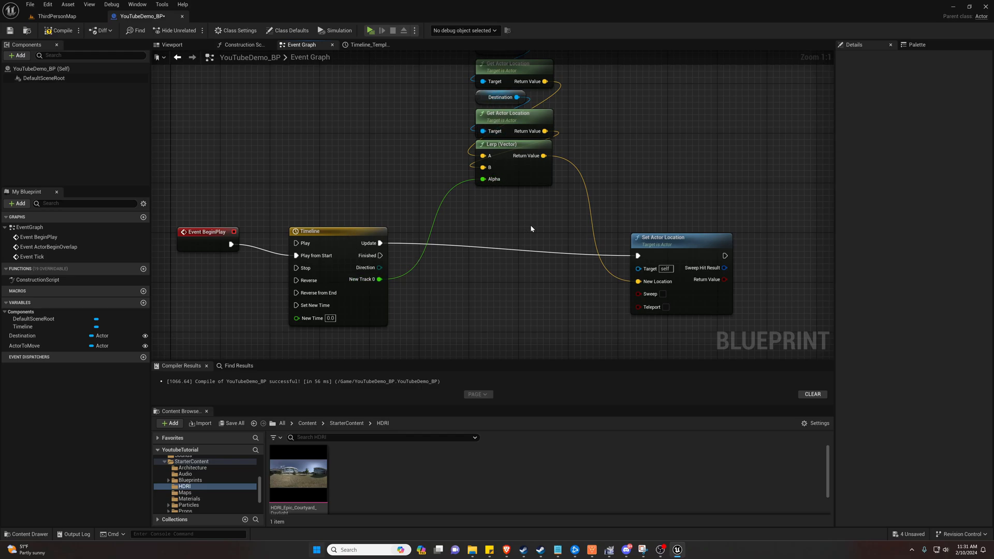
{"action": "mouse_move", "coordinate": [649, 293]}
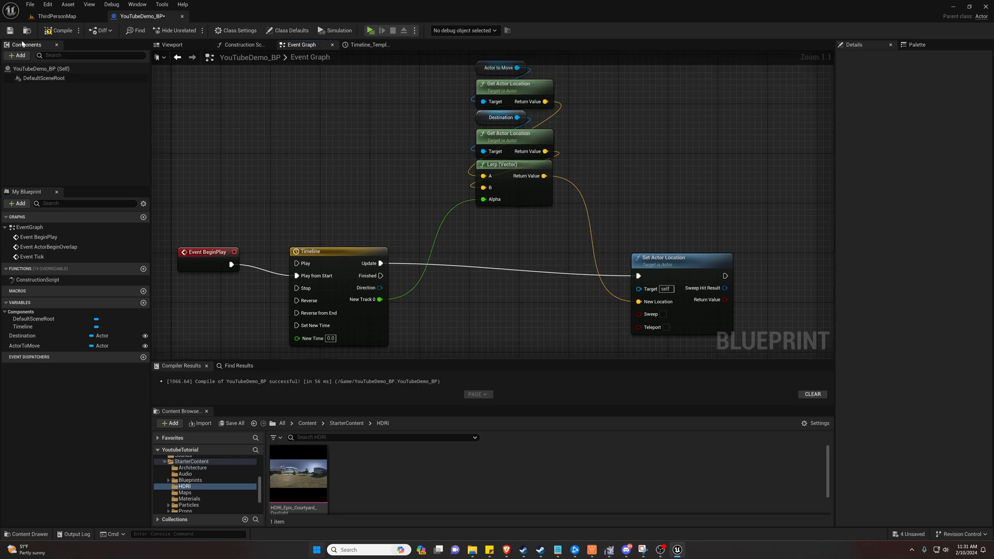
Recompile YouTubeDemo_BP and create a Get ActorToMove node in the event graph.
{"action": "left_click", "coordinate": [59, 30]}
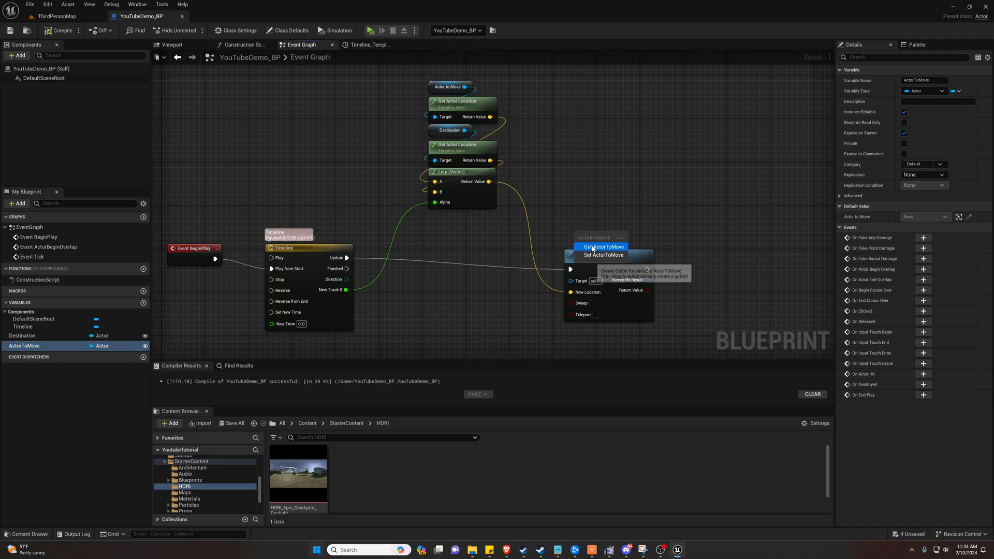
{"action": "left_click", "coordinate": [602, 247]}
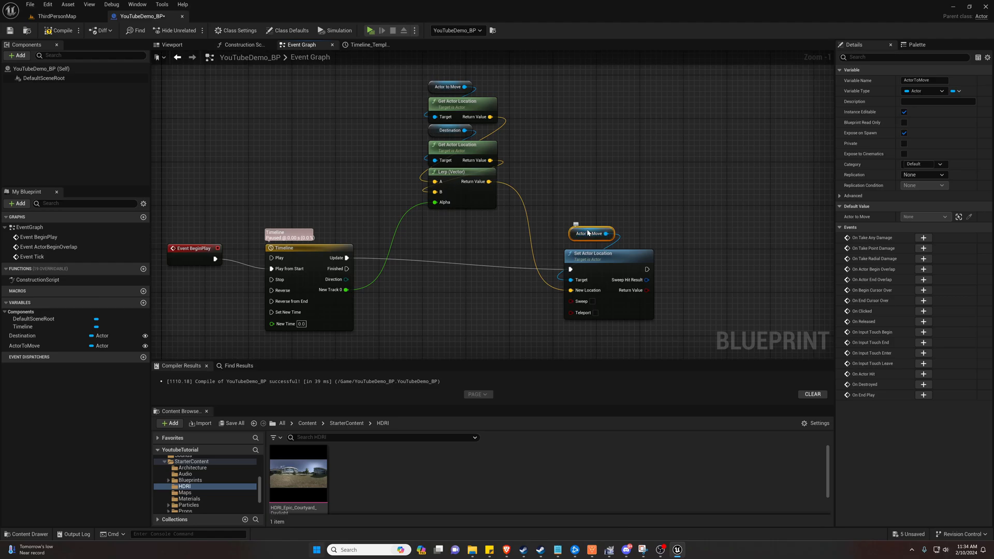
{"action": "left_click", "coordinate": [57, 16]}
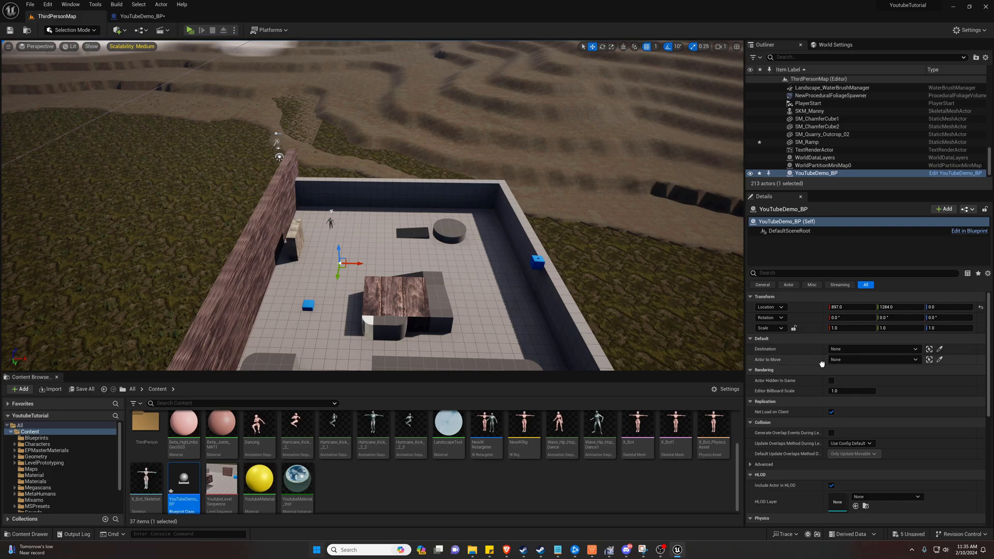
{"action": "mouse_move", "coordinate": [860, 363]}
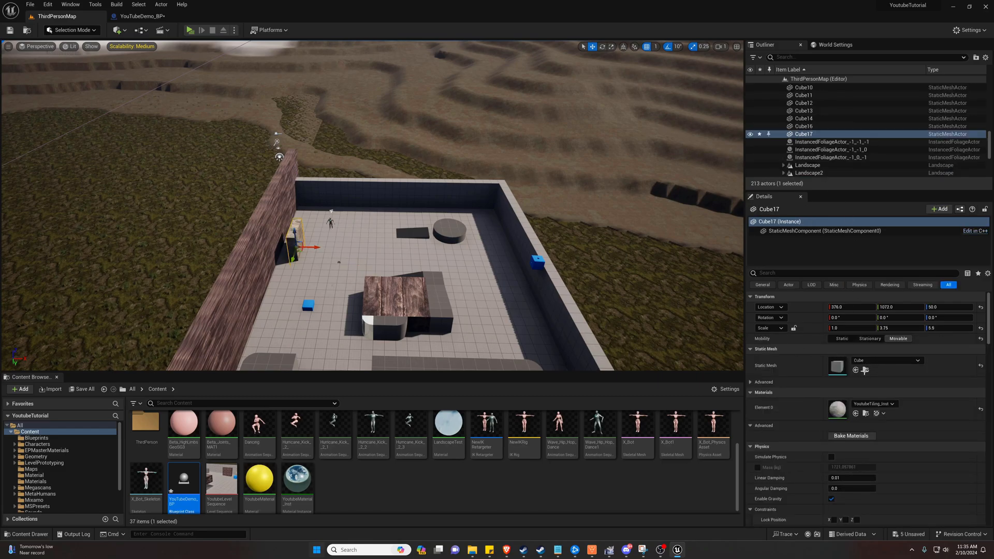
Set the placed YouTubeDemo_BP actor's Actor to Move to Cube17 and start play.
{"action": "left_click", "coordinate": [816, 165]}
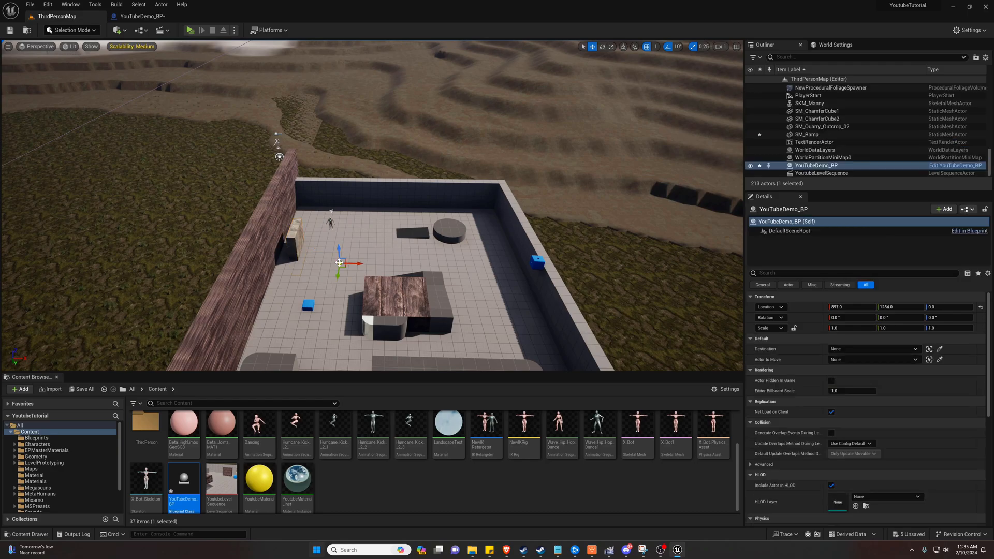
{"action": "left_click", "coordinate": [929, 359]}
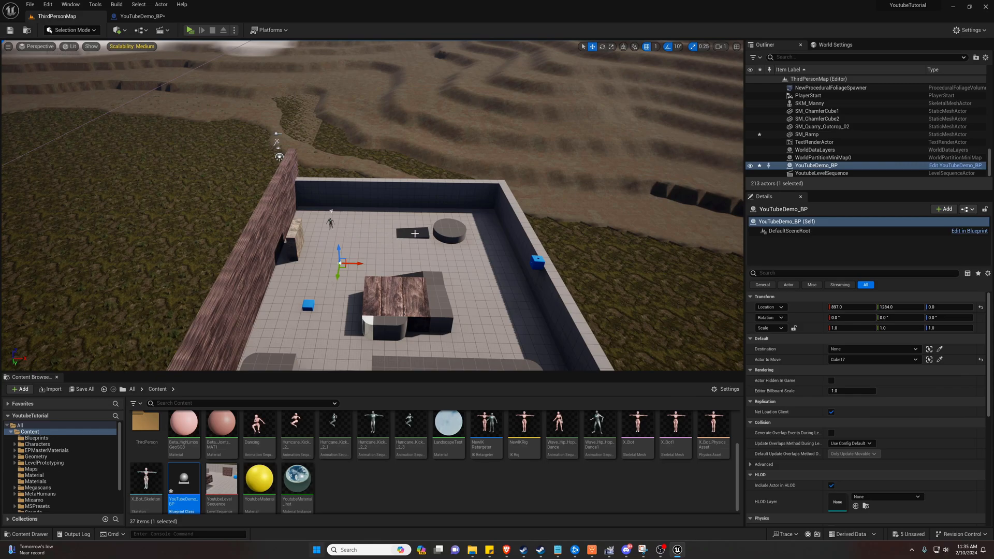
{"action": "left_click", "coordinate": [806, 134]}
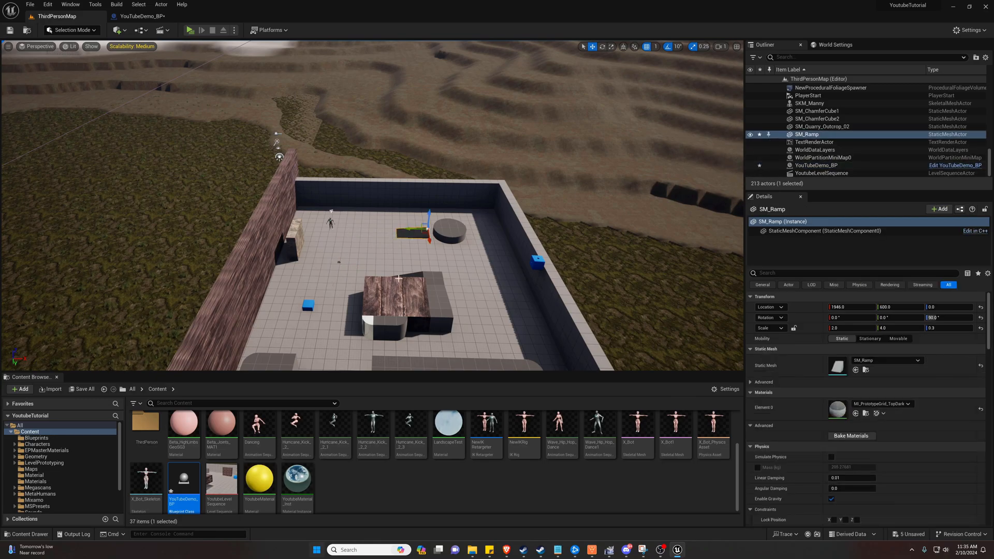
{"action": "left_click", "coordinate": [189, 30]}
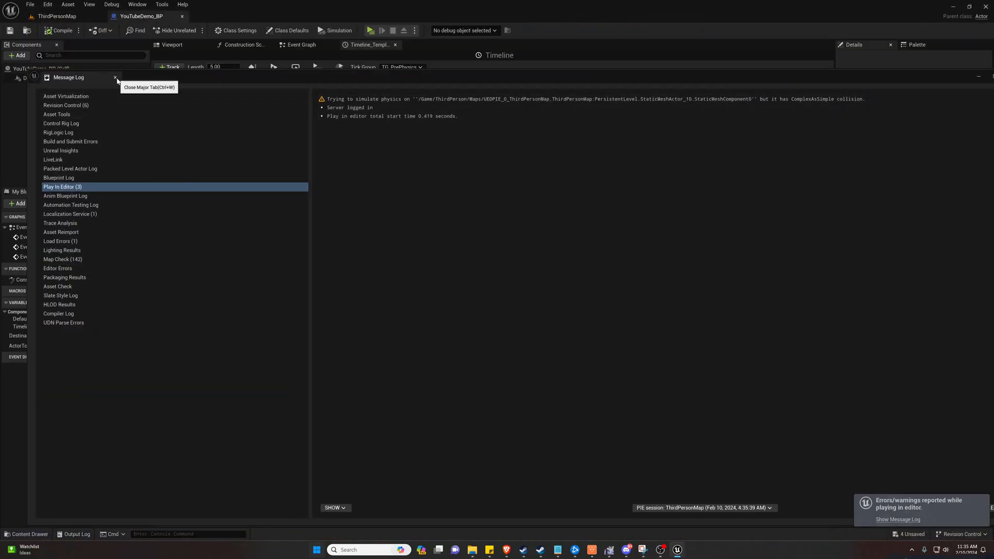
Close the Message Log warnings tab after play-testing the level again.
{"action": "left_click", "coordinate": [116, 77]}
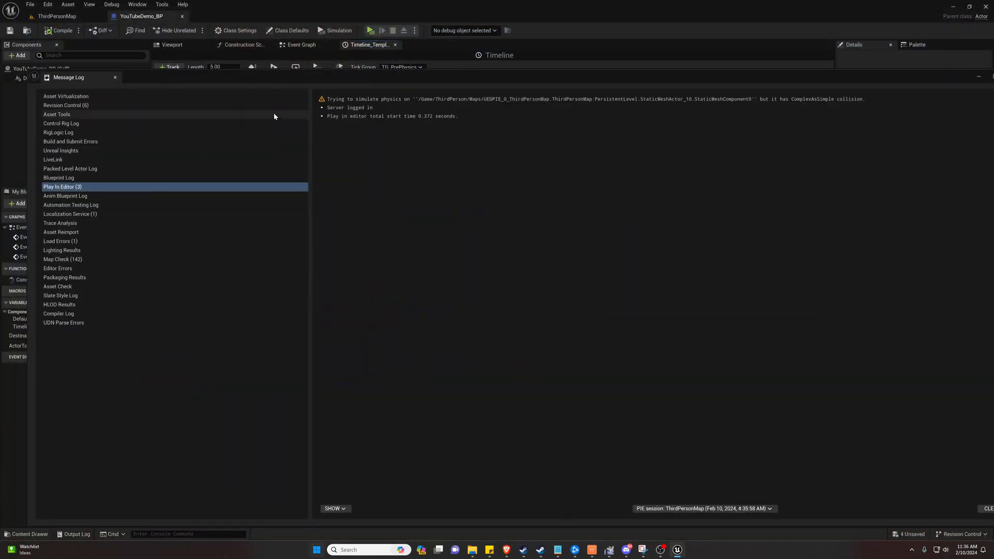
{"action": "left_click", "coordinate": [115, 77]}
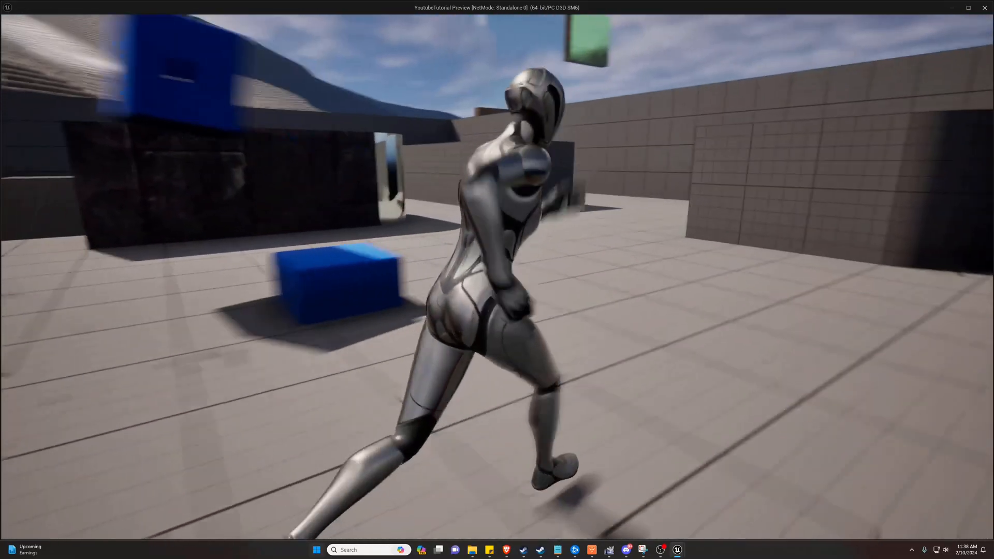
Run the mannequin forward with W through the walled level in standalone preview.
{"action": "key", "text": "w"}
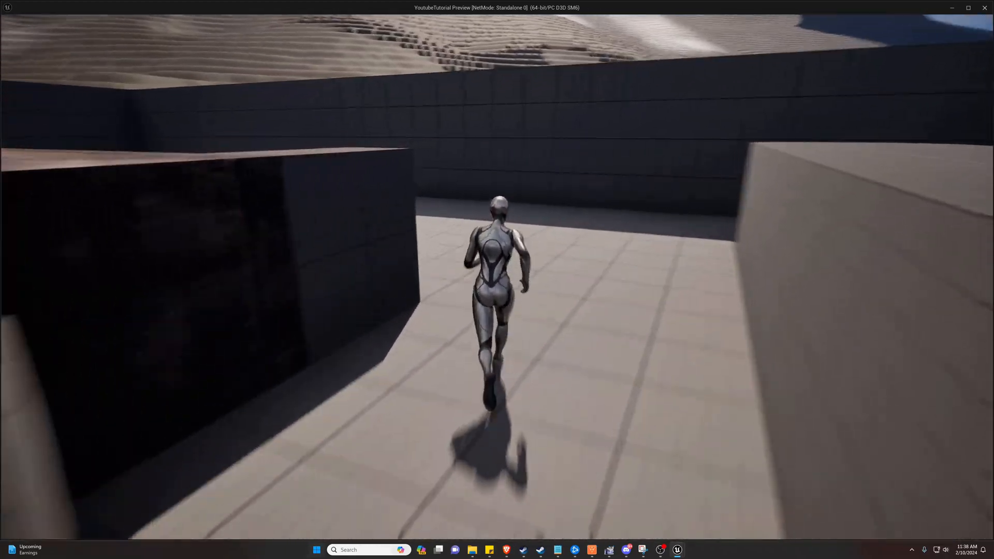